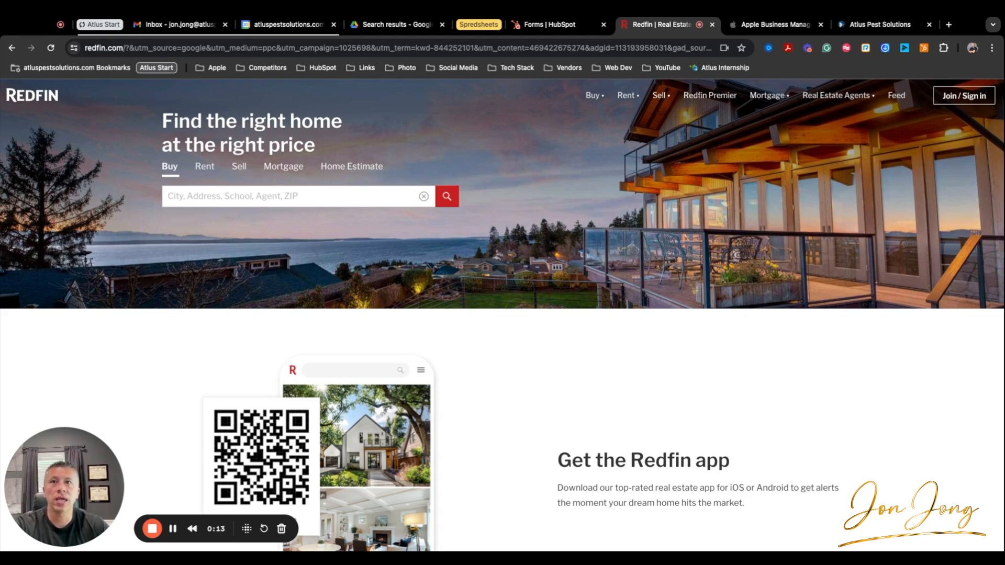
mouse_move(529, 370)
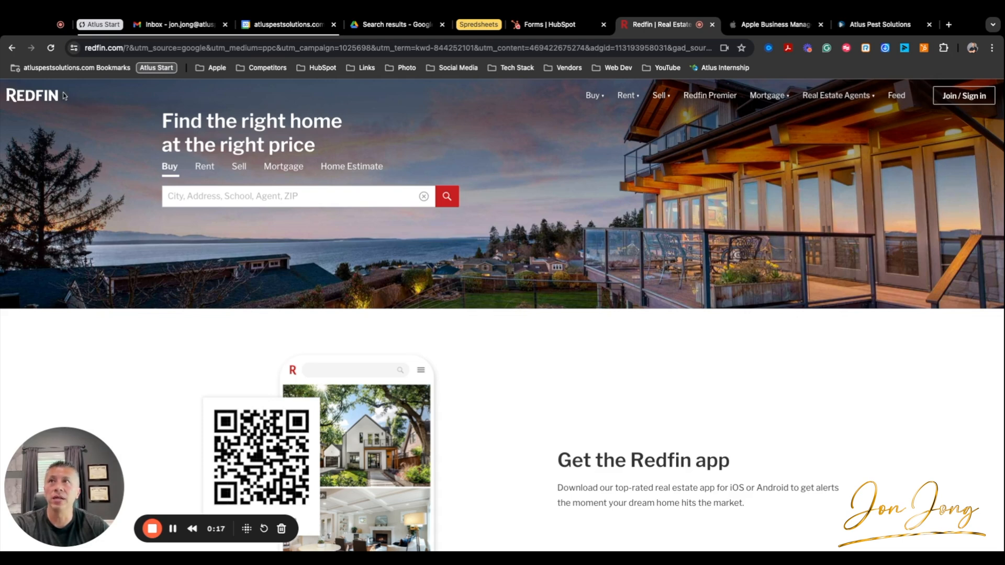
mouse_move(562, 160)
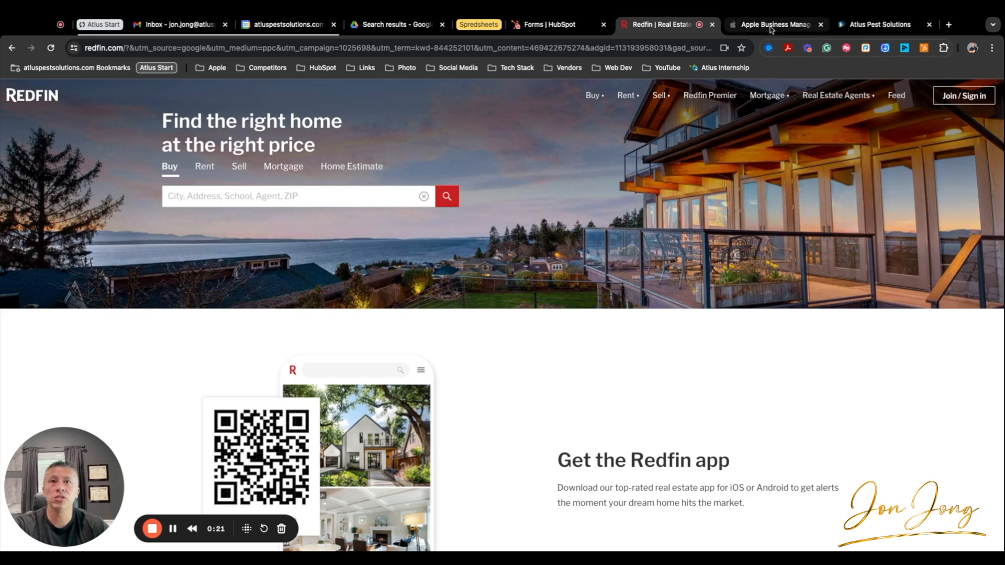
In Apple Business Manager, open Apps and Books and browse its 33-app list
left_click(773, 25)
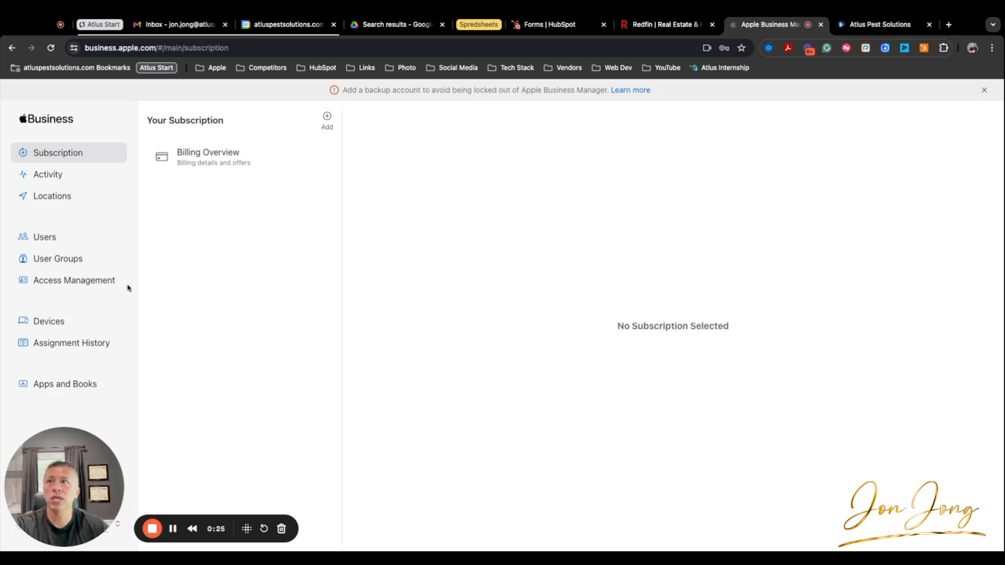
mouse_move(45, 237)
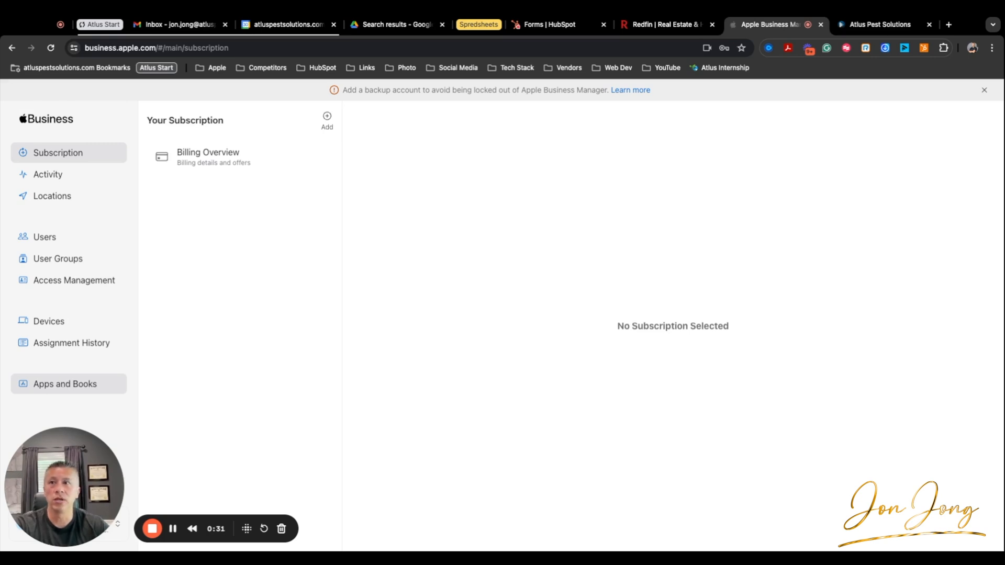
left_click(64, 383)
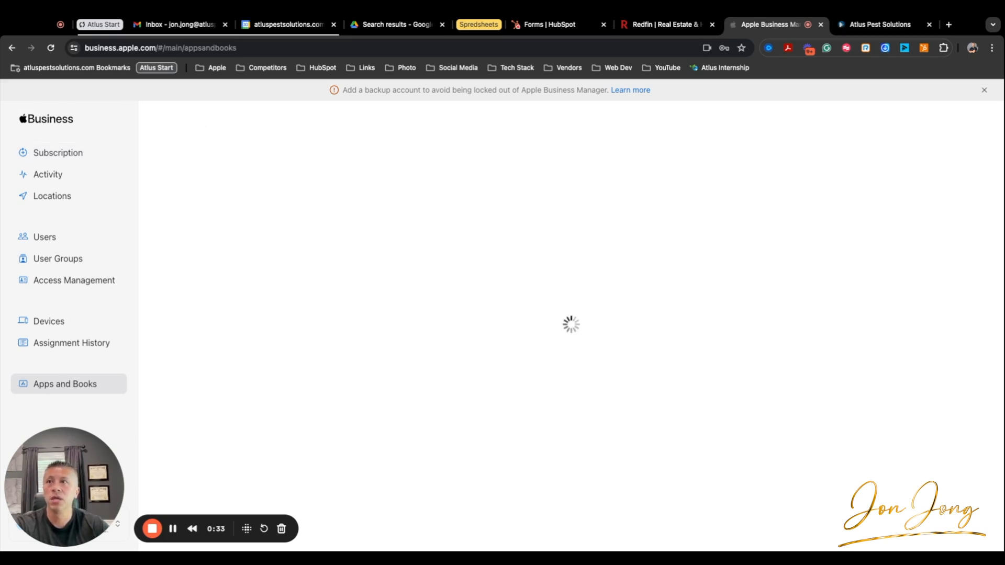
mouse_move(144, 331)
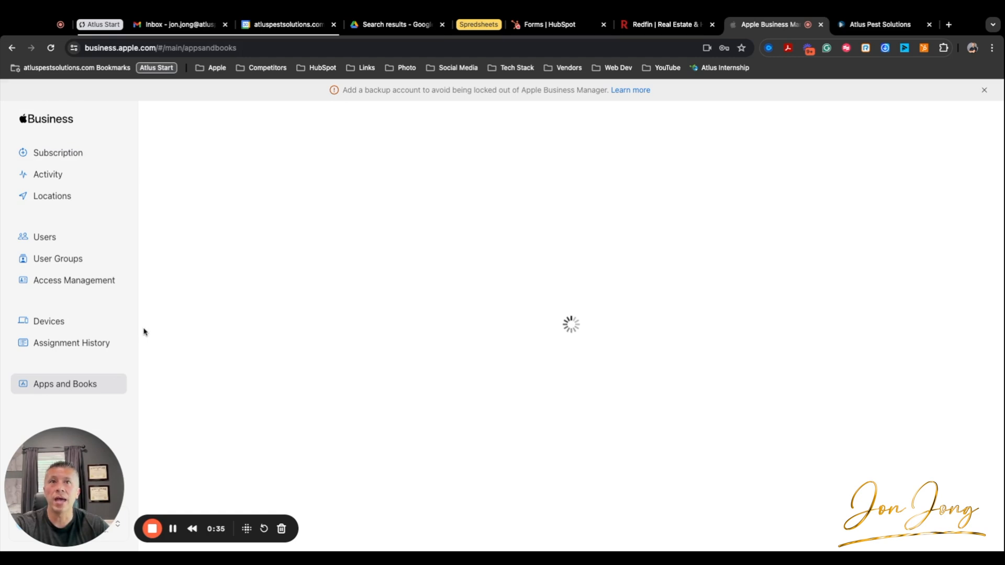
mouse_move(228, 203)
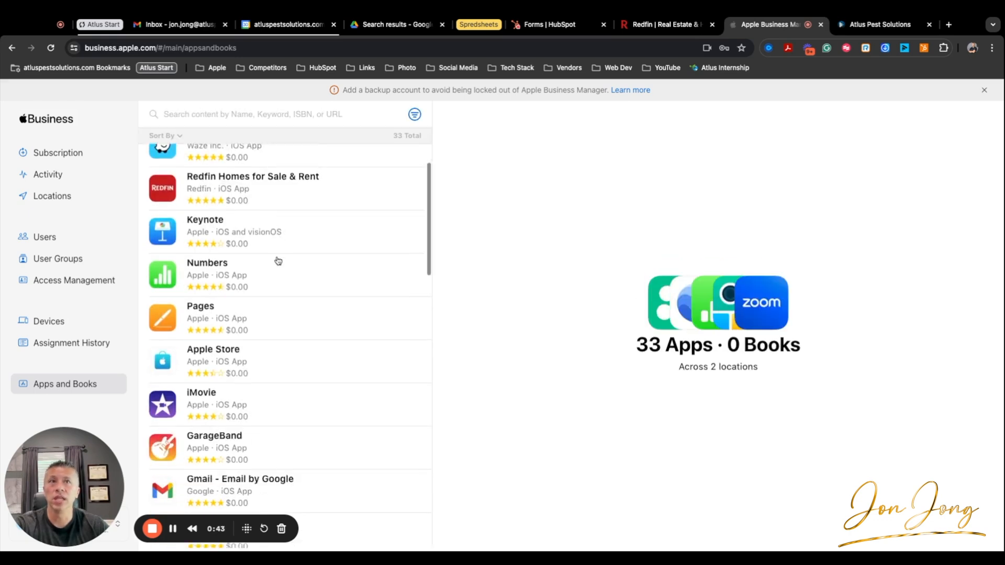
scroll("down", 3)
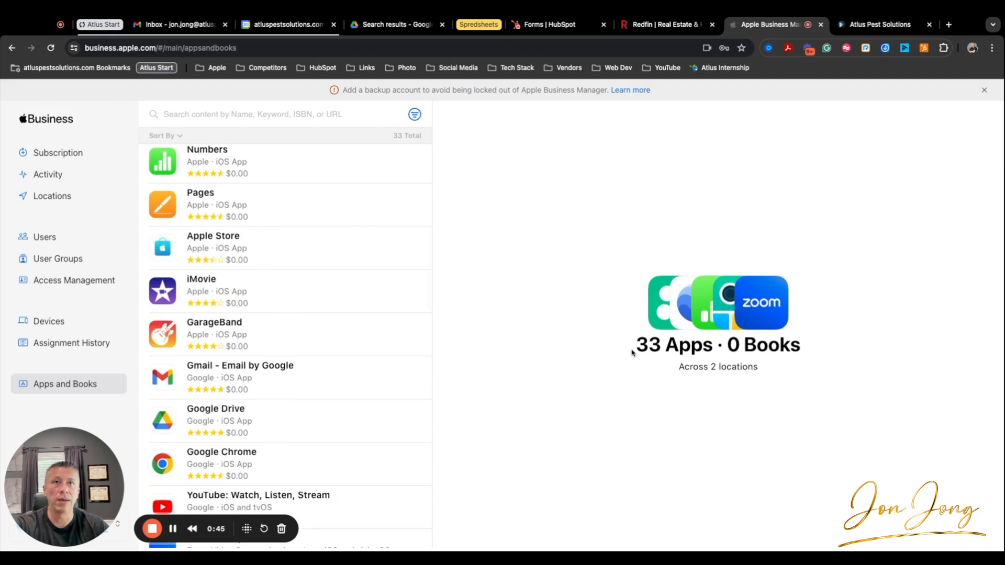
scroll("up", 3)
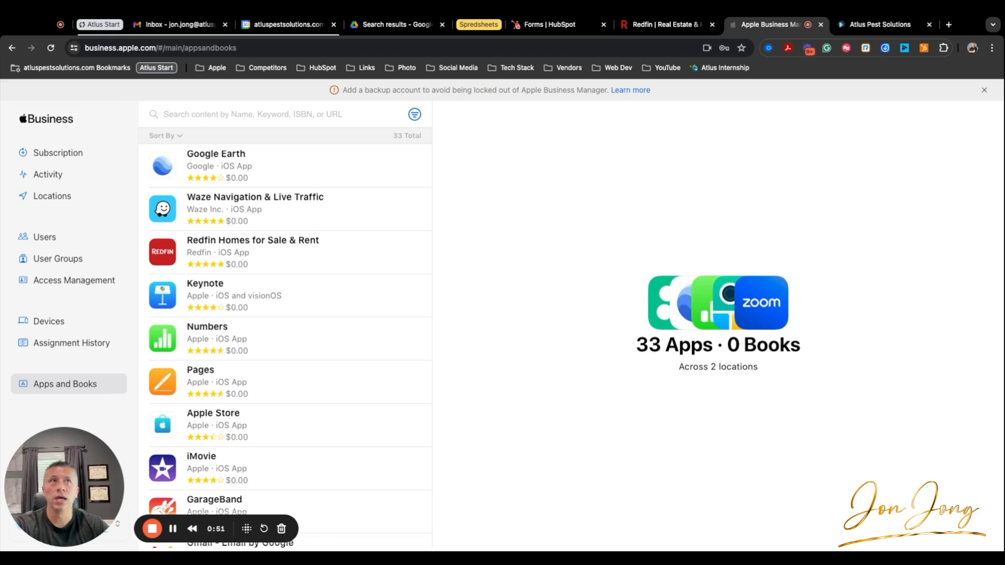
Replace an earlier 'log' search with 'google' and scroll through the Google app results
left_click(282, 114)
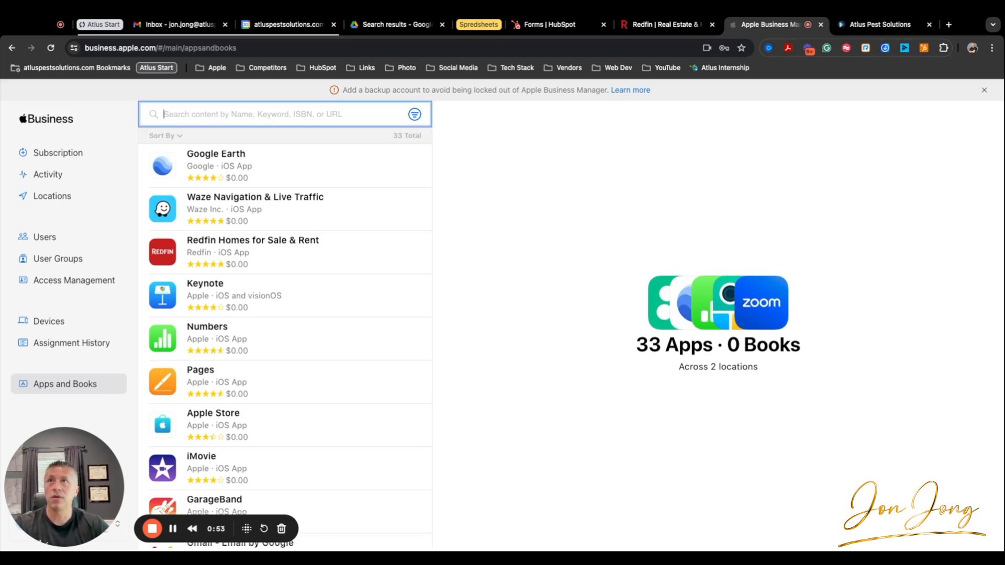
type("log")
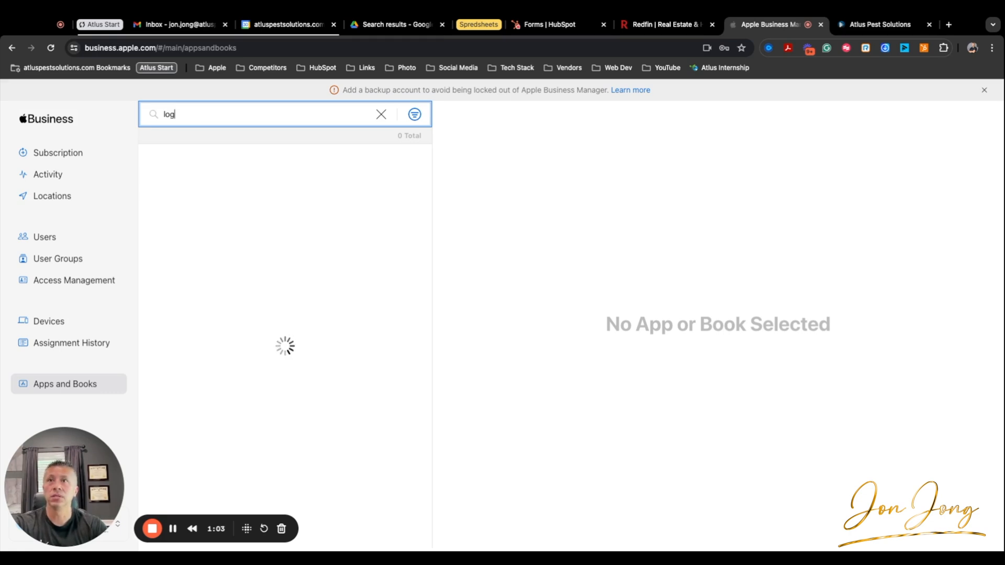
left_click(381, 114)
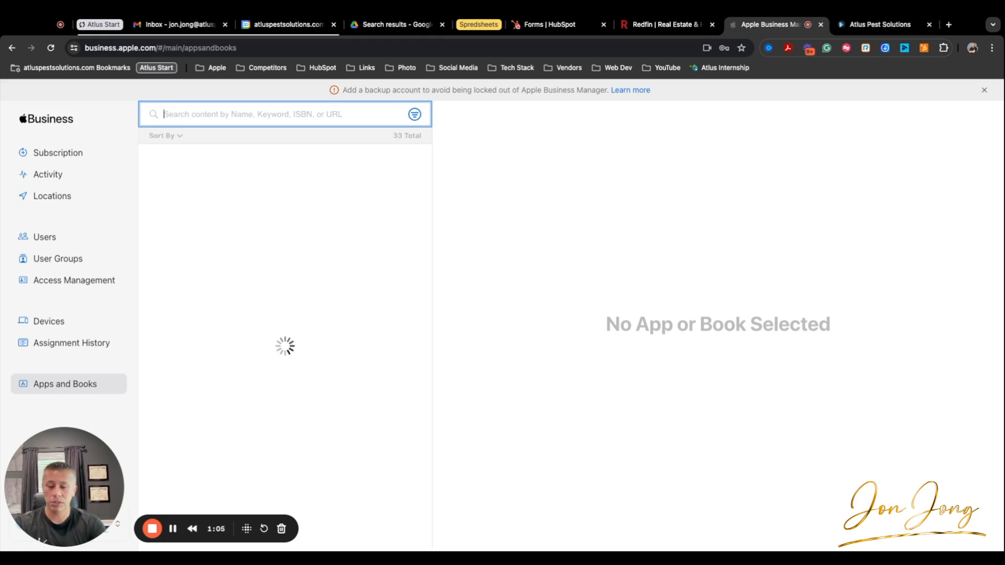
type("google")
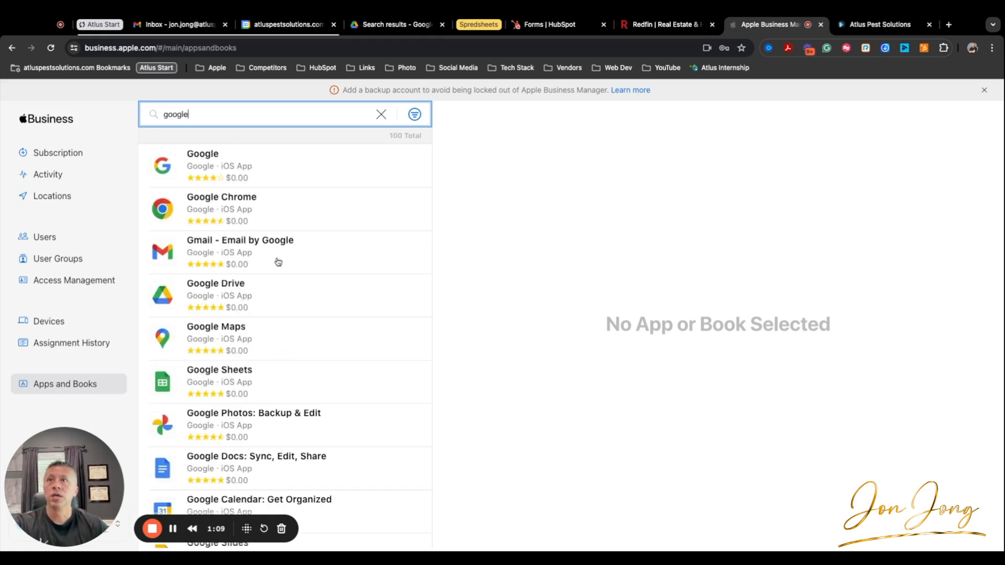
scroll("down", 3)
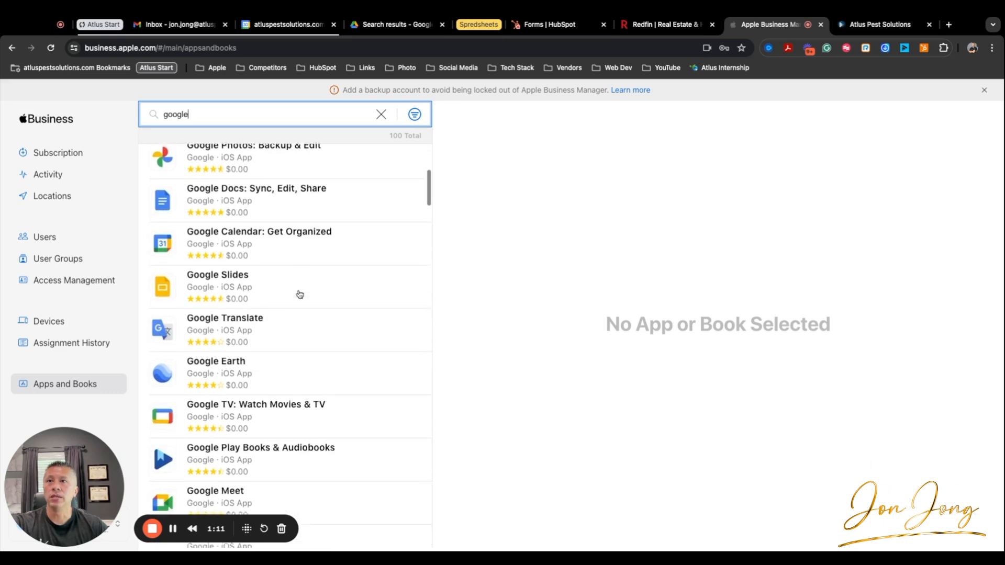
scroll("down", 3)
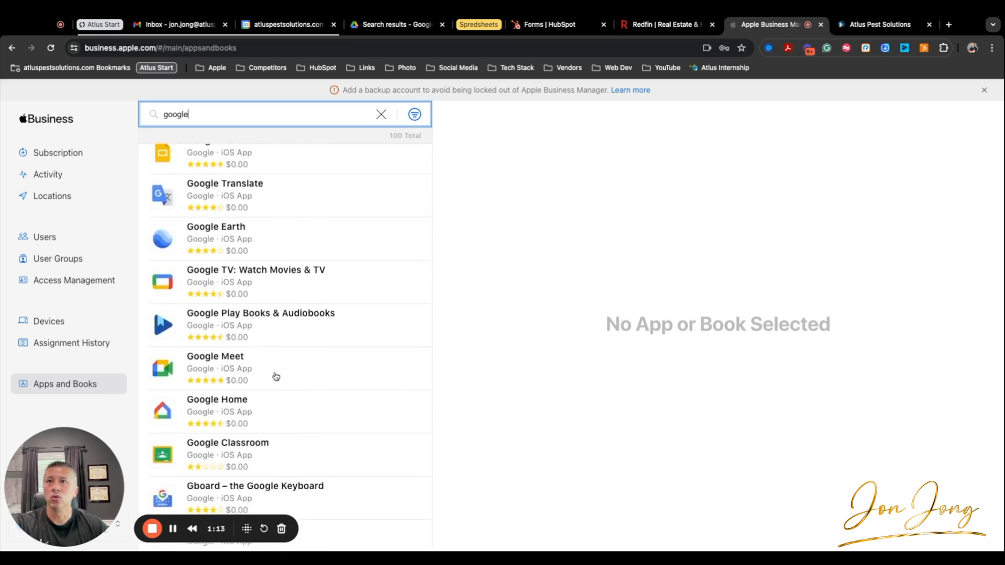
Open Google Meet and assign licenses to Atlus Pest Solutions, Inc. with quantity 50
left_click(214, 368)
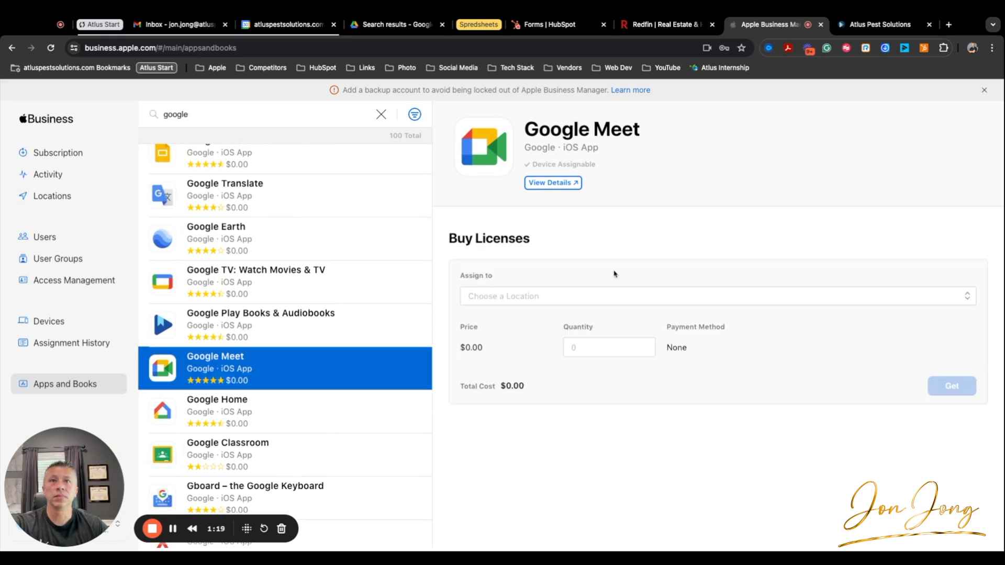
mouse_move(622, 383)
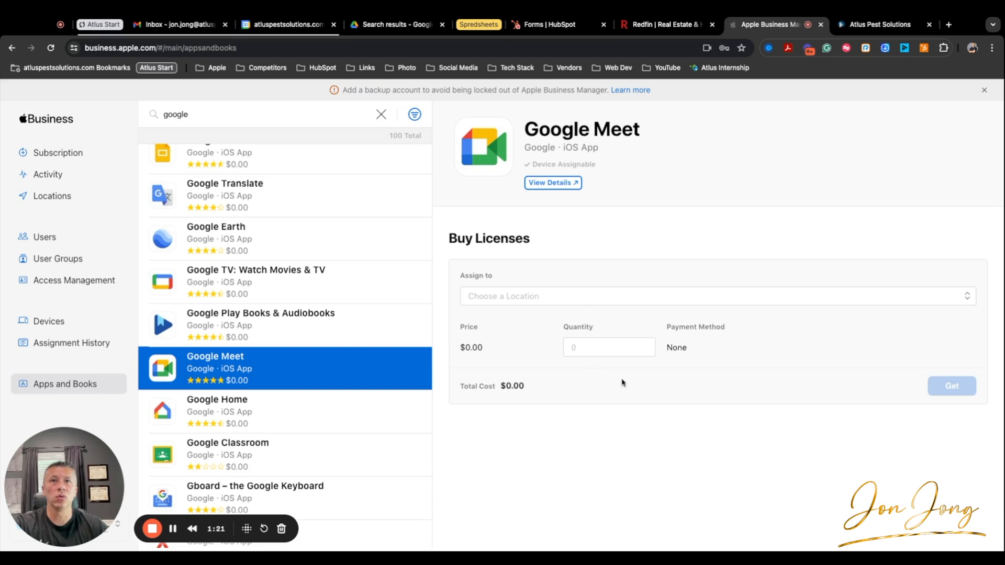
mouse_move(645, 324)
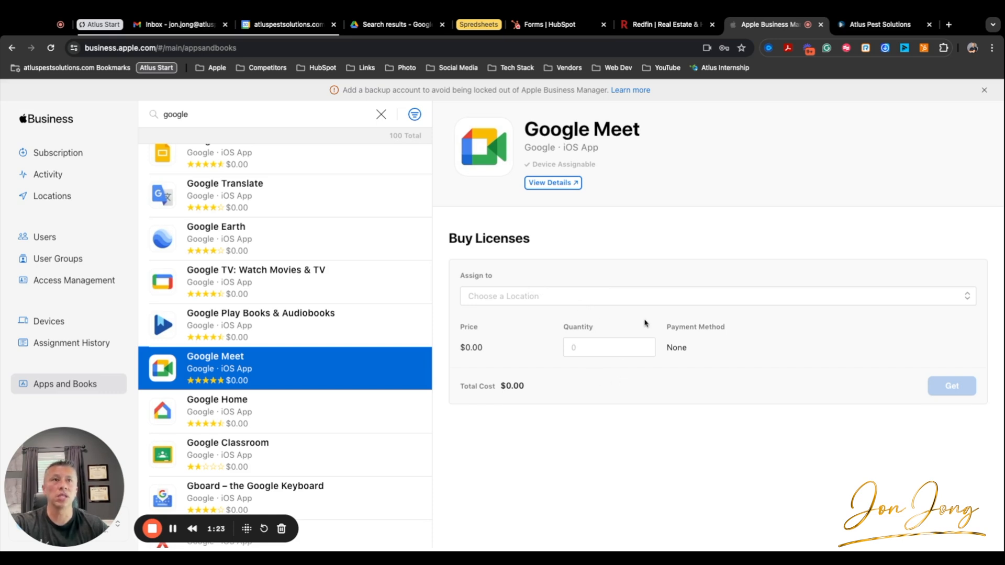
mouse_move(644, 308)
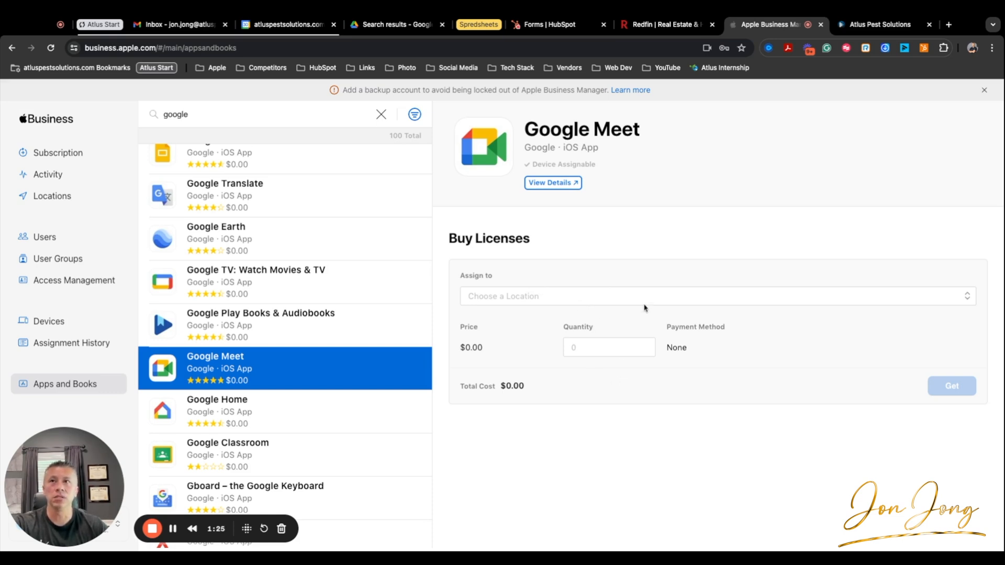
left_click(708, 295)
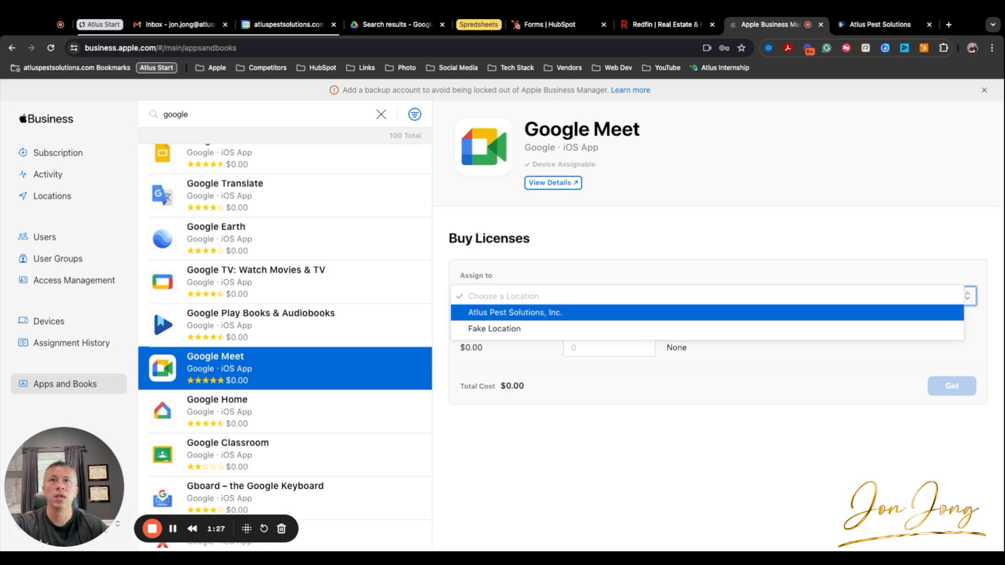
left_click(515, 312)
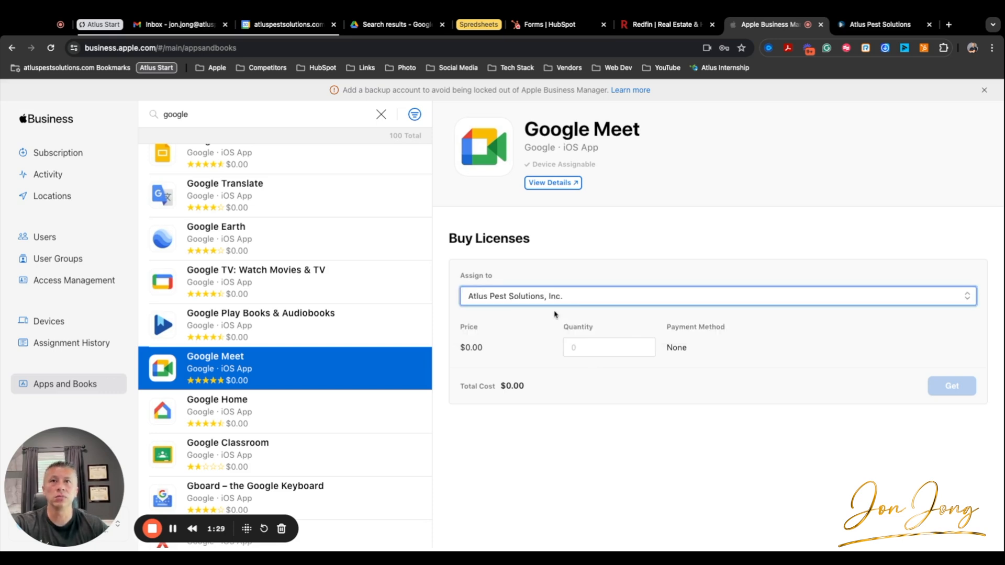
left_click(714, 295)
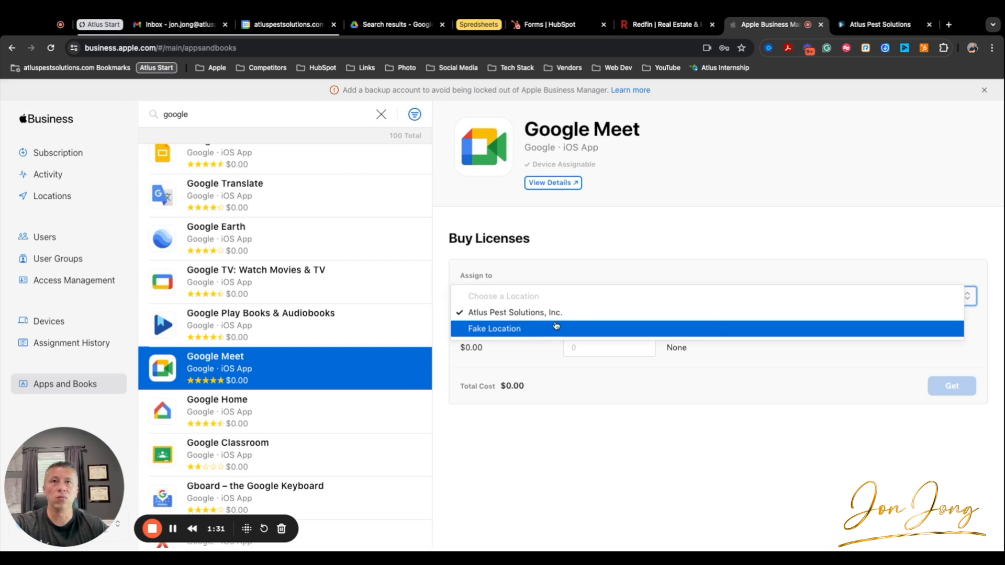
mouse_move(543, 331)
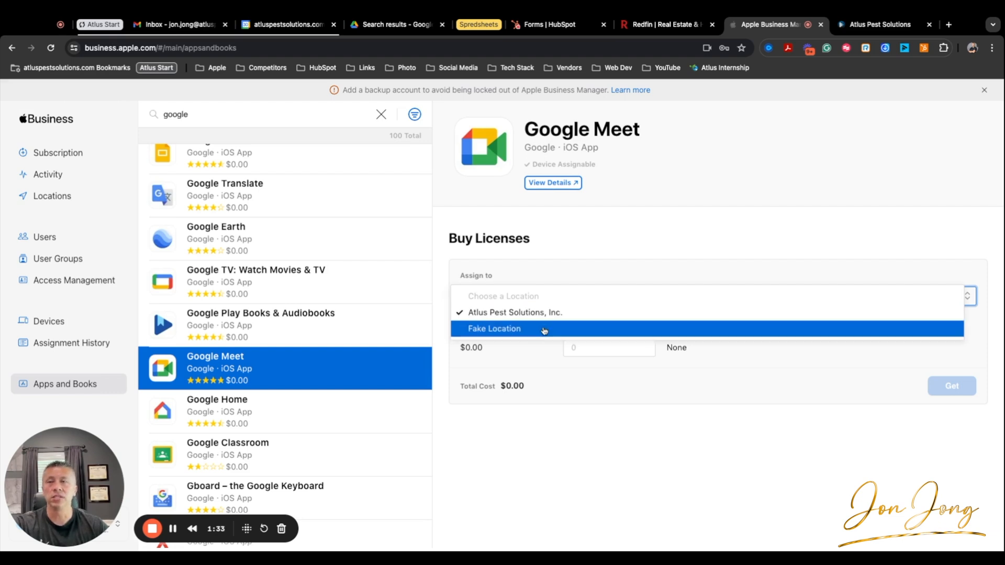
mouse_move(556, 279)
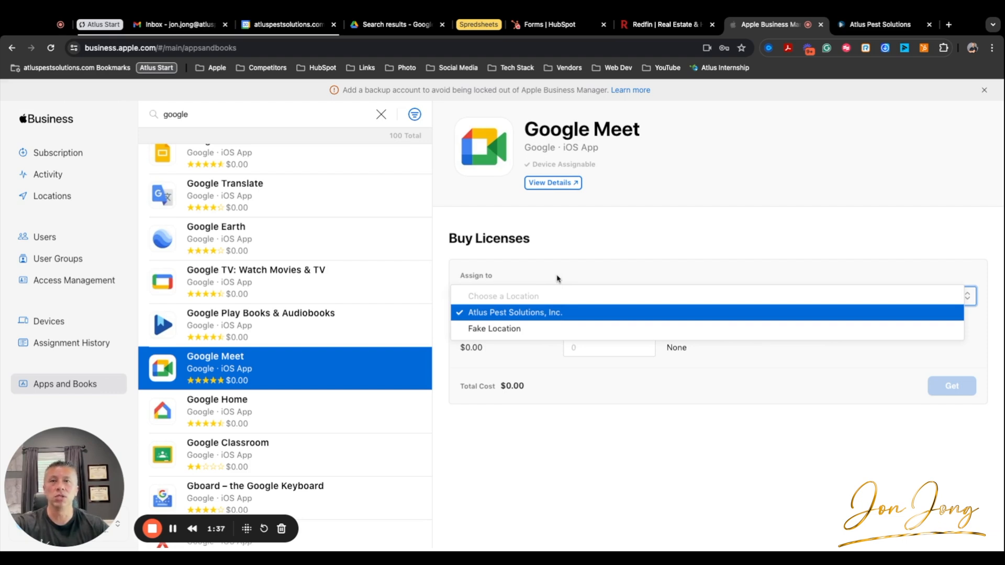
mouse_move(548, 295)
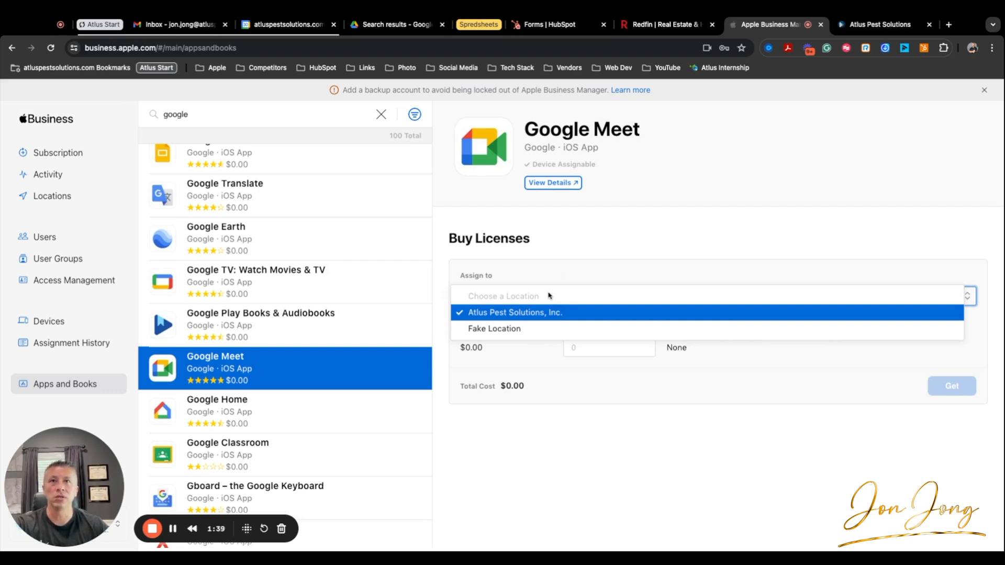
left_click(515, 312)
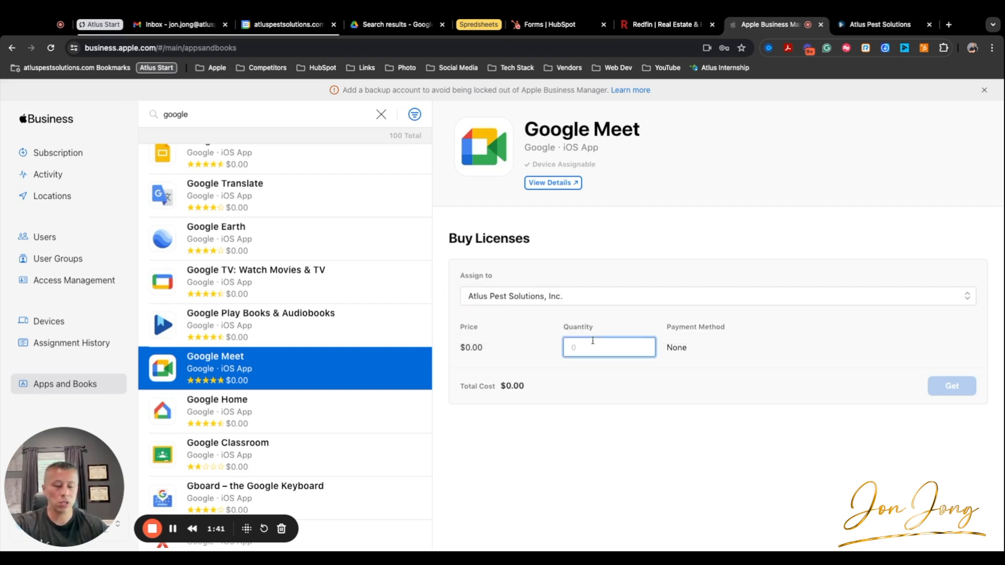
type("50")
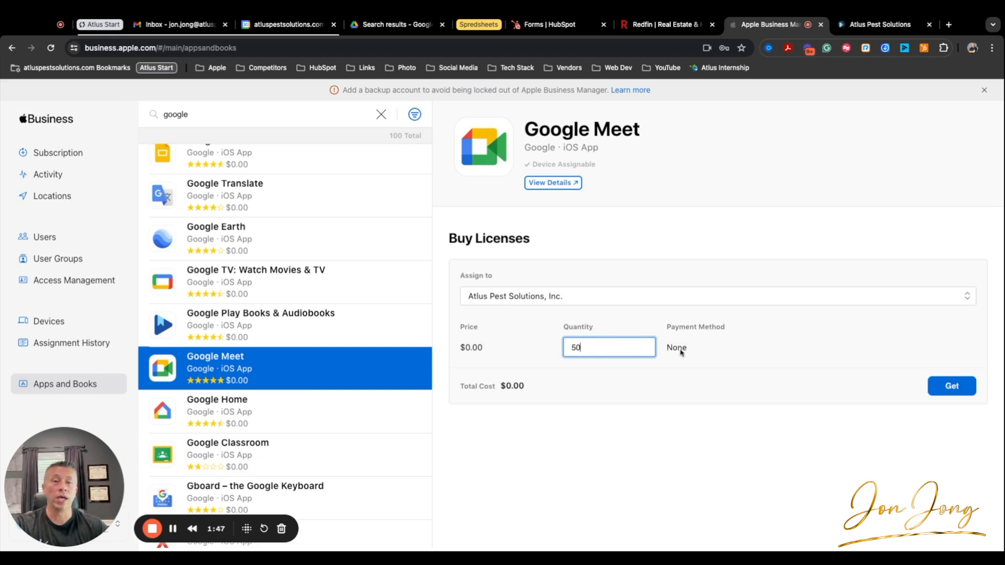
mouse_move(758, 356)
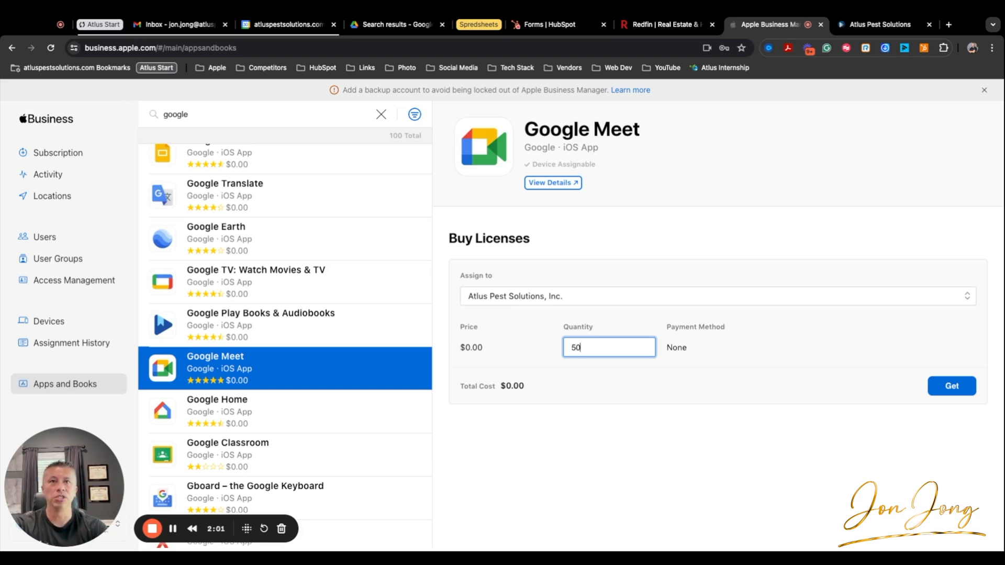
mouse_move(738, 363)
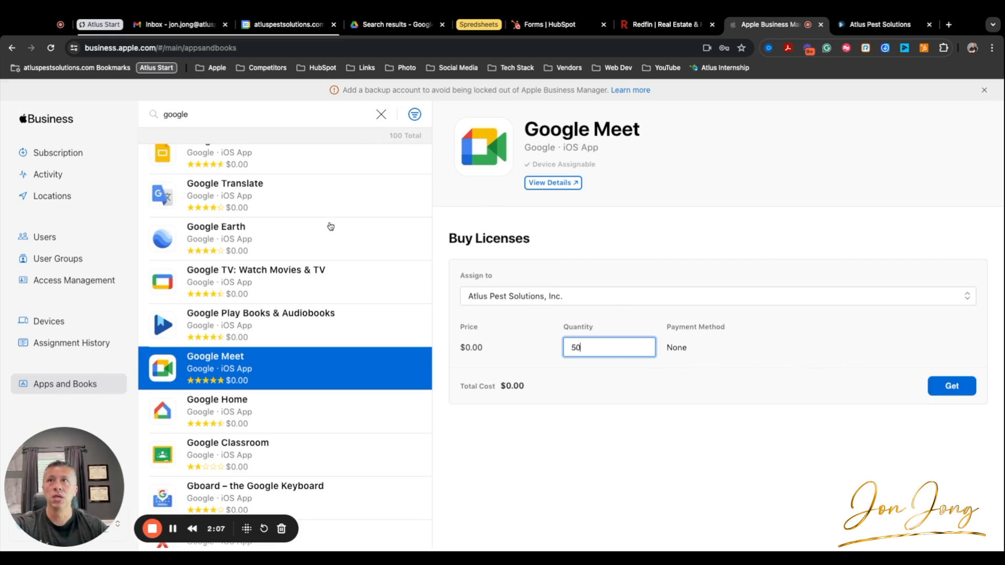
Search the catalogue for 'red' and open Redfin Homes for Sale & Rent
scroll("down", 3)
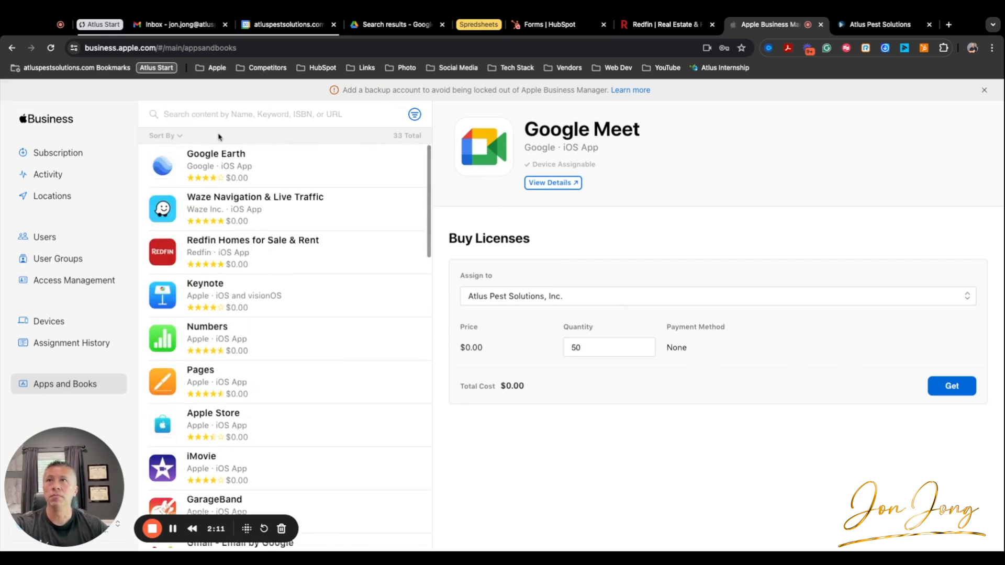
type("redfin")
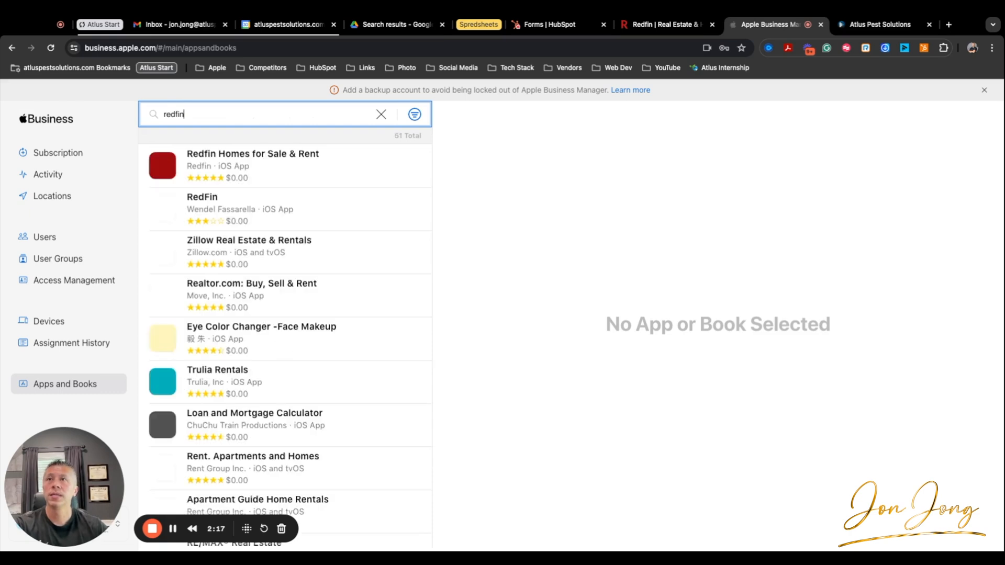
left_click(252, 165)
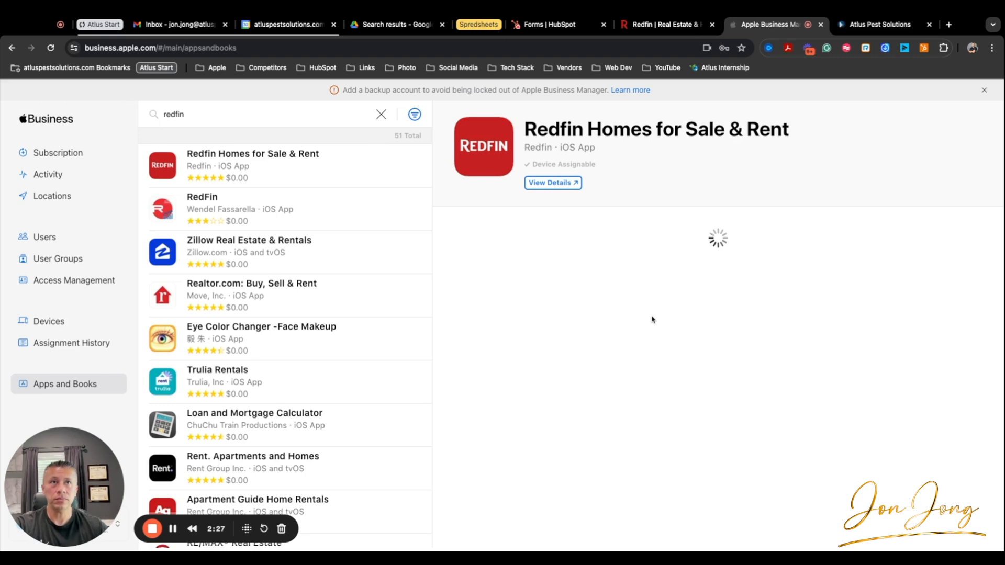
Enter a Redfin license quantity of 5 (correcting 50), then scroll to Manage Licenses
left_click(706, 295)
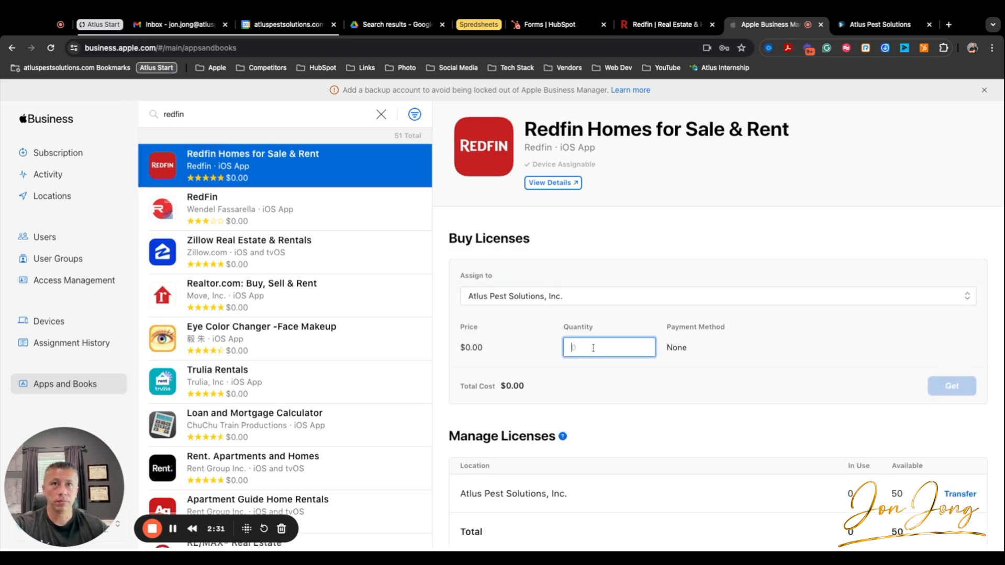
type("50")
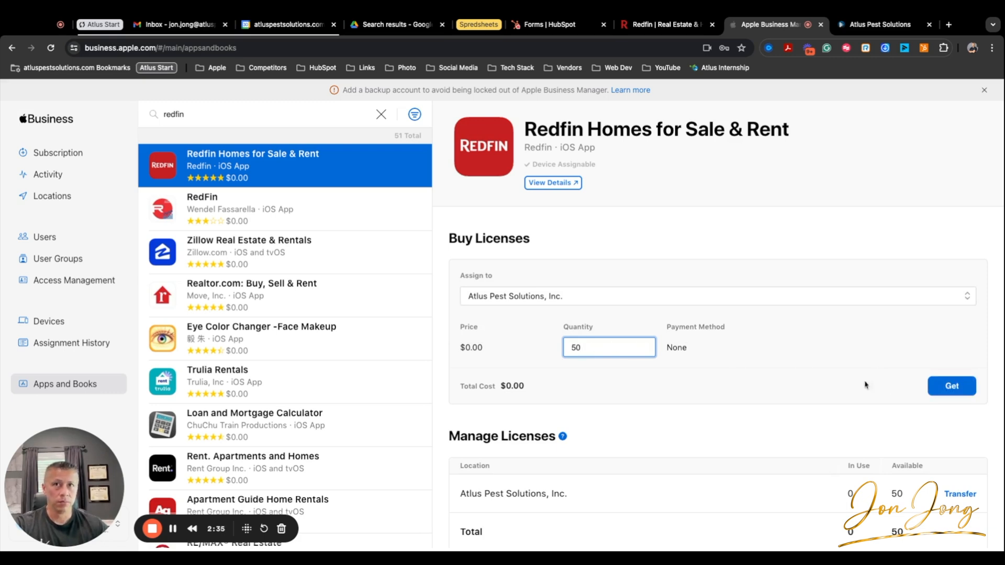
left_click(713, 296)
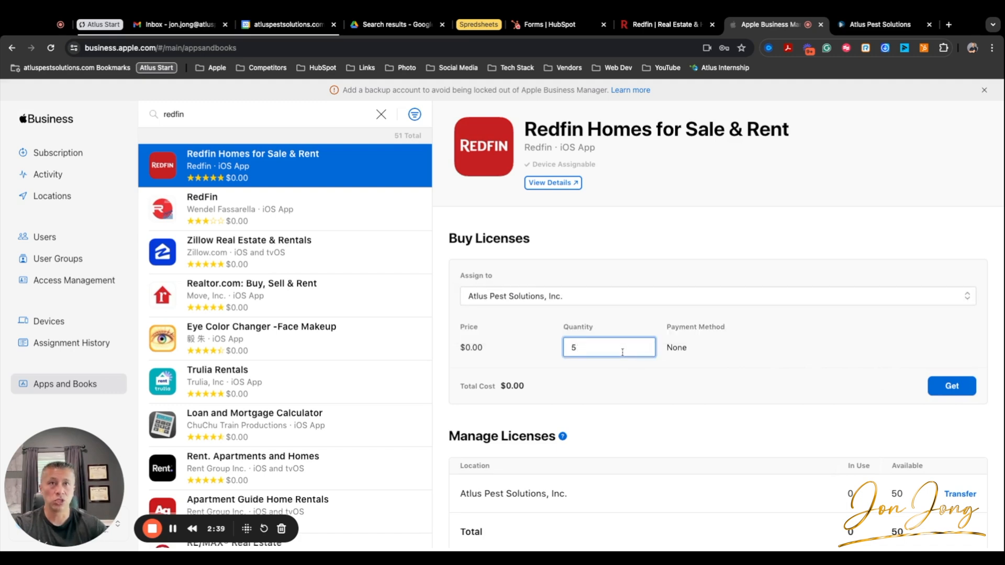
scroll("down", 3)
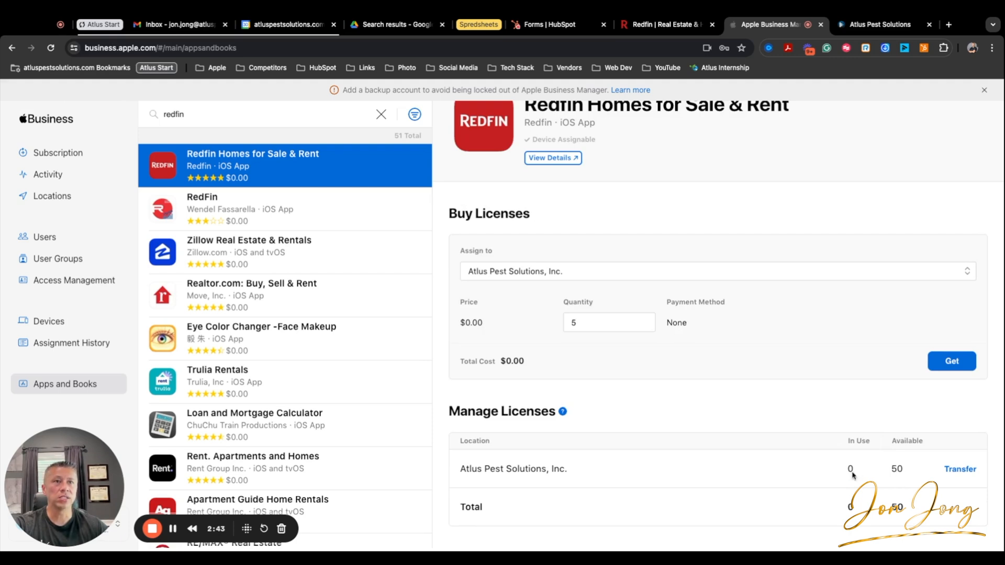
mouse_move(617, 464)
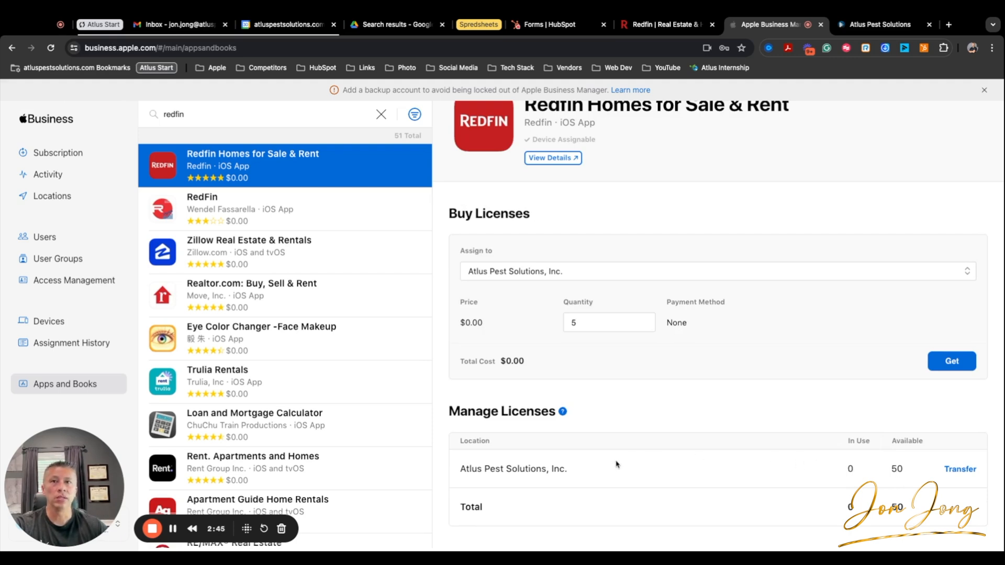
Clear the search, compare Waze's license counts, then reopen Redfin Homes for Sale & Rent
left_click(256, 114)
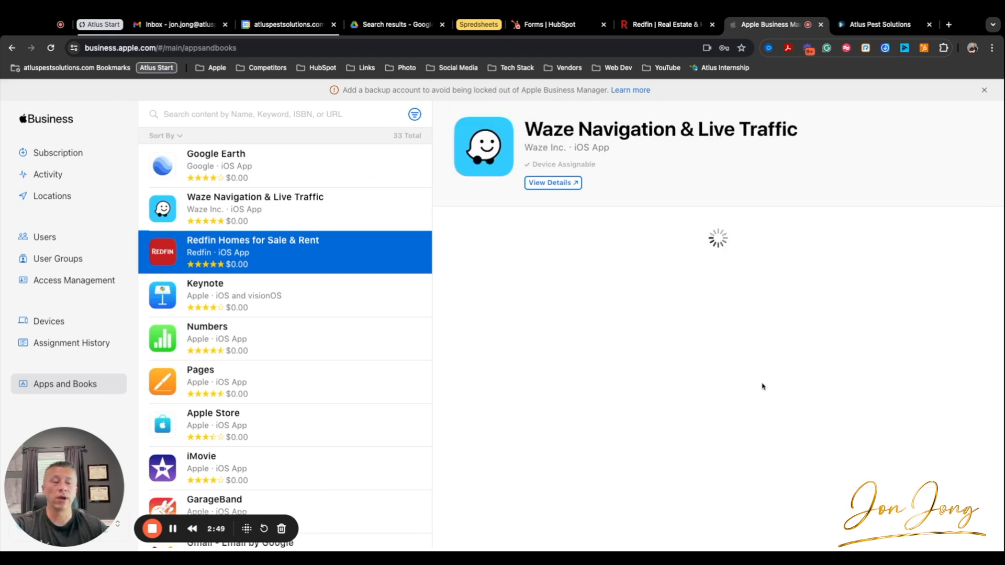
left_click(254, 209)
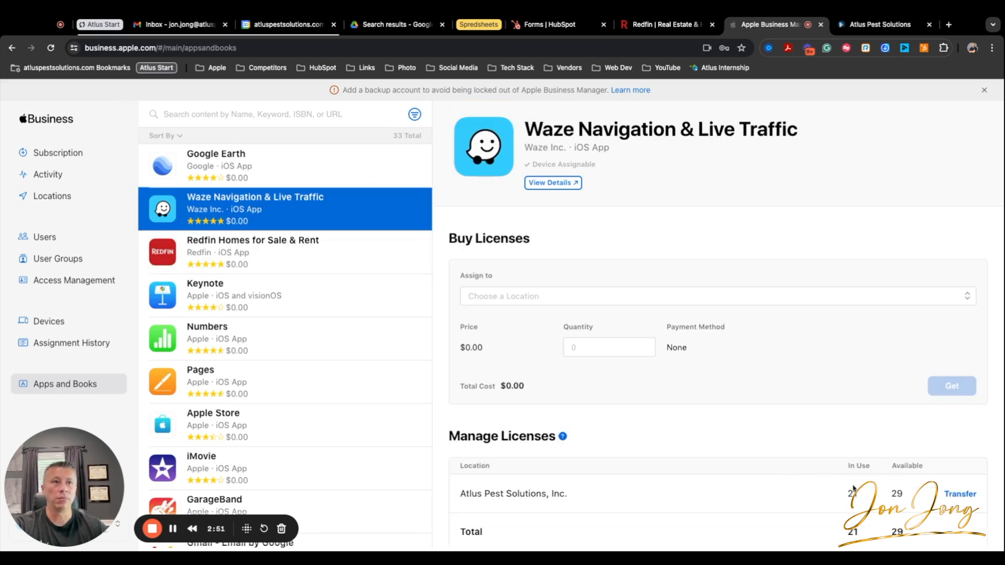
mouse_move(843, 497)
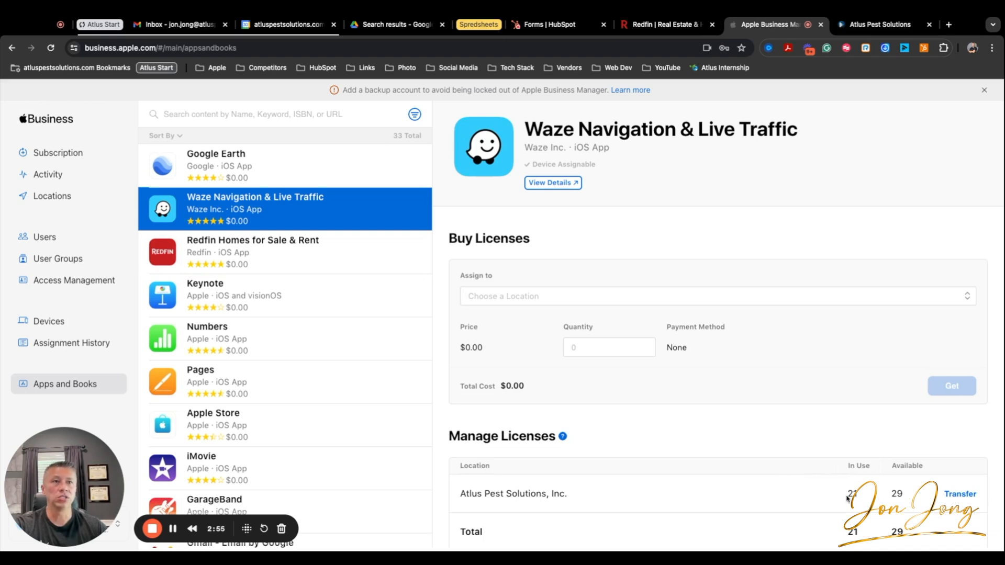
mouse_move(491, 308)
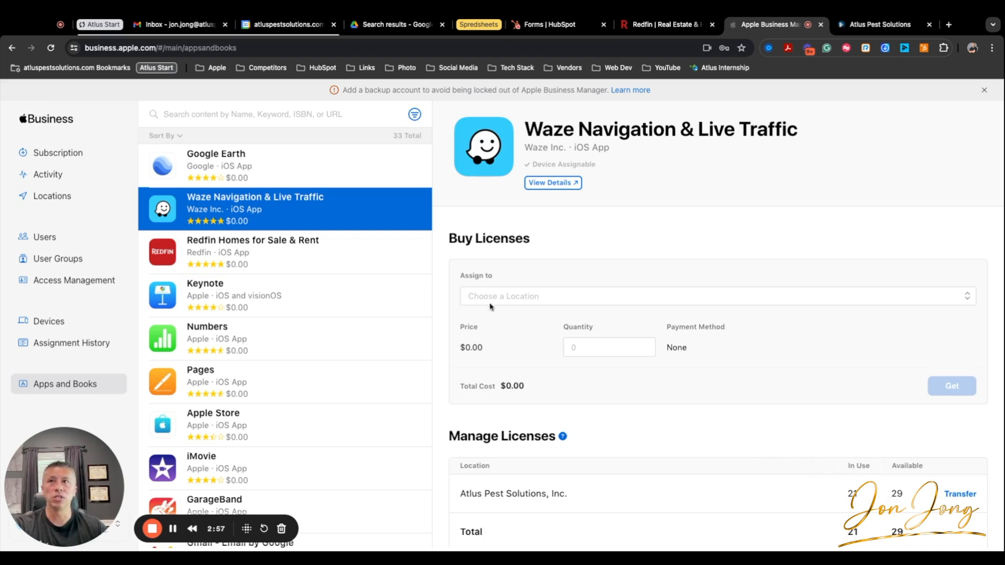
mouse_move(539, 119)
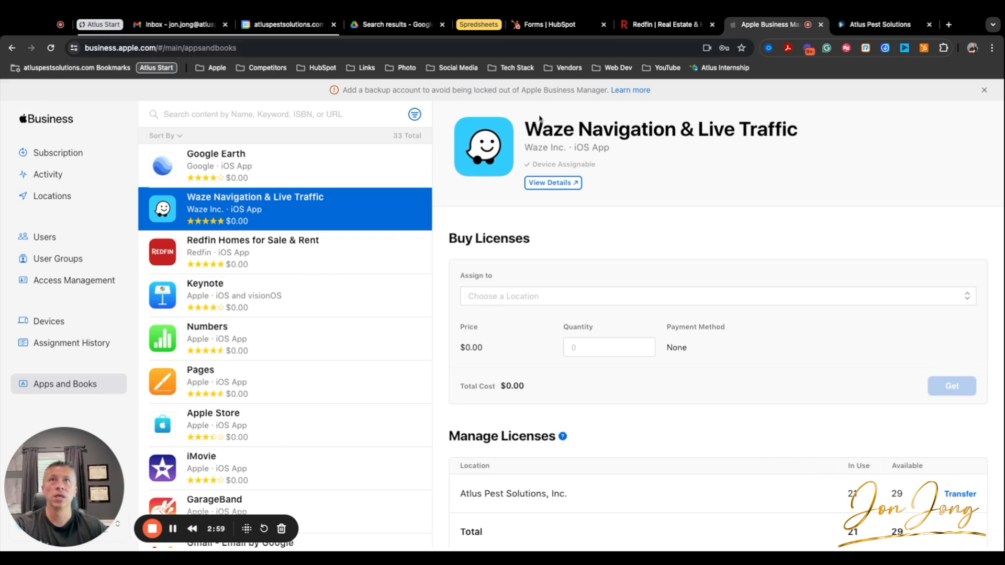
left_click(252, 252)
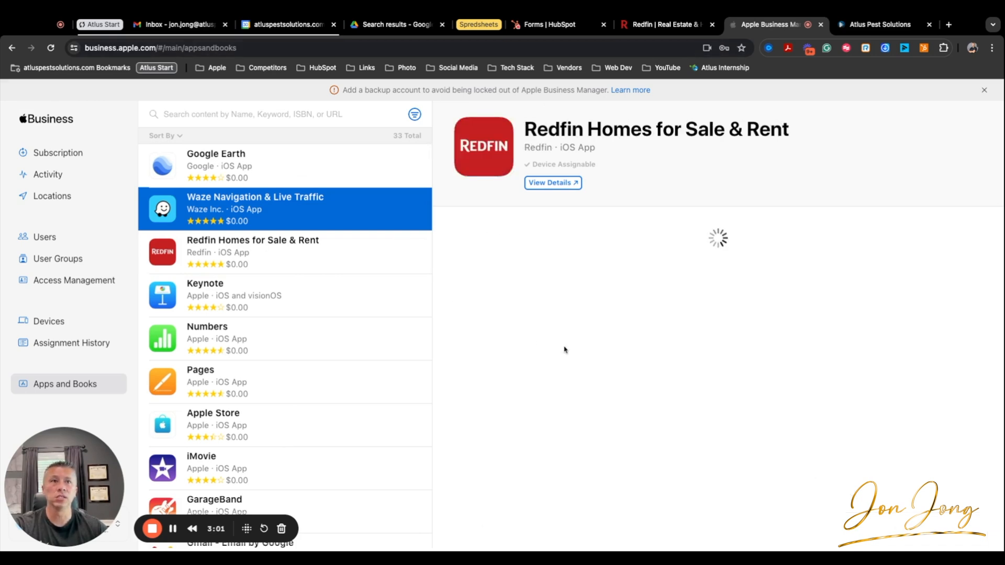
left_click(252, 251)
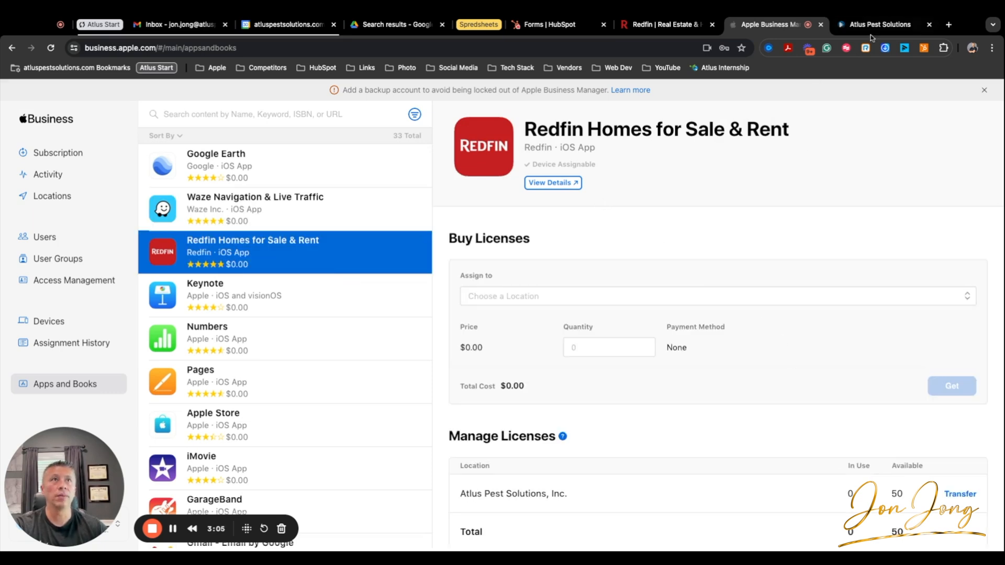
In Mosyle, navigate through Organization and Integrations to Management's iOS/iPadOS Devices Overview
left_click(879, 25)
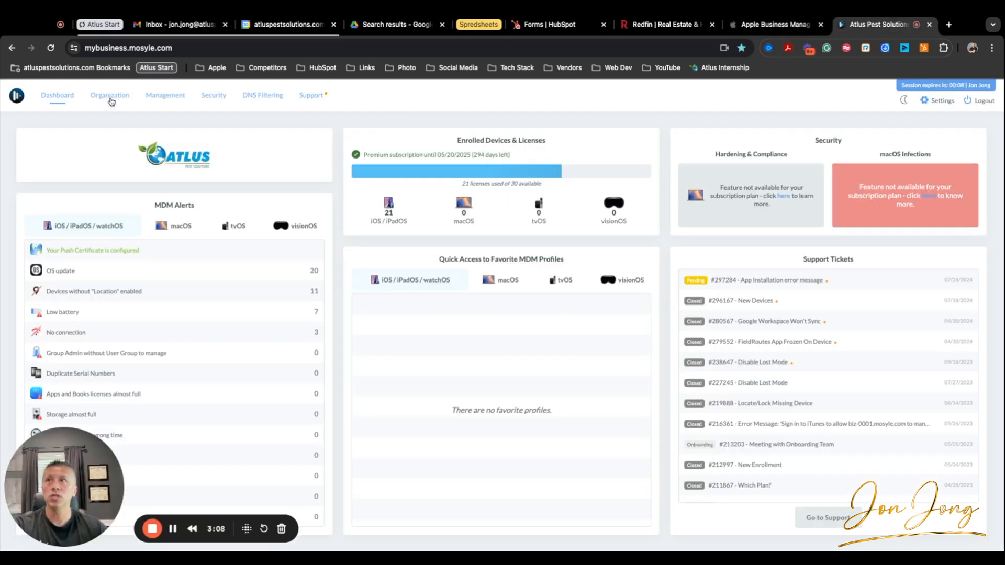
left_click(109, 94)
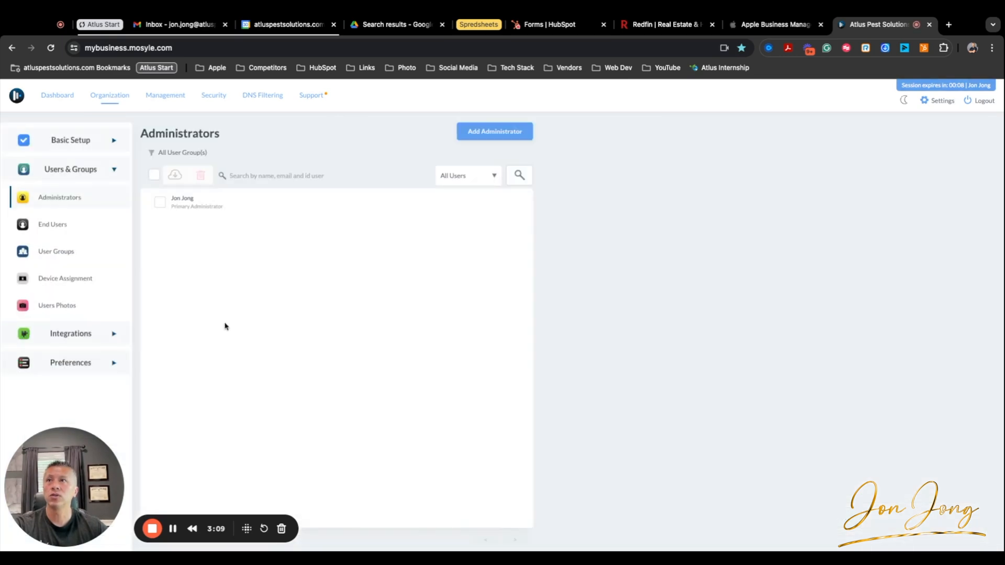
left_click(71, 334)
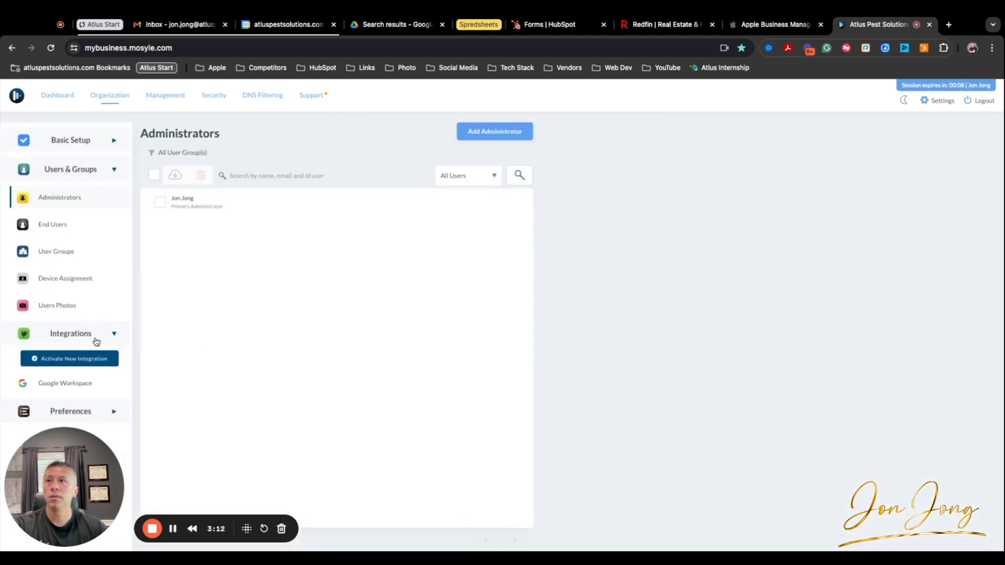
mouse_move(165, 94)
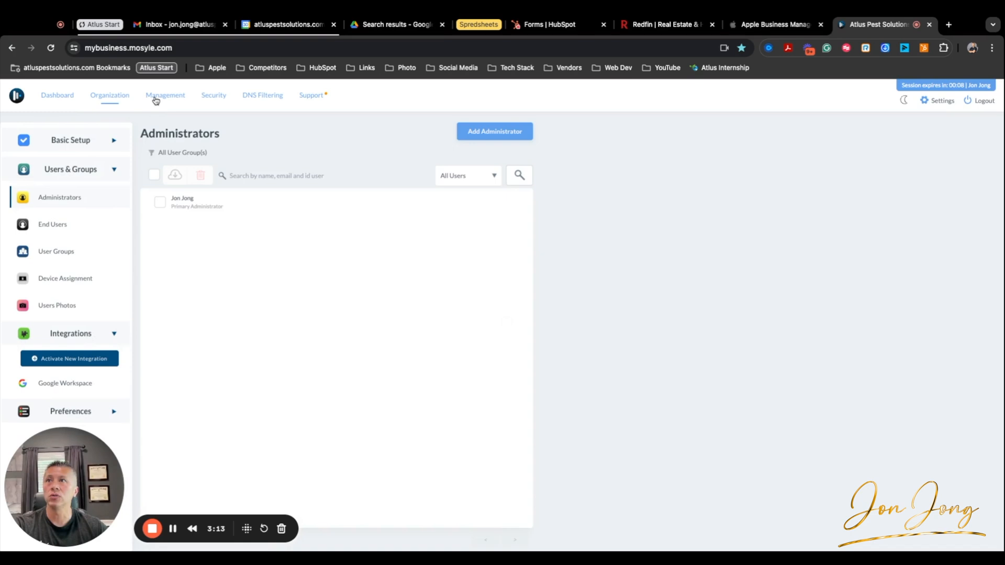
left_click(164, 95)
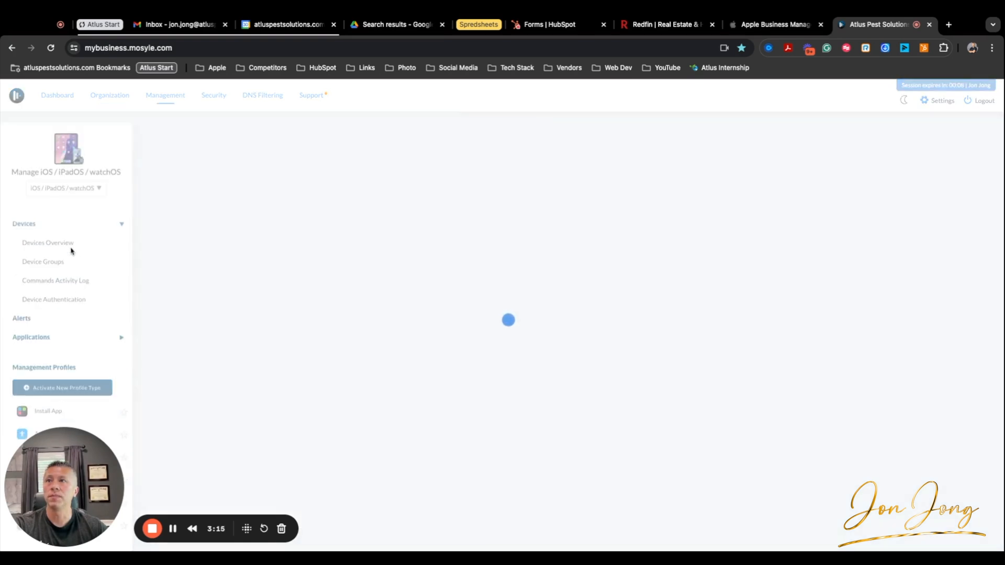
left_click(47, 242)
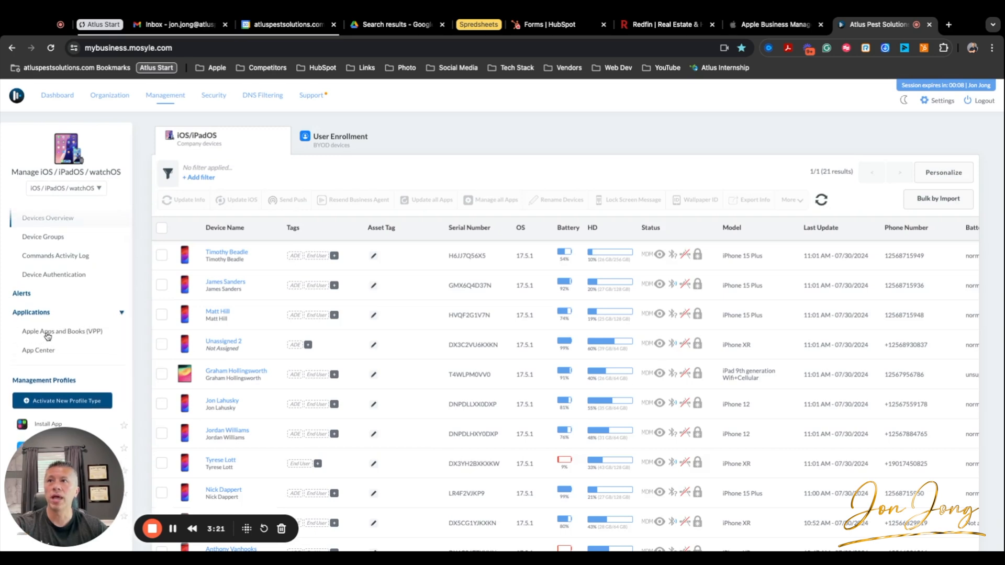
Open the Atlus Pest Solutions Apple Apps and Books account, browse its apps, and sync via Update
left_click(62, 331)
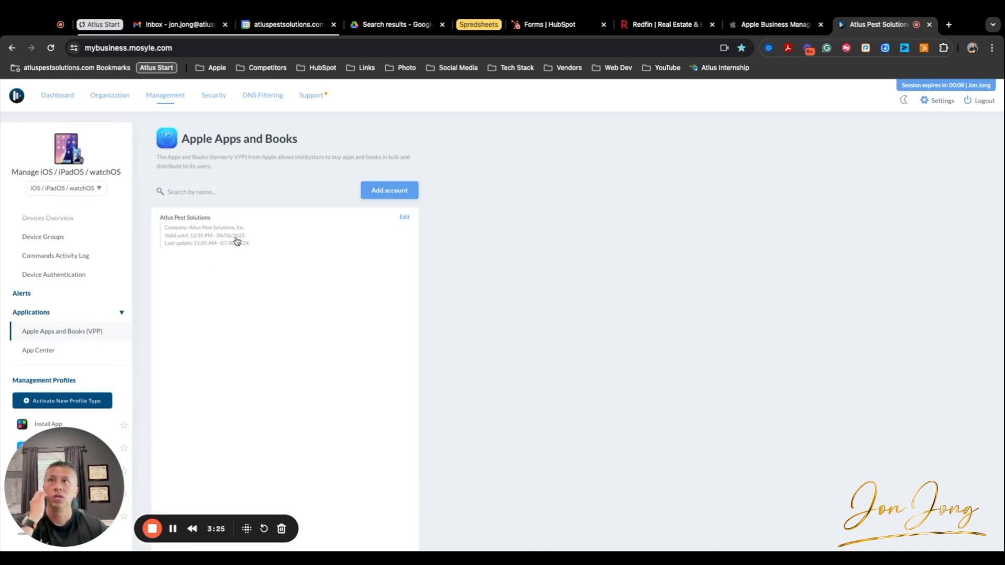
mouse_move(220, 237)
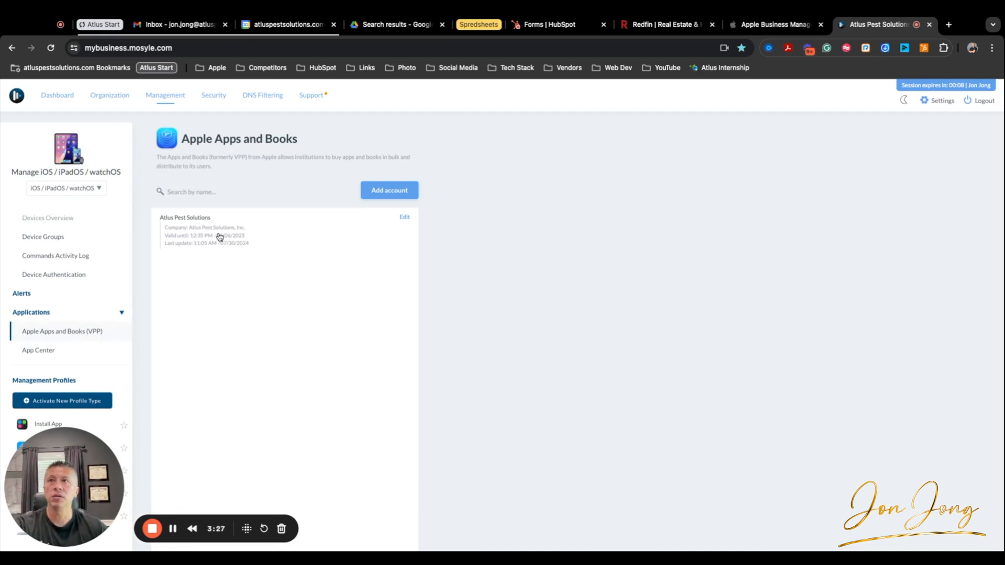
left_click(205, 229)
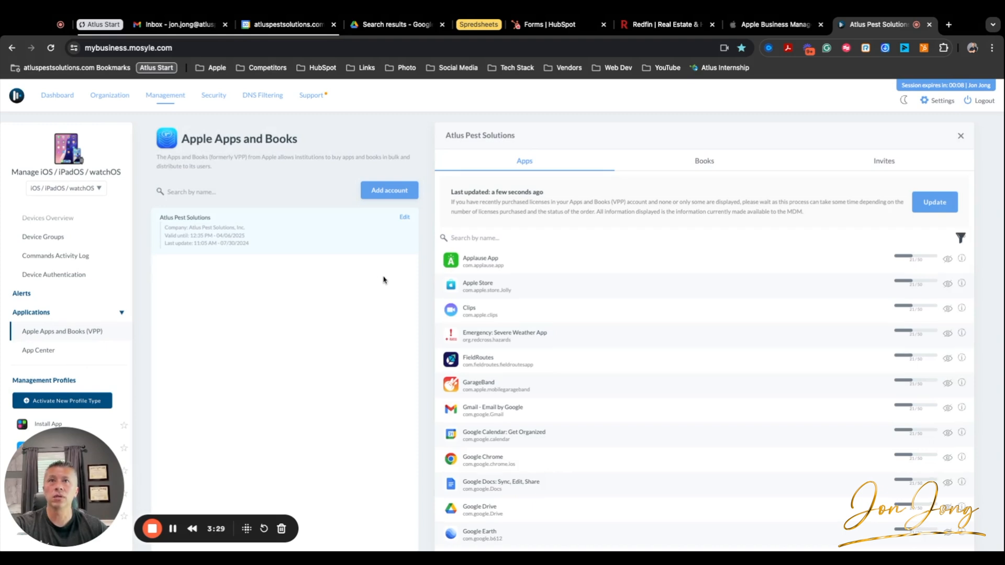
scroll("down", 3)
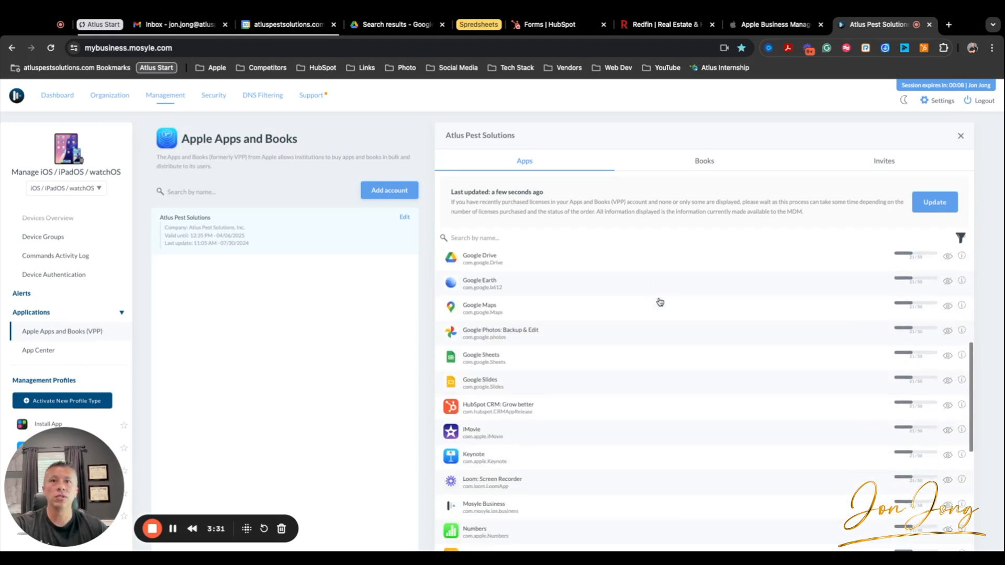
scroll("down", 3)
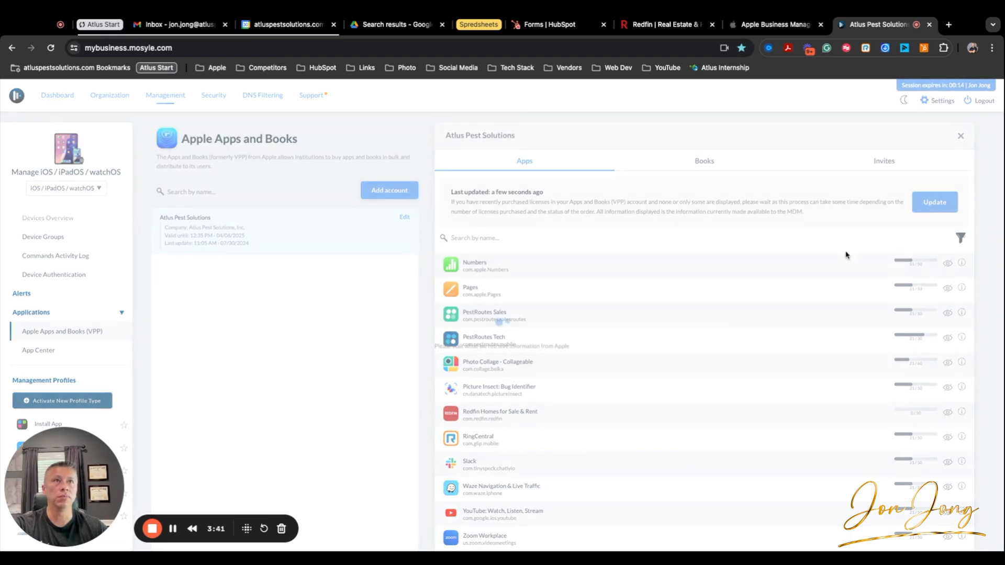
left_click(934, 202)
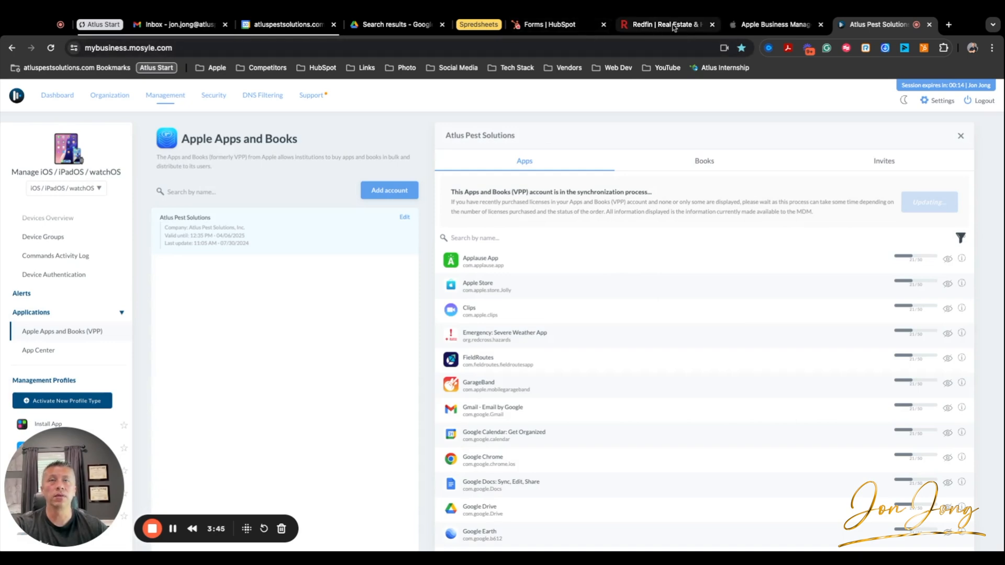
left_click(776, 25)
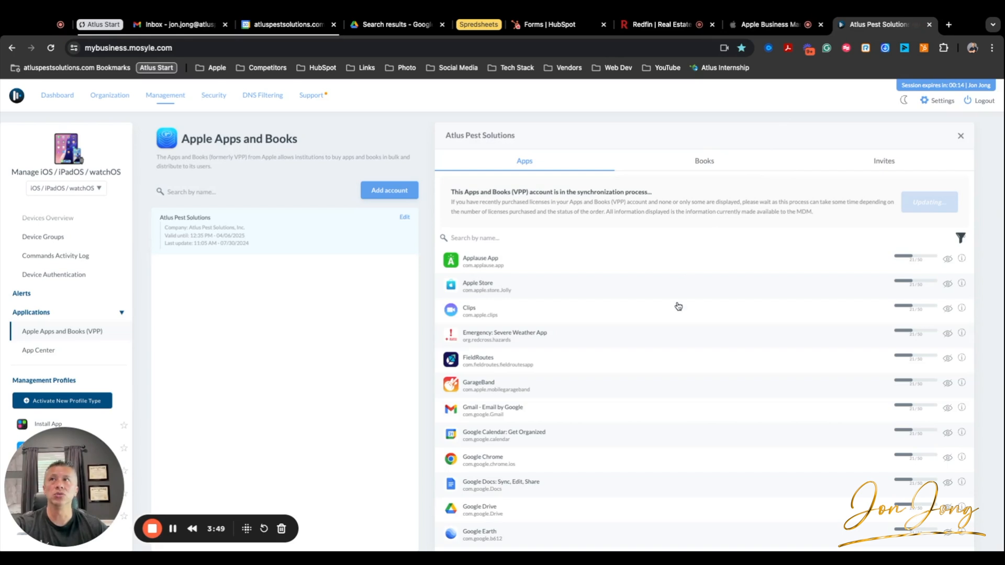
mouse_move(207, 320)
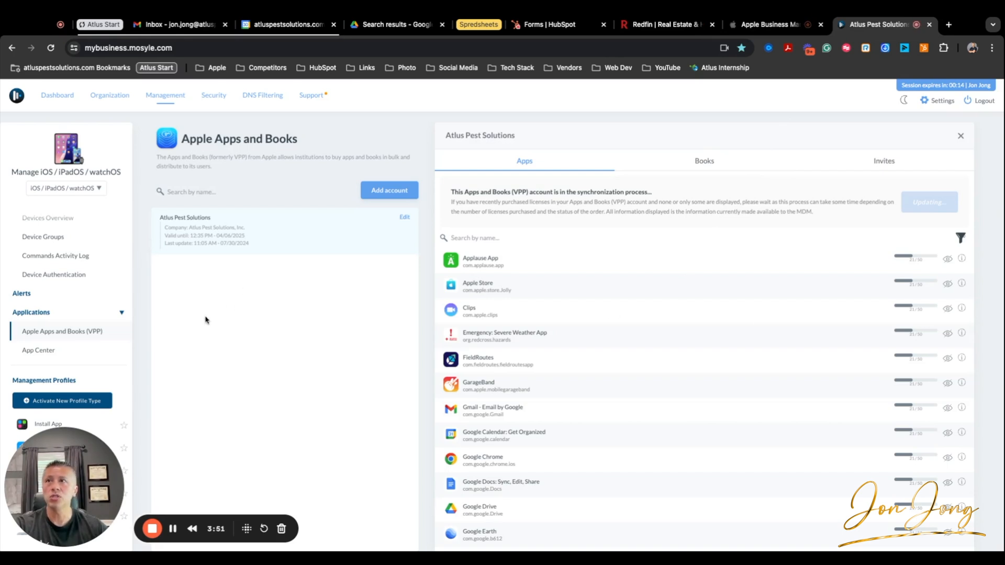
Open App Center's managed app list and scroll the sidebar to Management Profiles
left_click(38, 351)
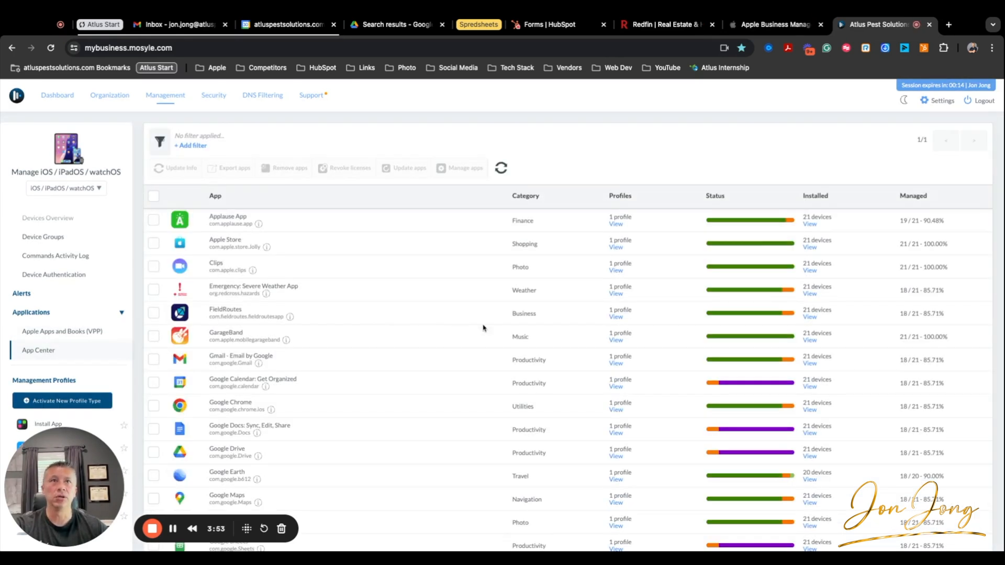
scroll("down", 3)
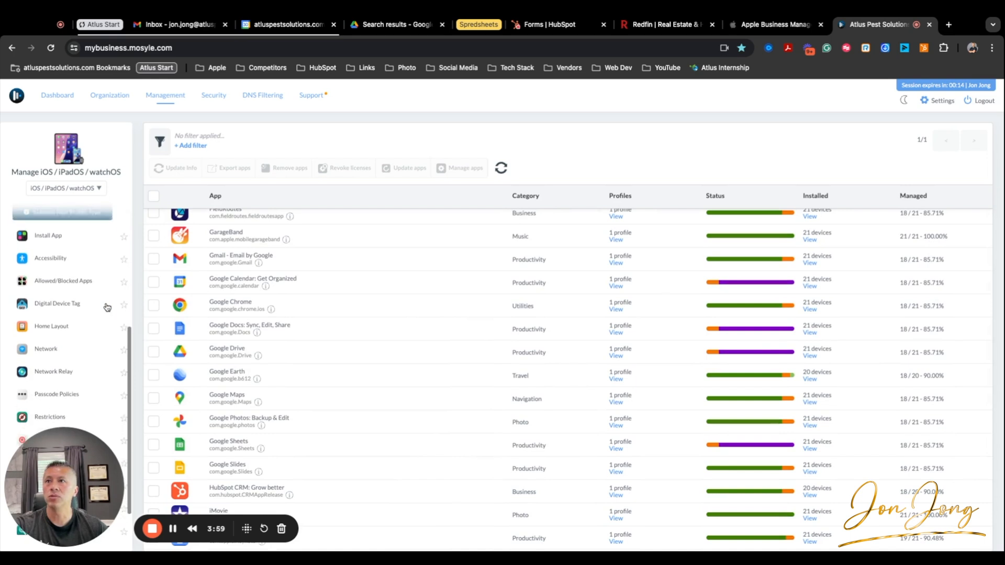
scroll("down", 3)
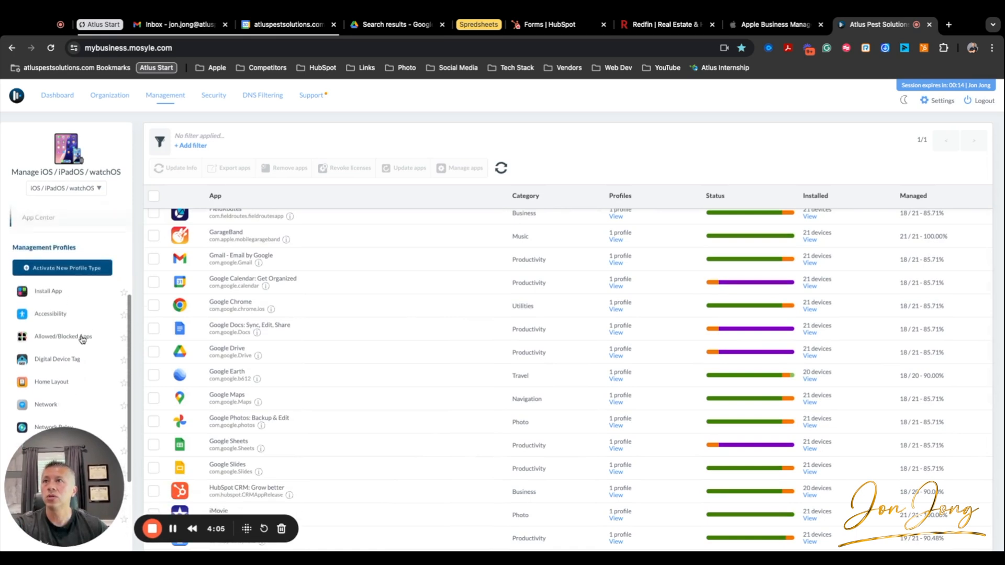
Open the Default Apps install profile details and scroll through its apps
left_click(48, 317)
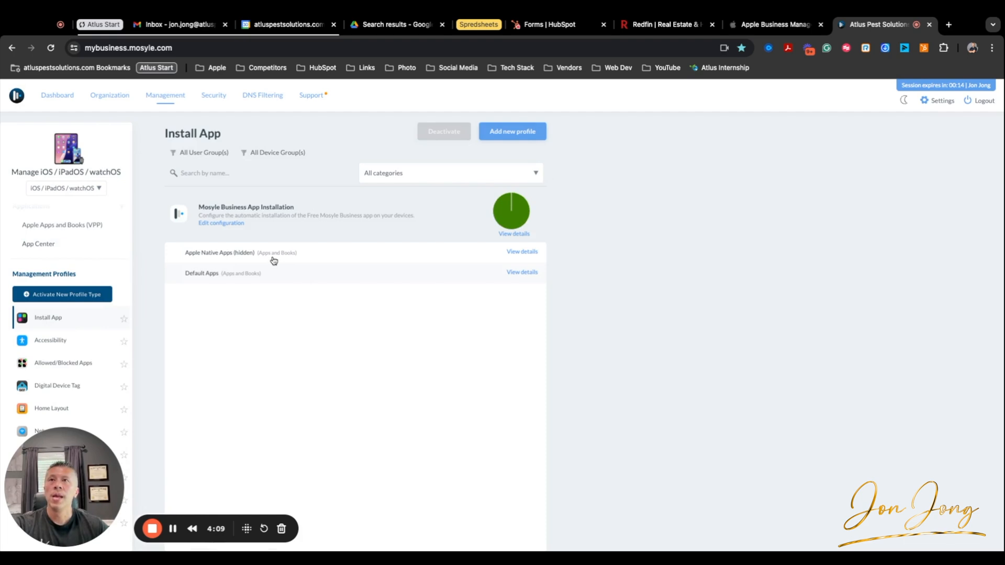
mouse_move(243, 276)
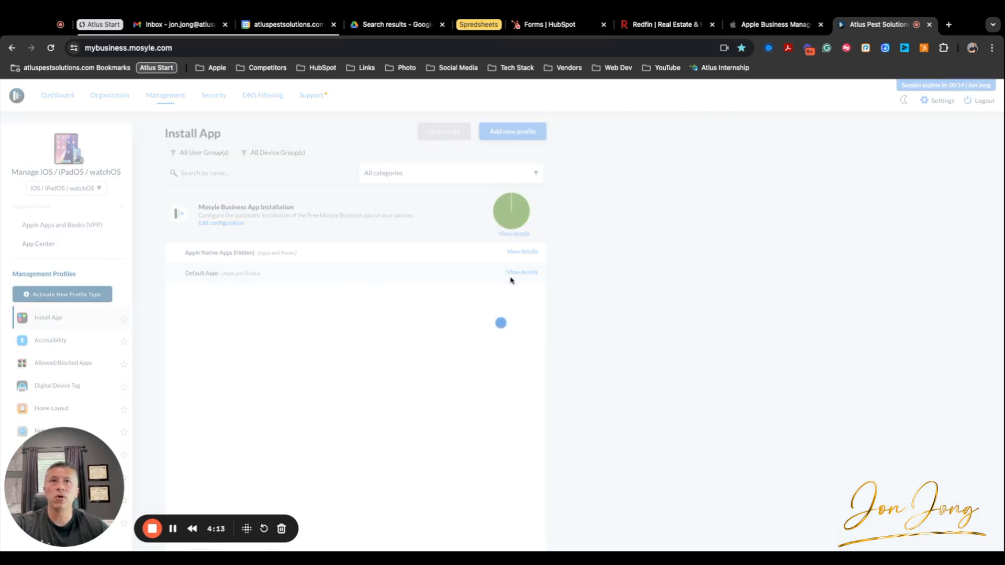
left_click(522, 272)
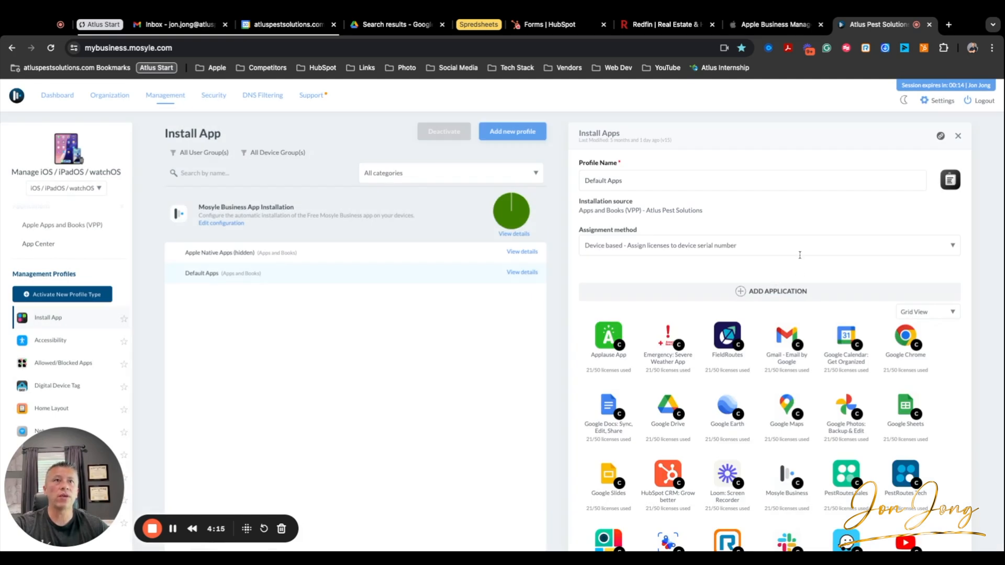
scroll("down", 3)
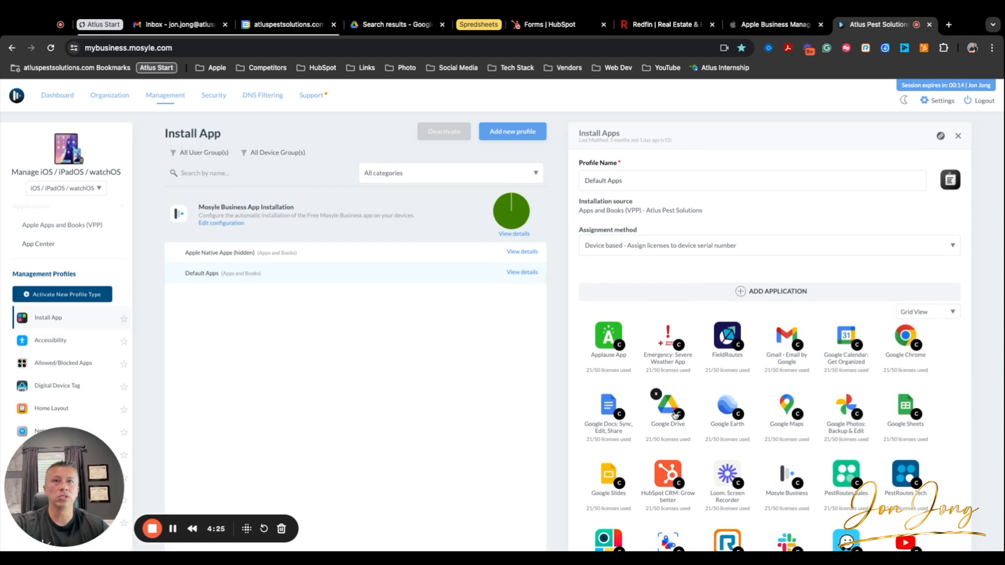
scroll("down", 3)
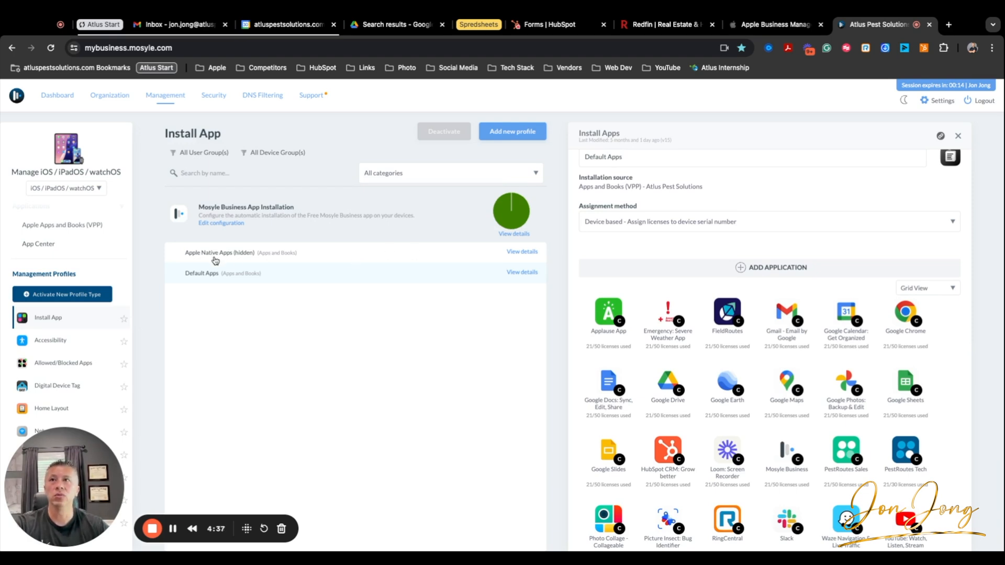
mouse_move(265, 257)
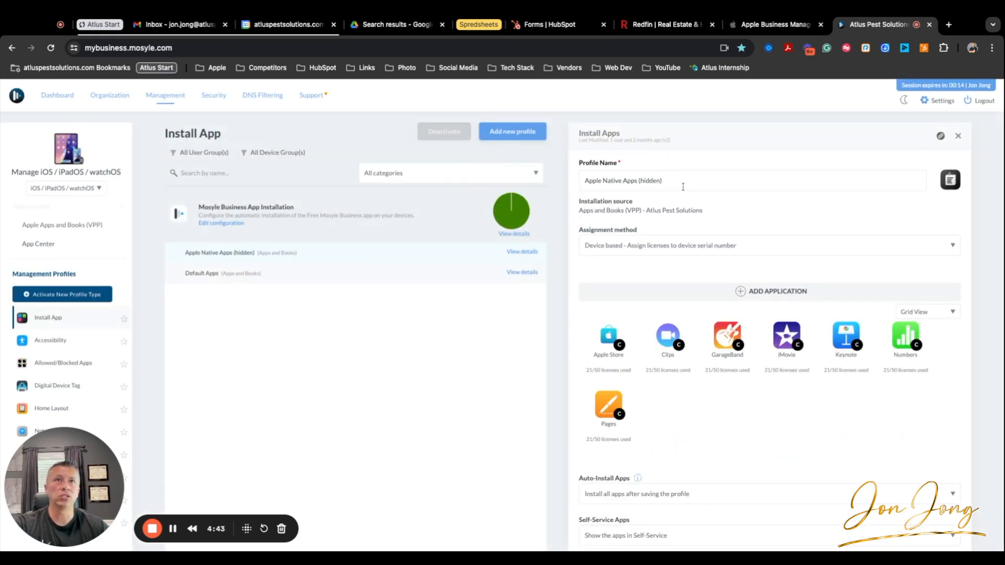
left_click(750, 180)
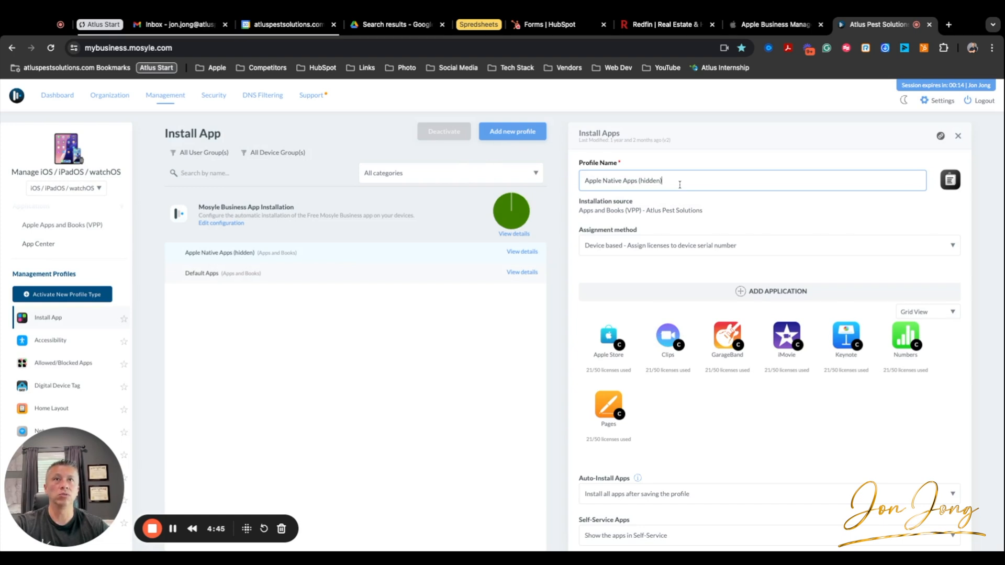
left_click(757, 246)
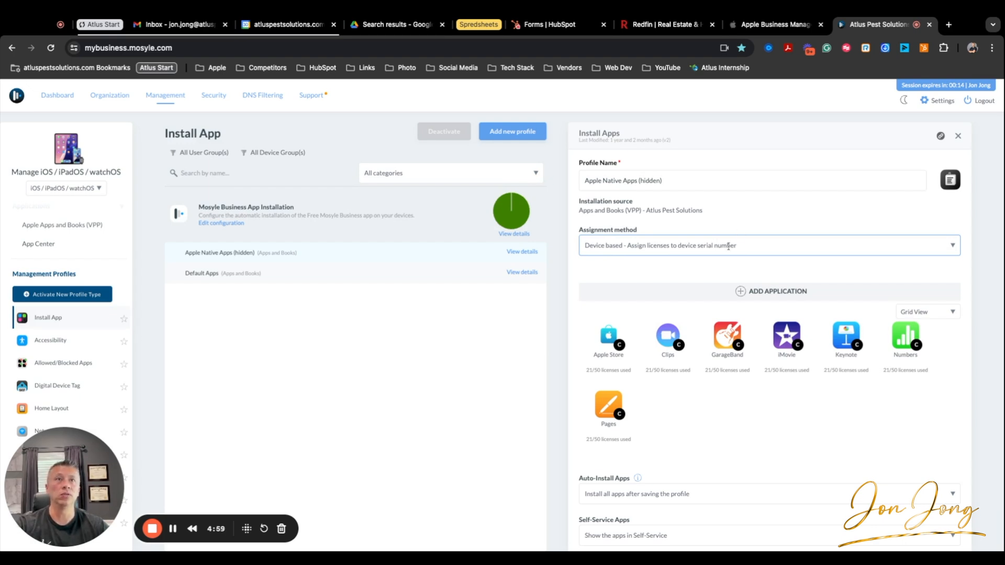
mouse_move(720, 284)
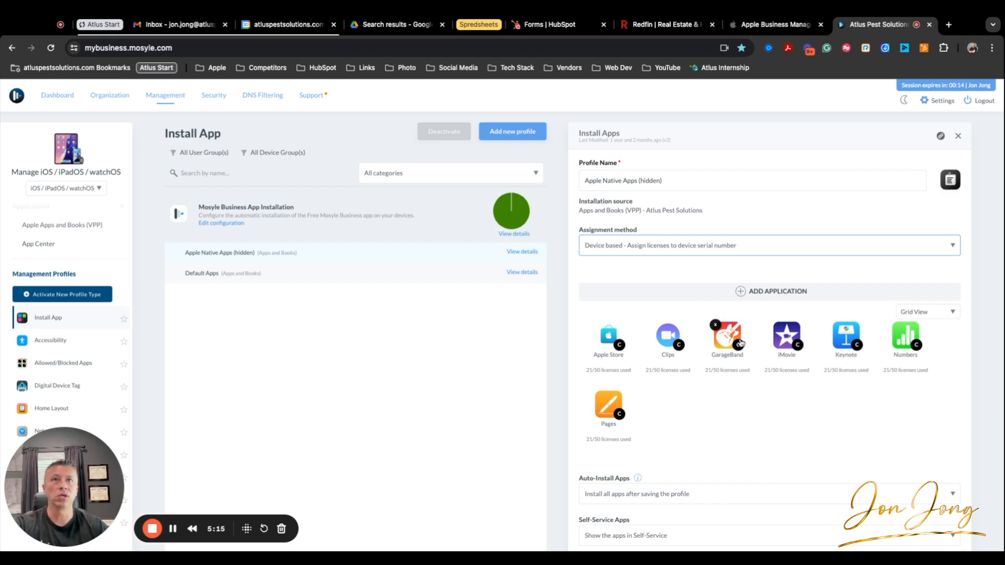
scroll("down", 3)
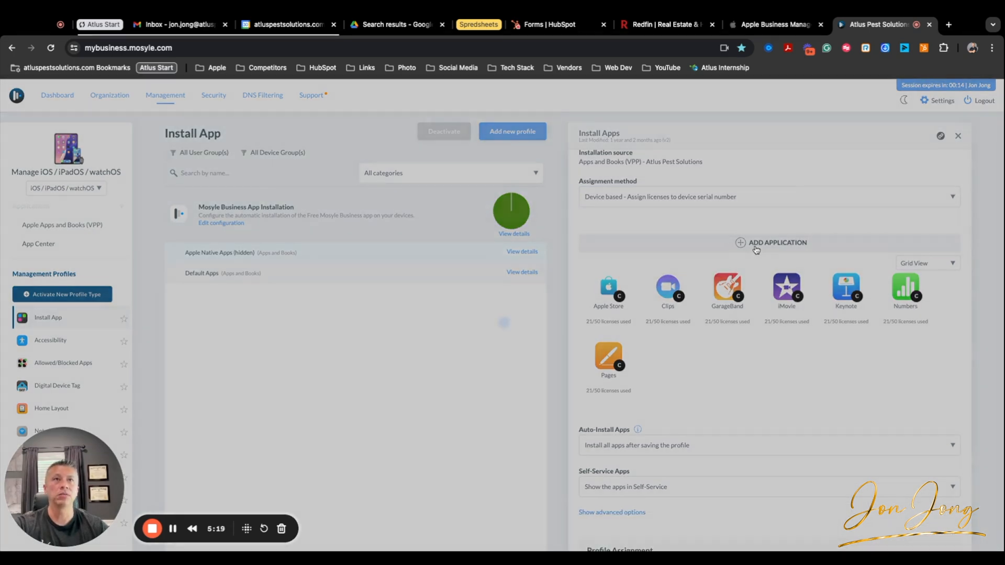
left_click(772, 242)
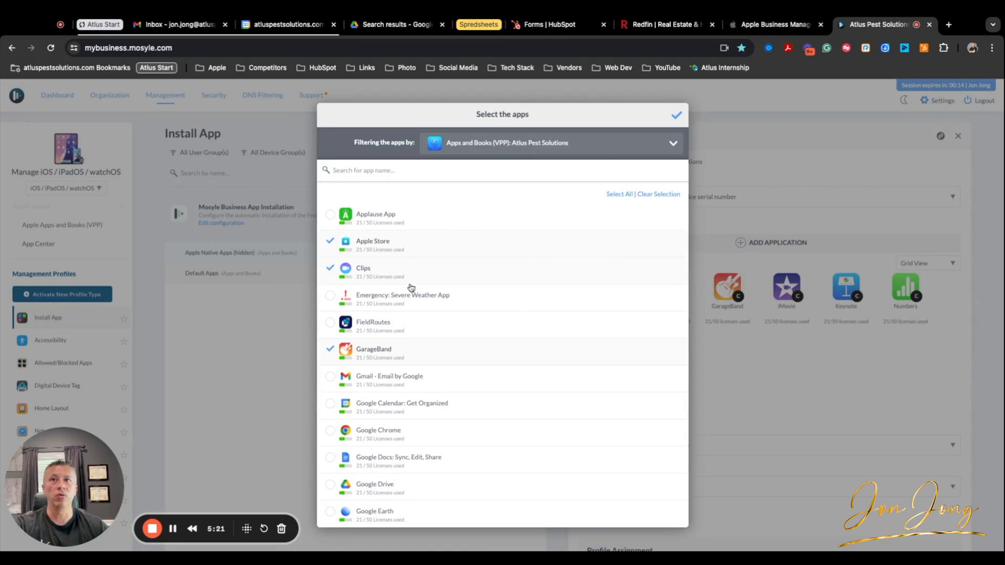
left_click(677, 115)
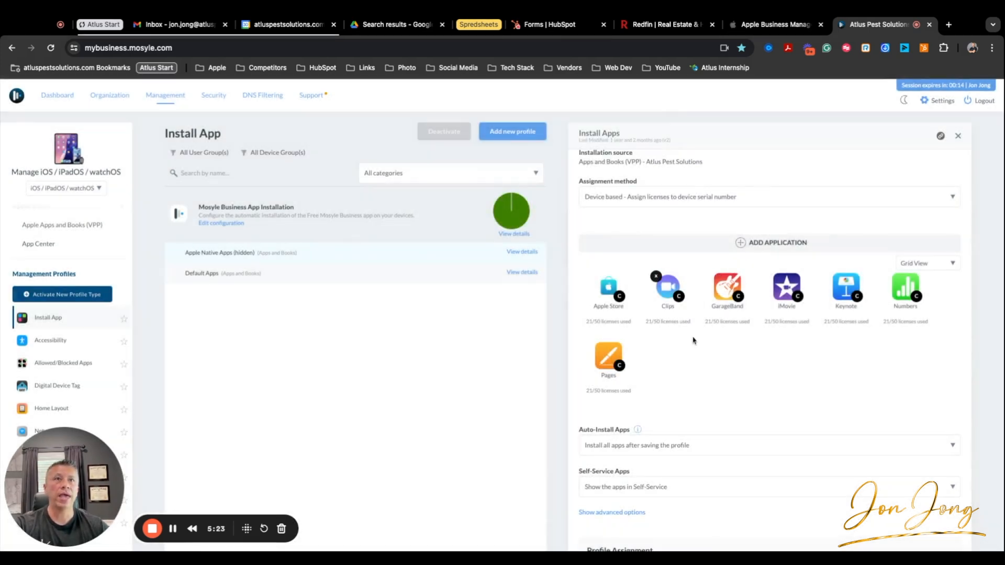
mouse_move(686, 313)
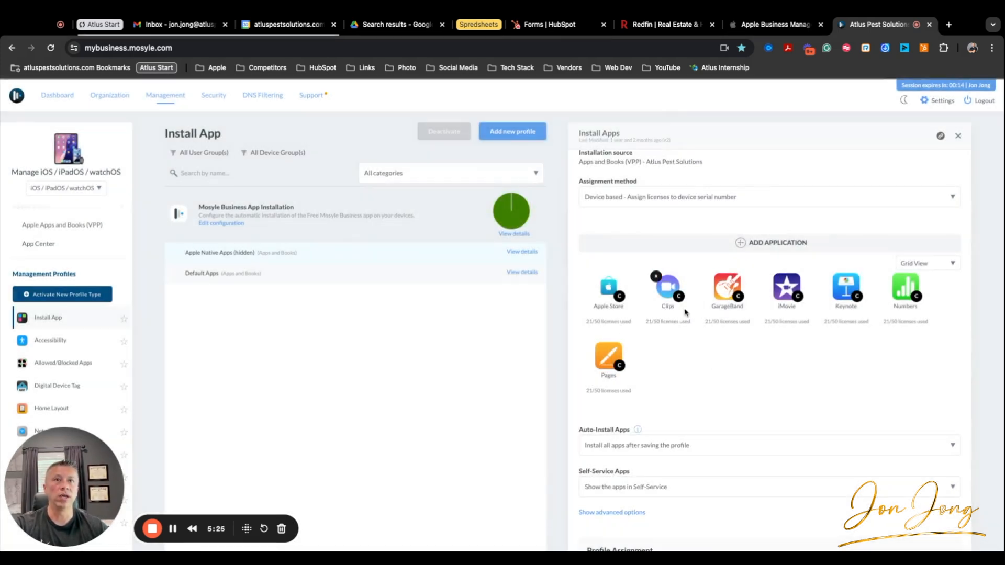
mouse_move(785, 298)
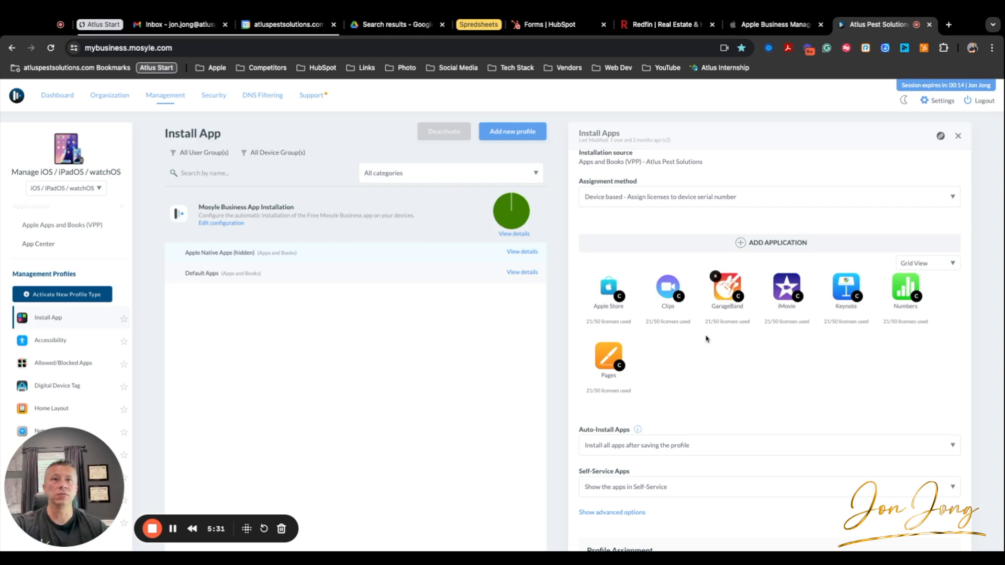
scroll("down", 3)
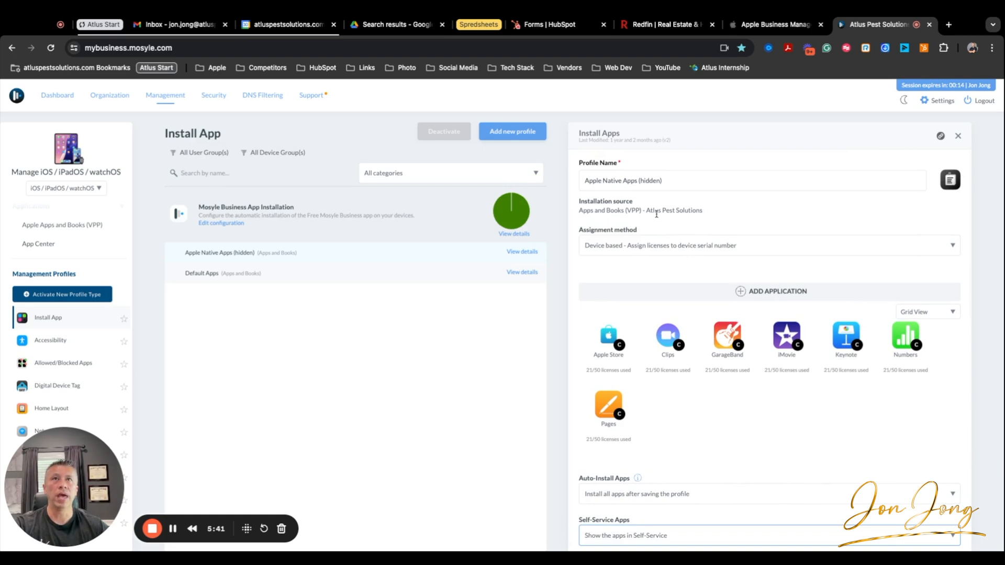
mouse_move(657, 214)
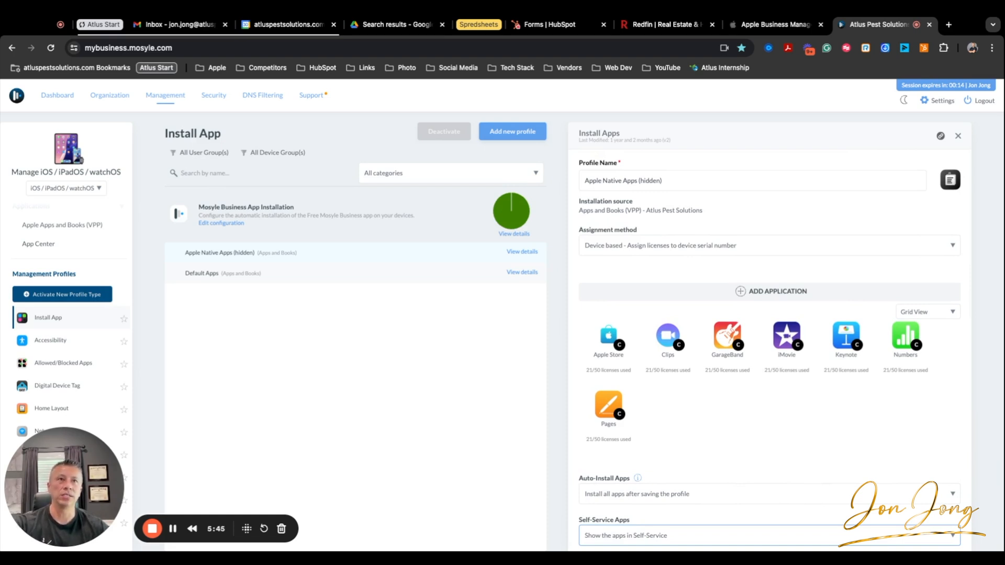
mouse_move(549, 224)
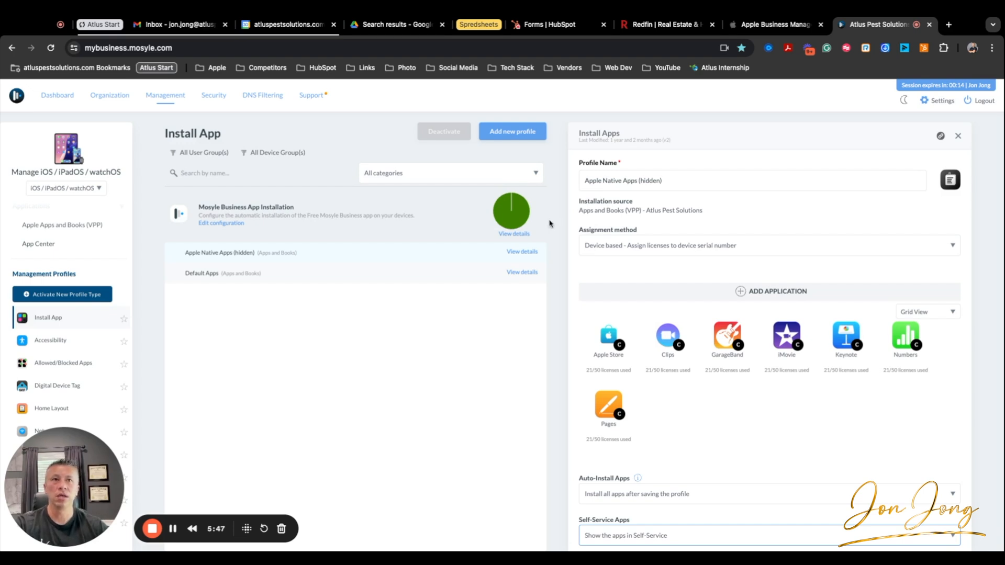
mouse_move(319, 263)
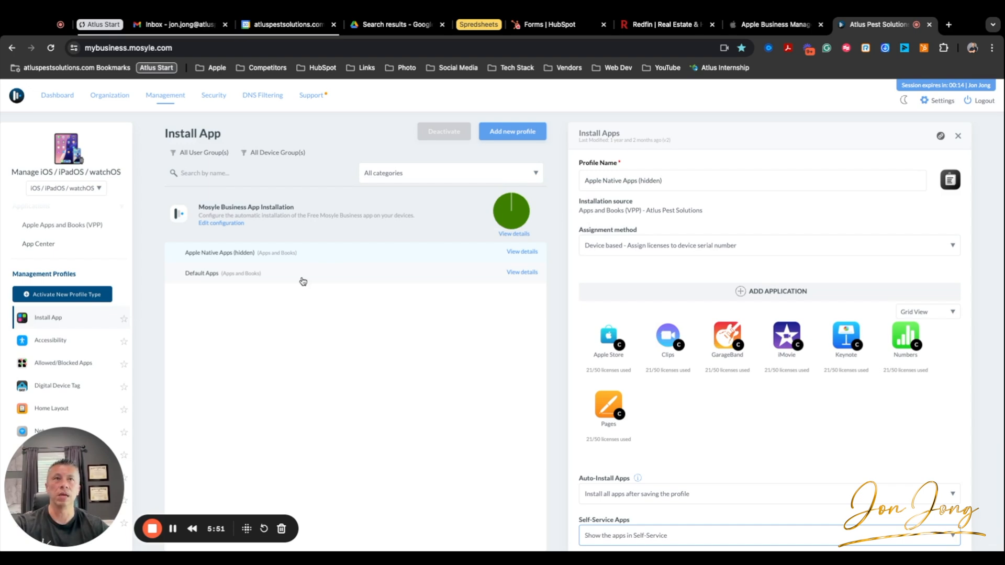
mouse_move(244, 278)
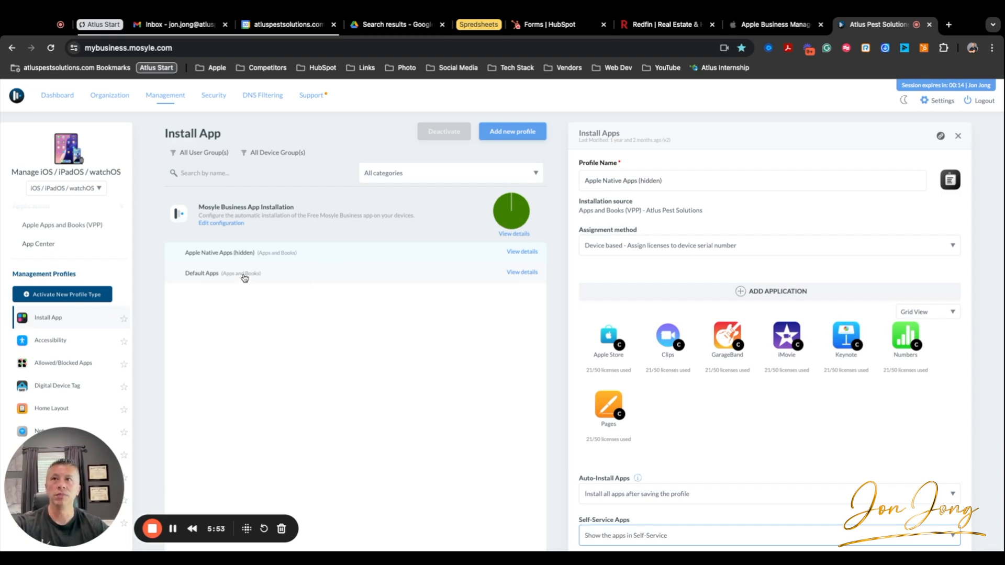
Add Redfin Homes for Sale & Rent to the Default Apps install profile after Zoom Workplace
scroll("down", 3)
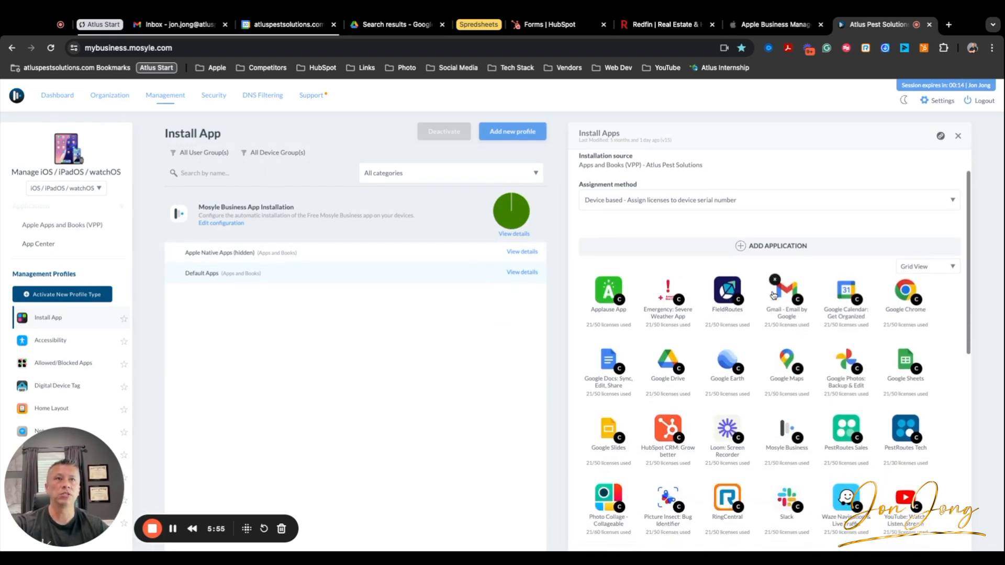
scroll("down", 3)
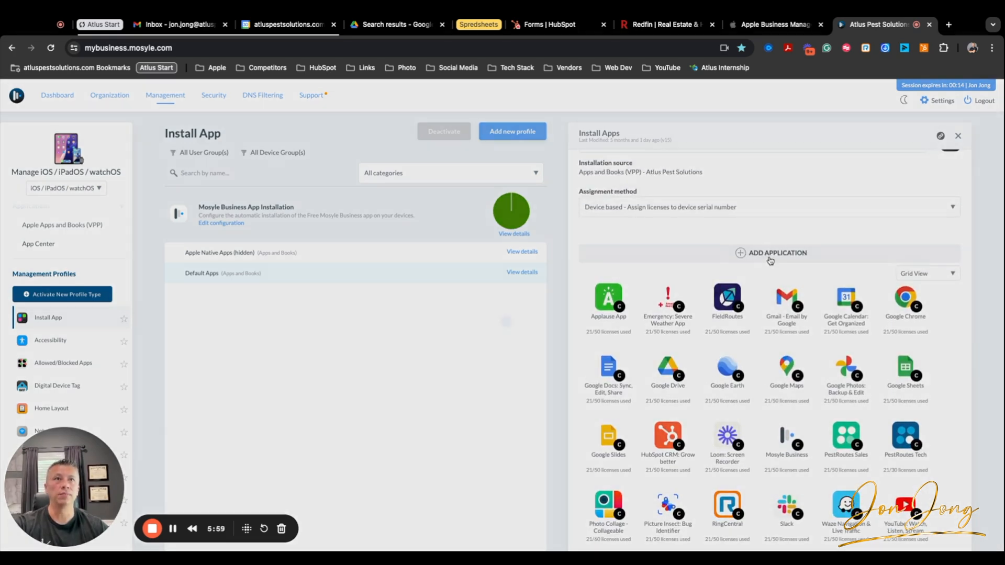
left_click(770, 252)
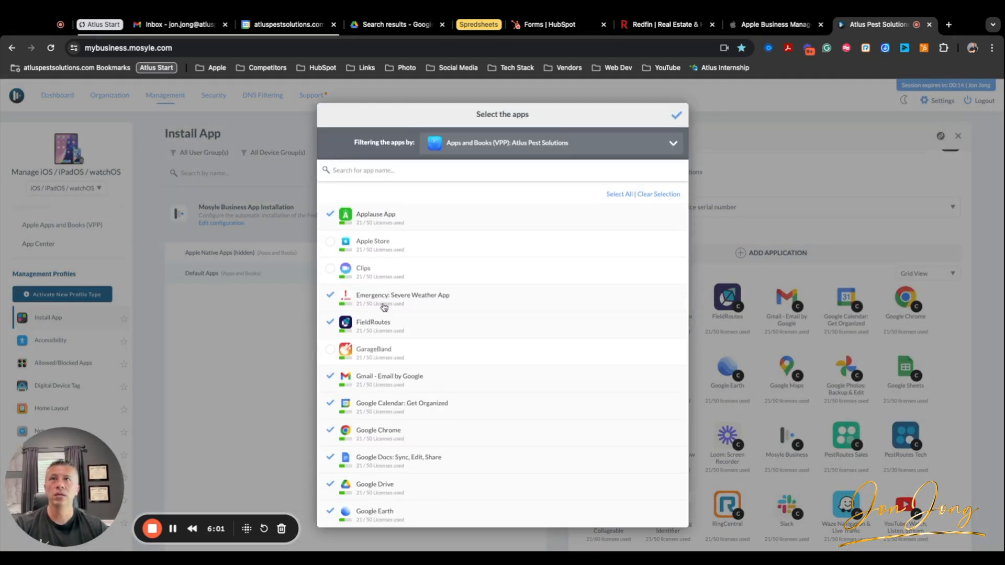
scroll("down", 3)
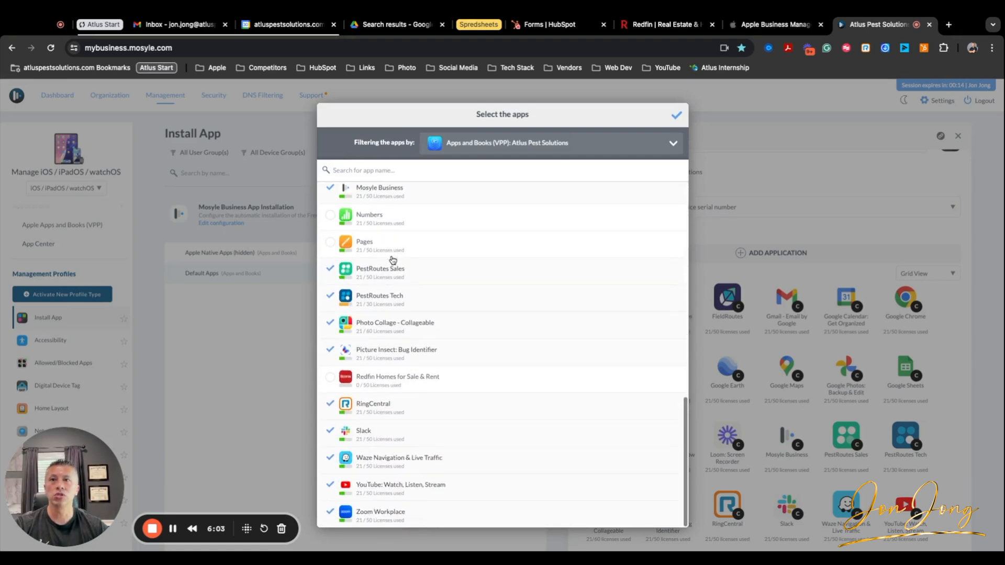
left_click(330, 377)
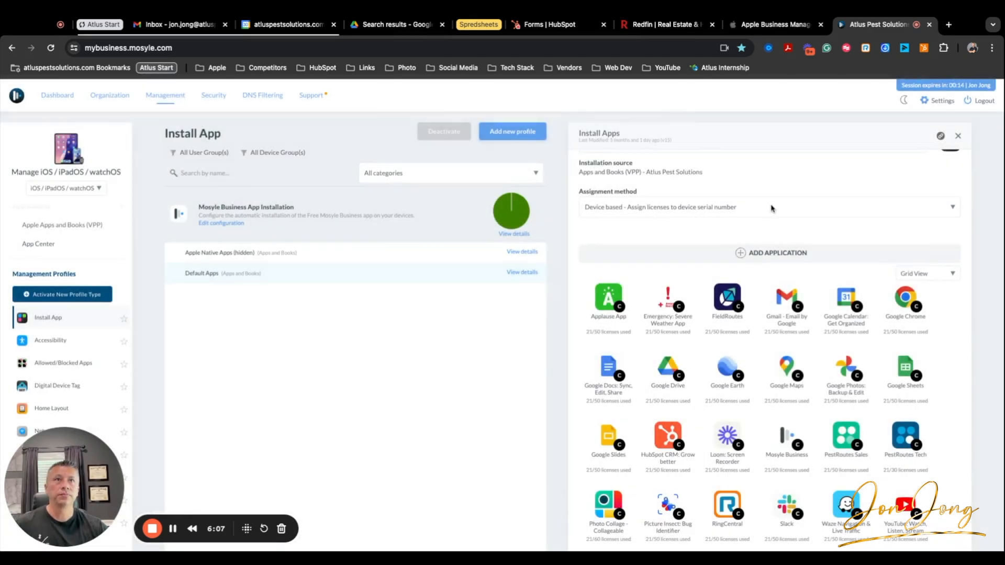
scroll("down", 3)
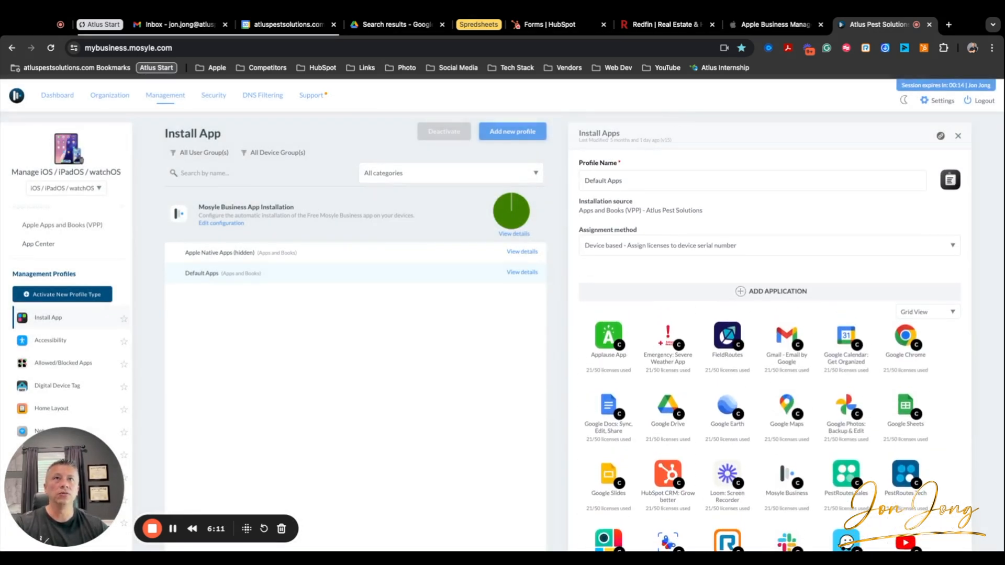
scroll("down", 3)
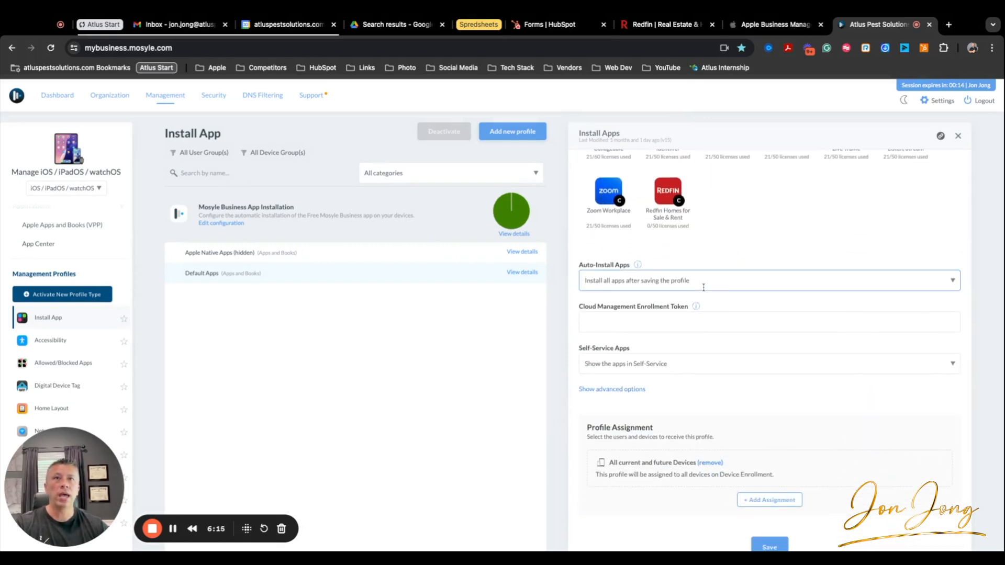
mouse_move(737, 354)
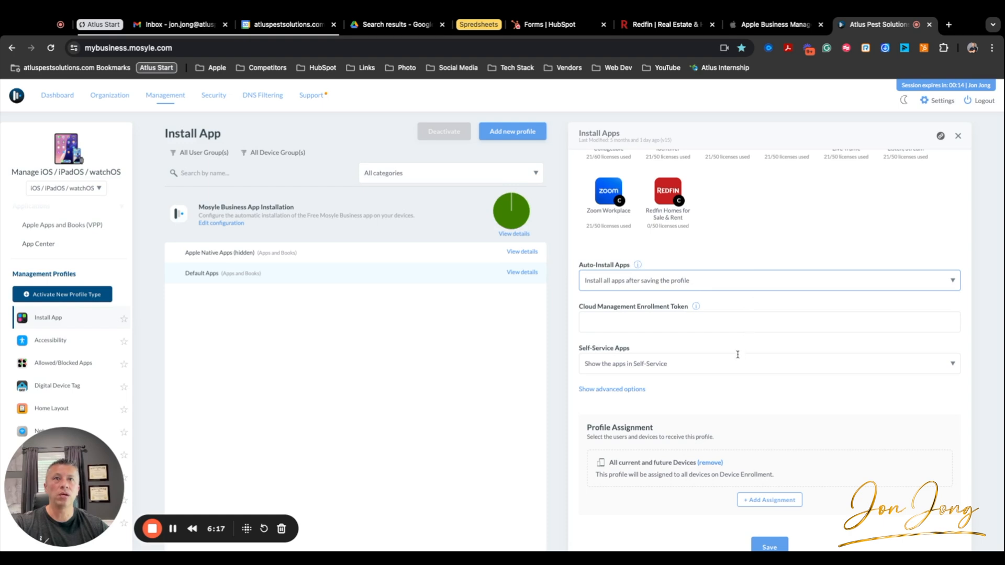
scroll("down", 3)
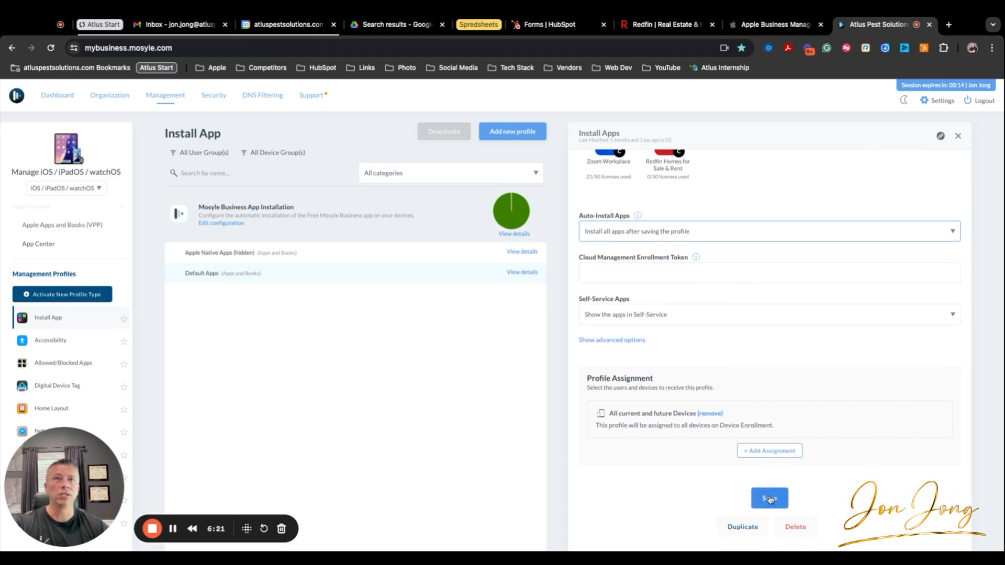
Save the Default Apps profile with Redfin, then go to the home screen layout profiles
left_click(768, 498)
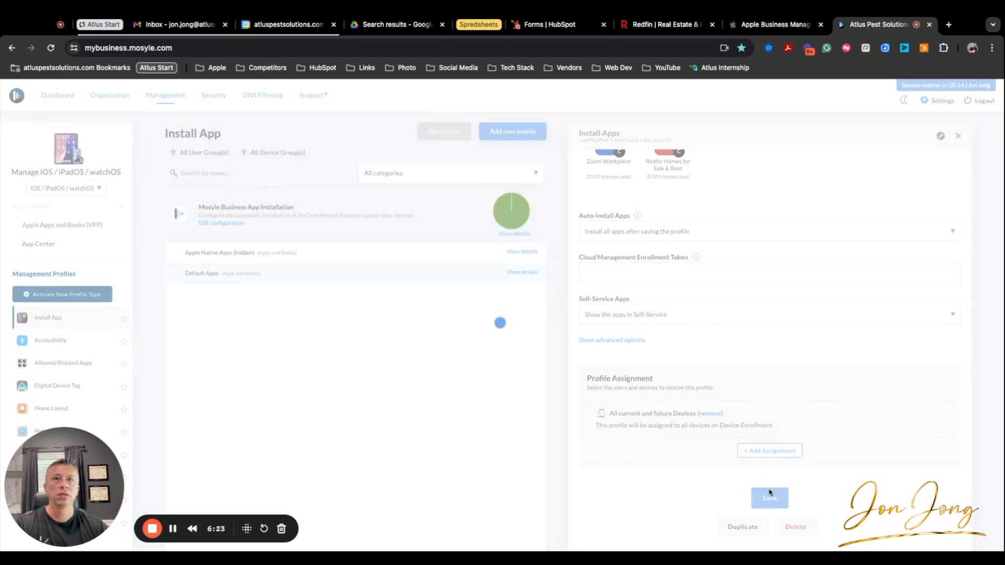
left_click(769, 498)
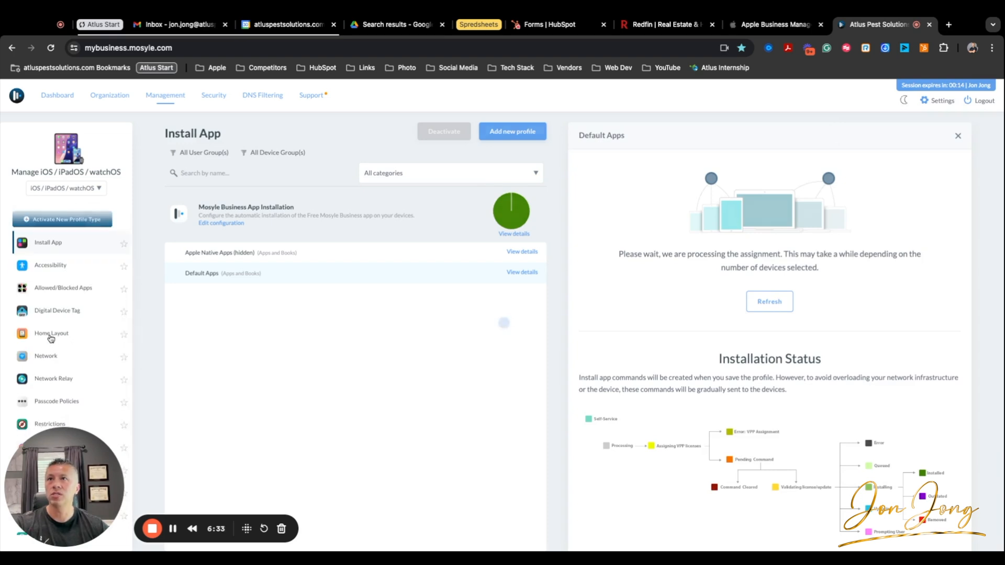
left_click(50, 333)
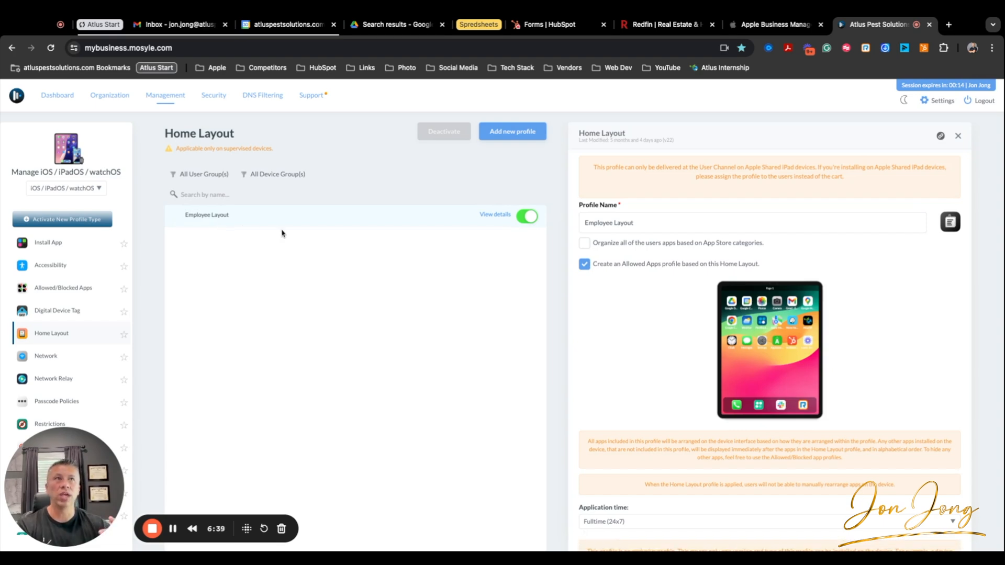
mouse_move(682, 263)
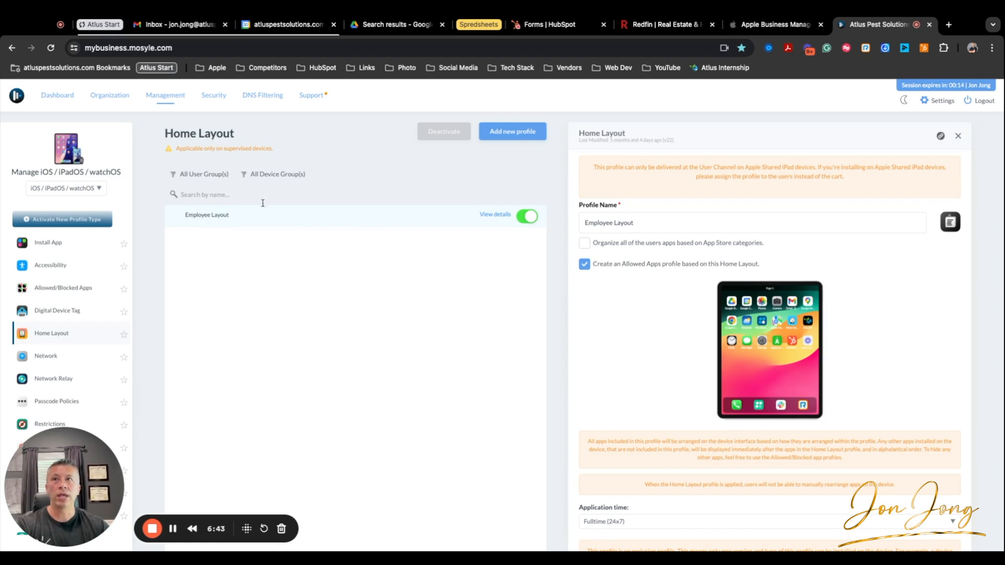
mouse_move(608, 138)
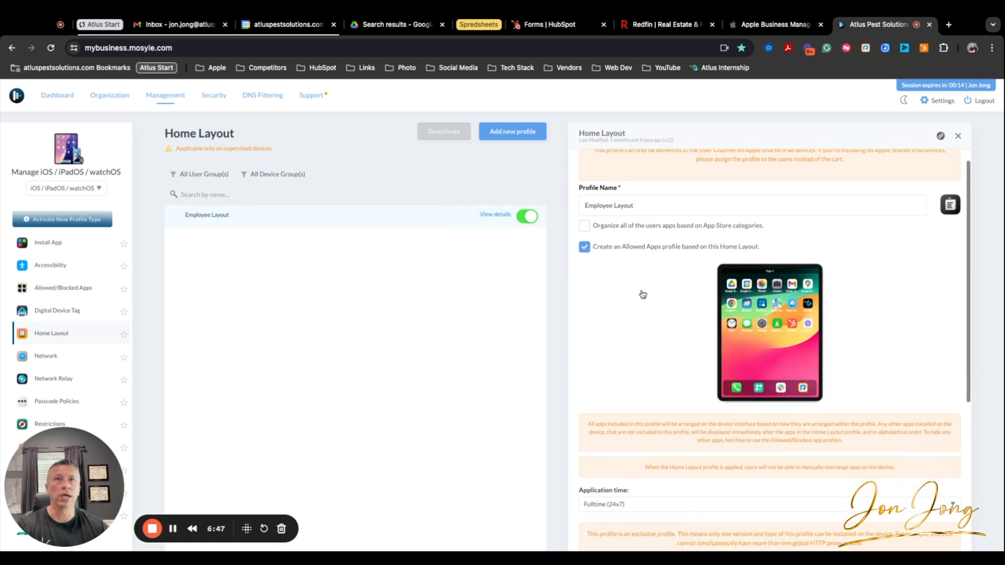
Confirm the Employee Layout profile is assigned to the Employees user group
scroll("down", 3)
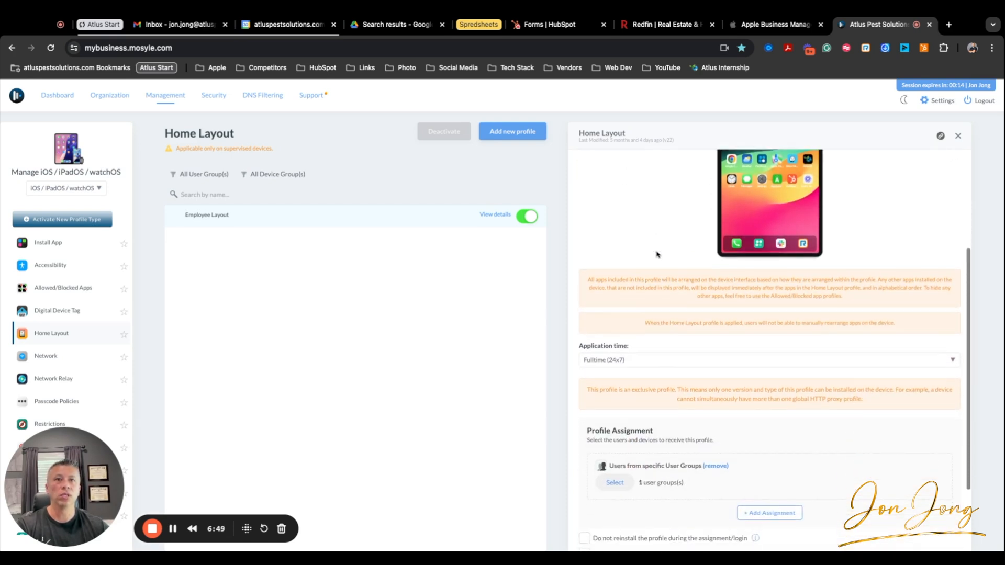
scroll("down", 3)
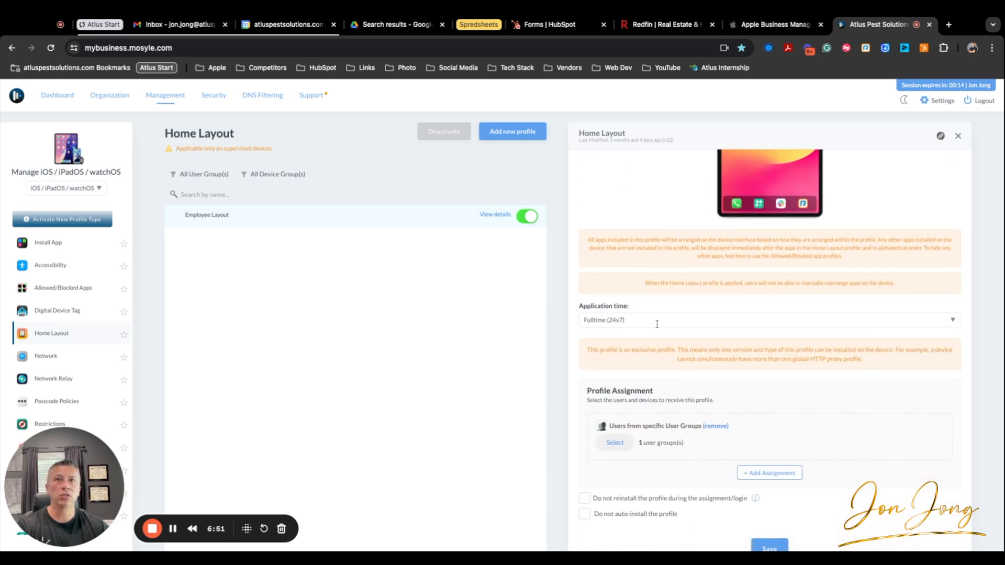
scroll("down", 3)
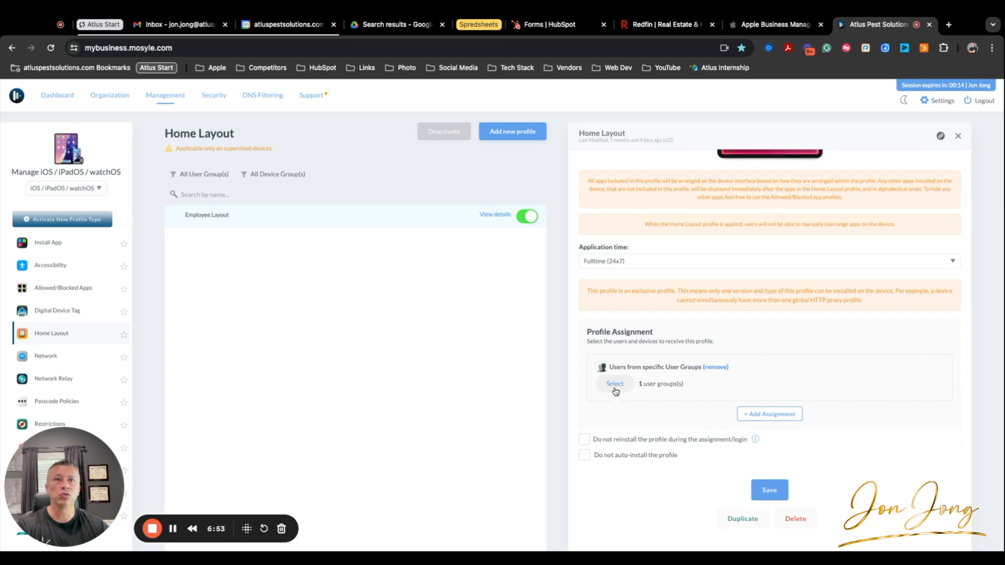
left_click(614, 383)
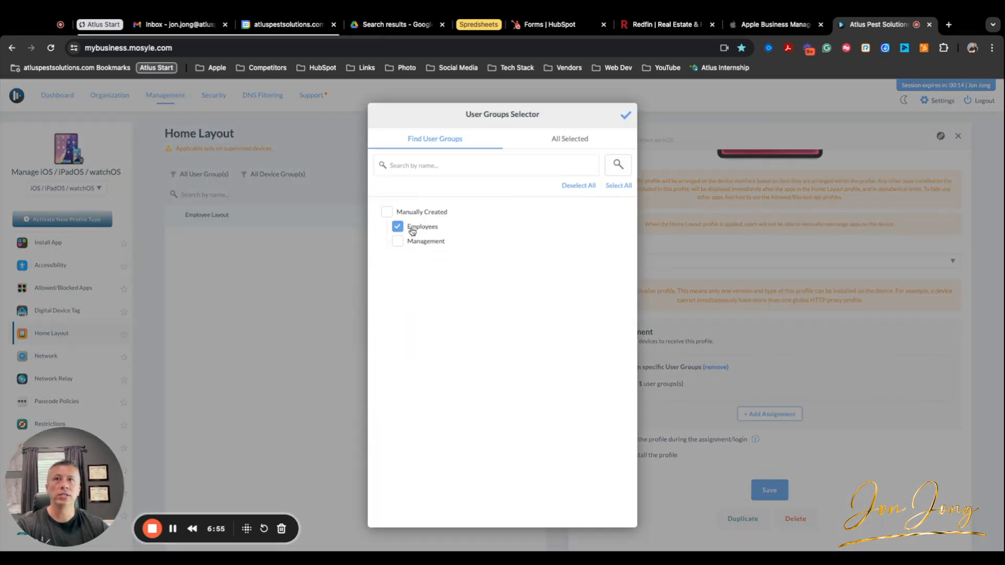
mouse_move(590, 154)
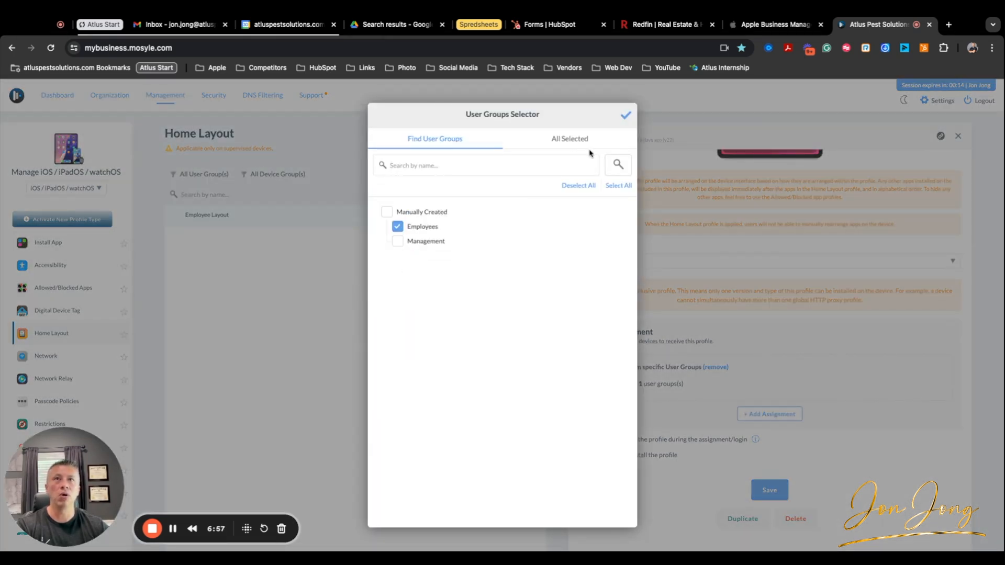
left_click(626, 115)
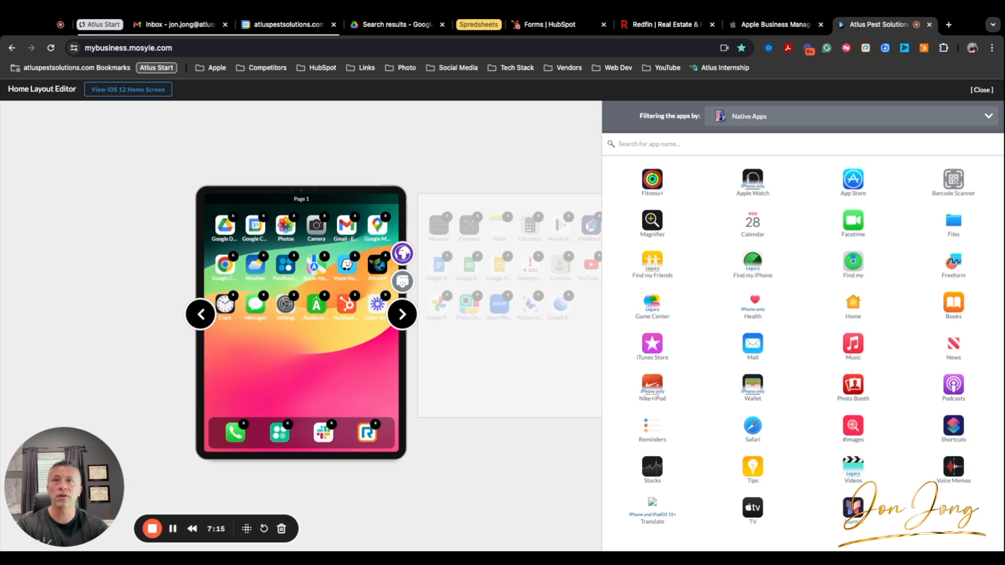
mouse_move(125, 114)
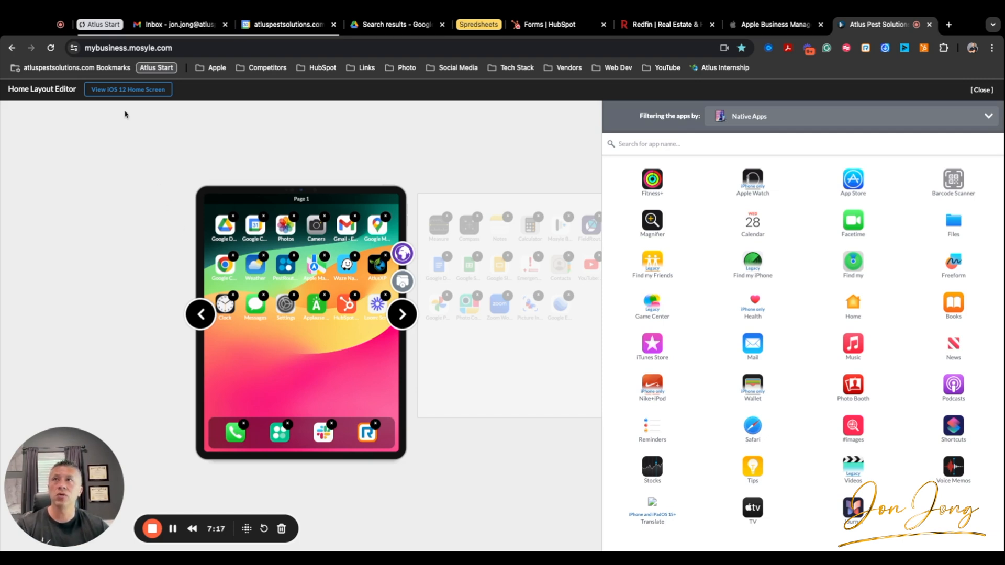
mouse_move(128, 93)
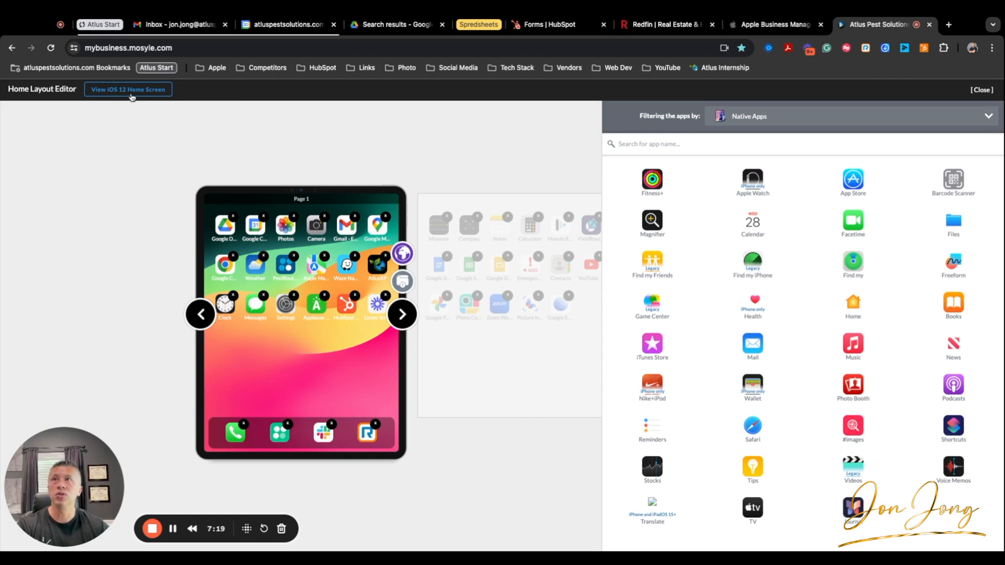
Preview Employee Layout as an iPadOS home screen and move to page 2
left_click(128, 88)
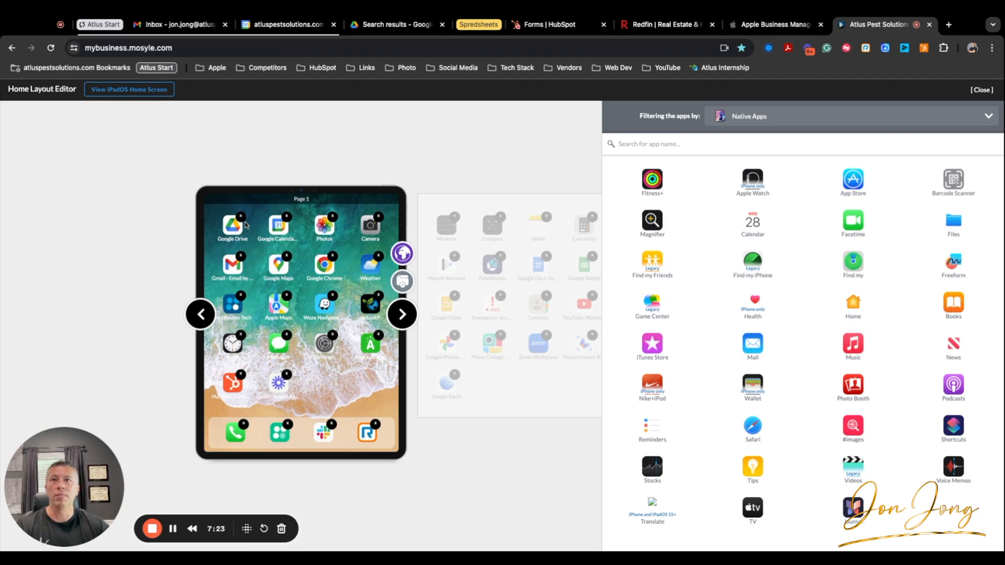
mouse_move(220, 232)
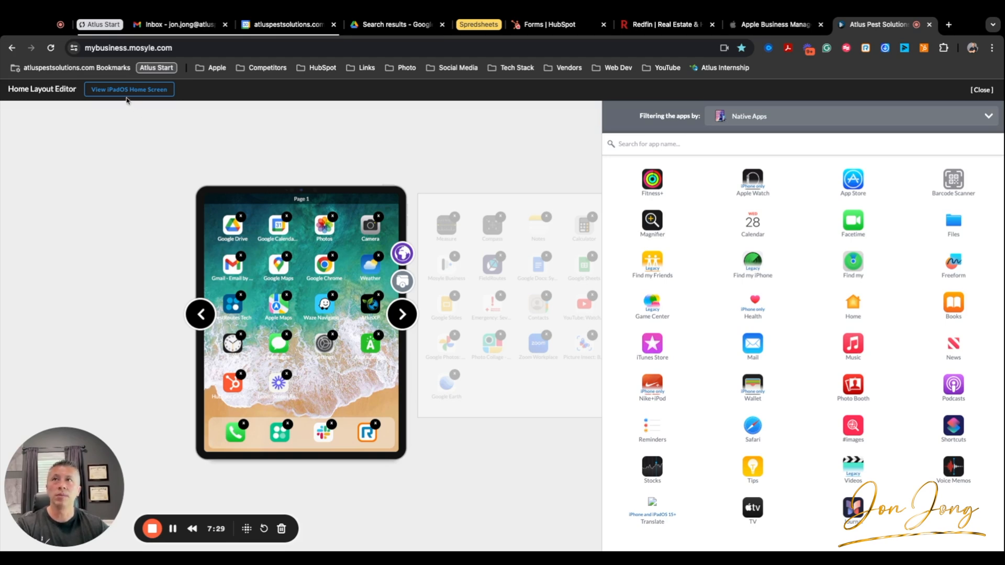
left_click(402, 314)
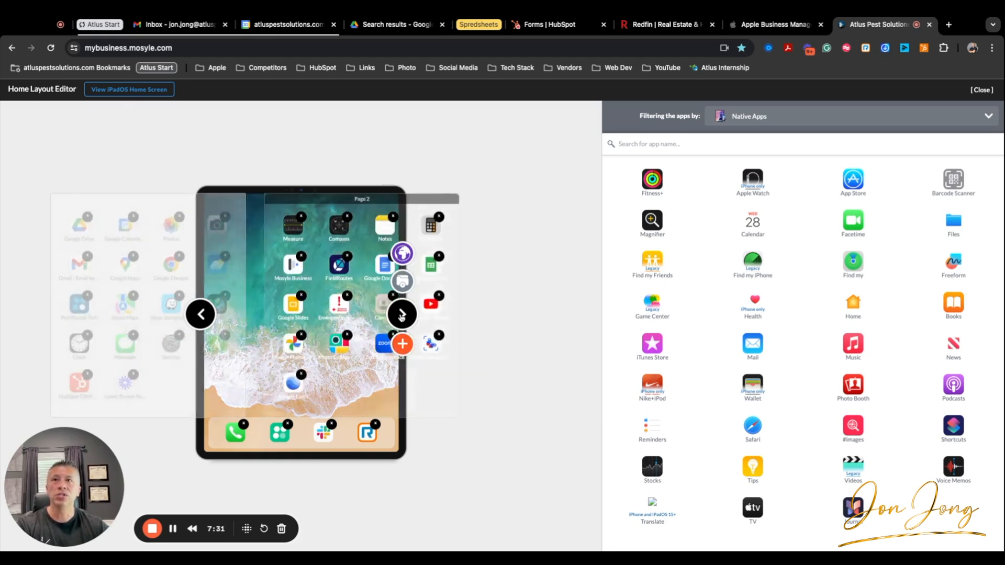
left_click(201, 314)
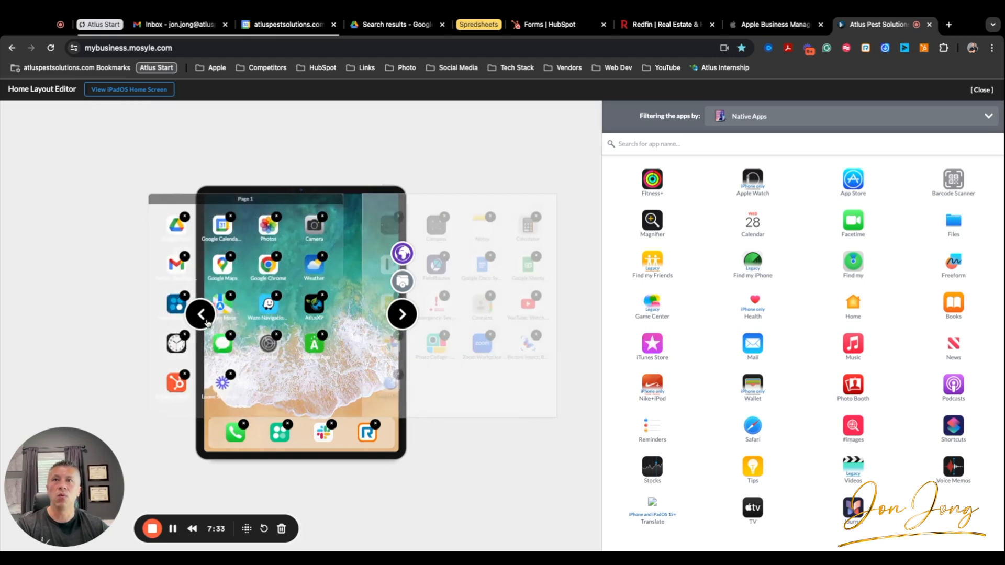
left_click(402, 314)
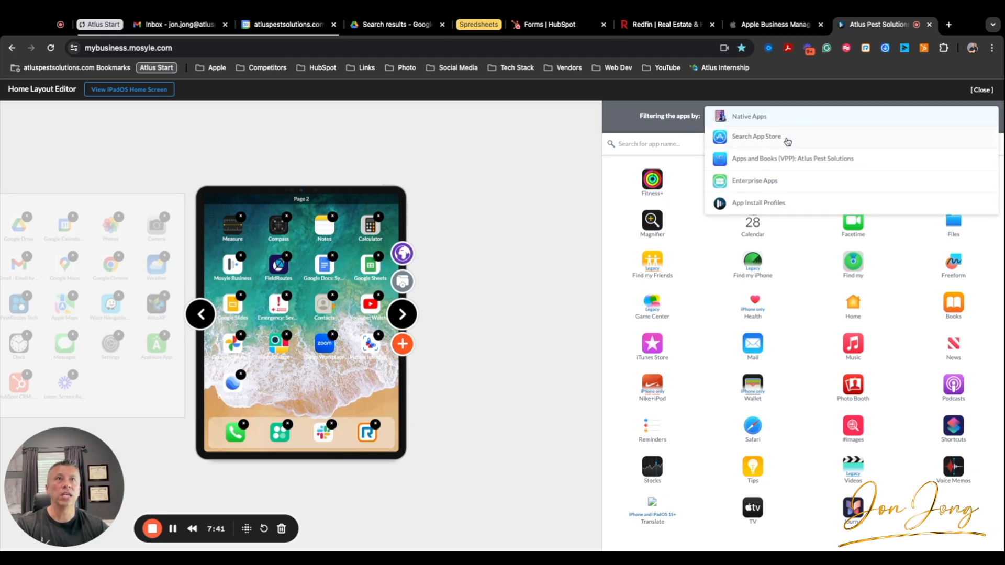
mouse_move(769, 162)
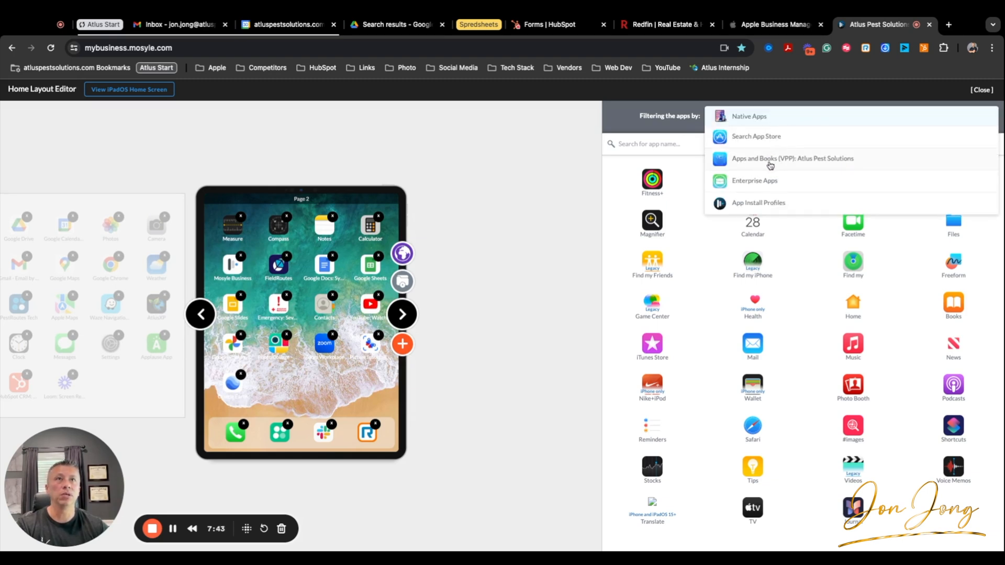
Filter the app list to Apps and Books (VPP): Atlus Pest Solutions to add Redfin
left_click(792, 158)
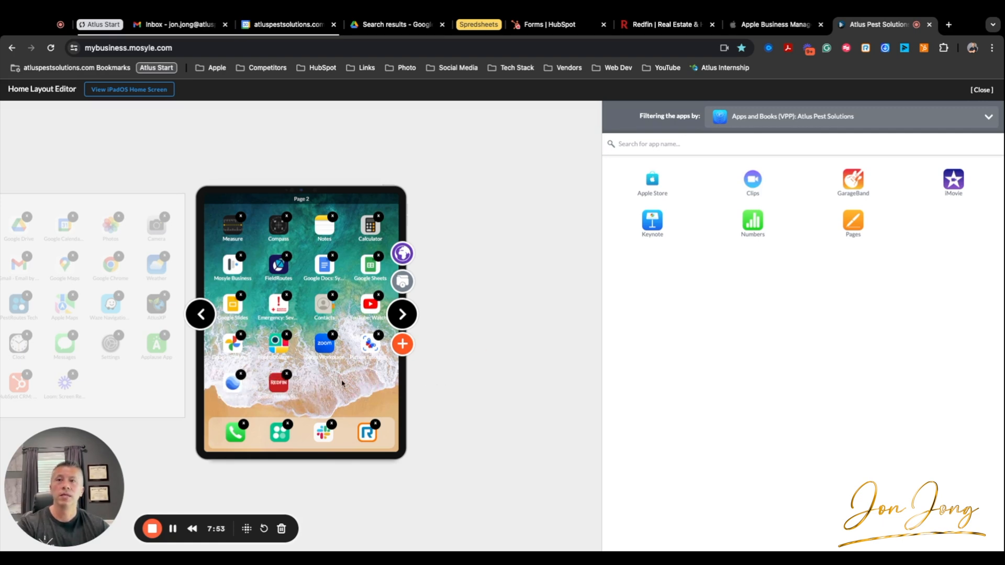
mouse_move(653, 265)
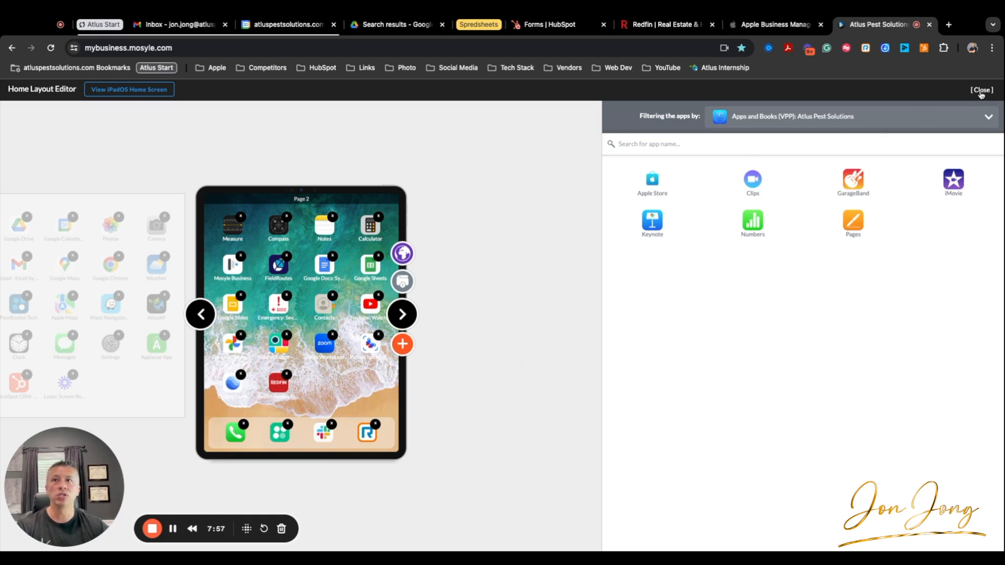
Close the Home Layout Editor and scroll down to save the Employee Layout profile
left_click(980, 90)
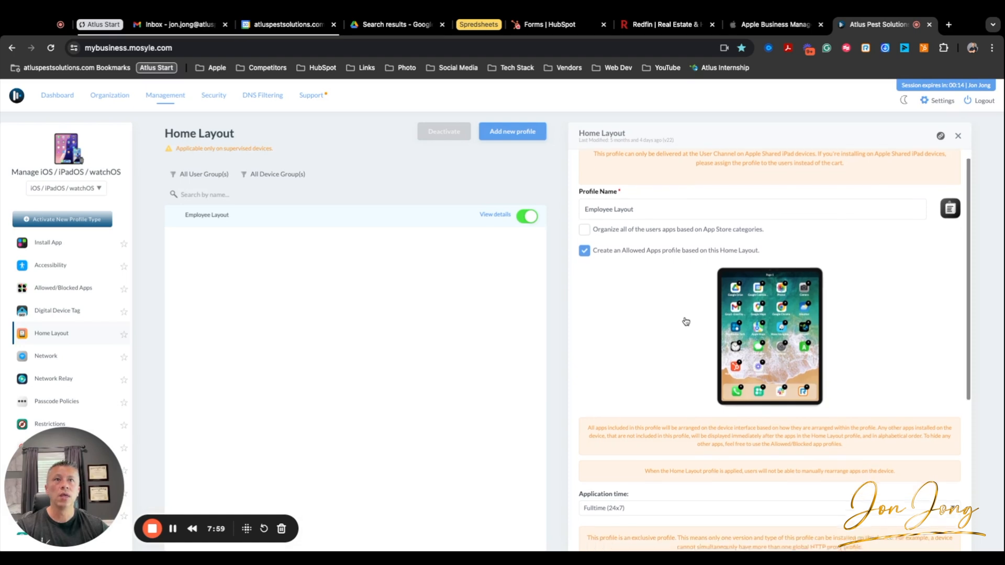
scroll("down", 3)
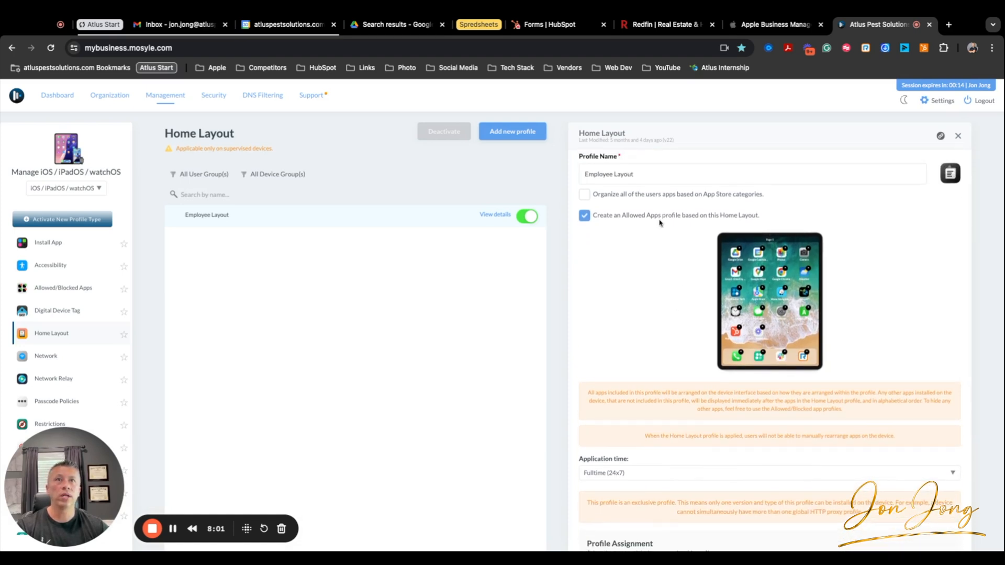
mouse_move(665, 305)
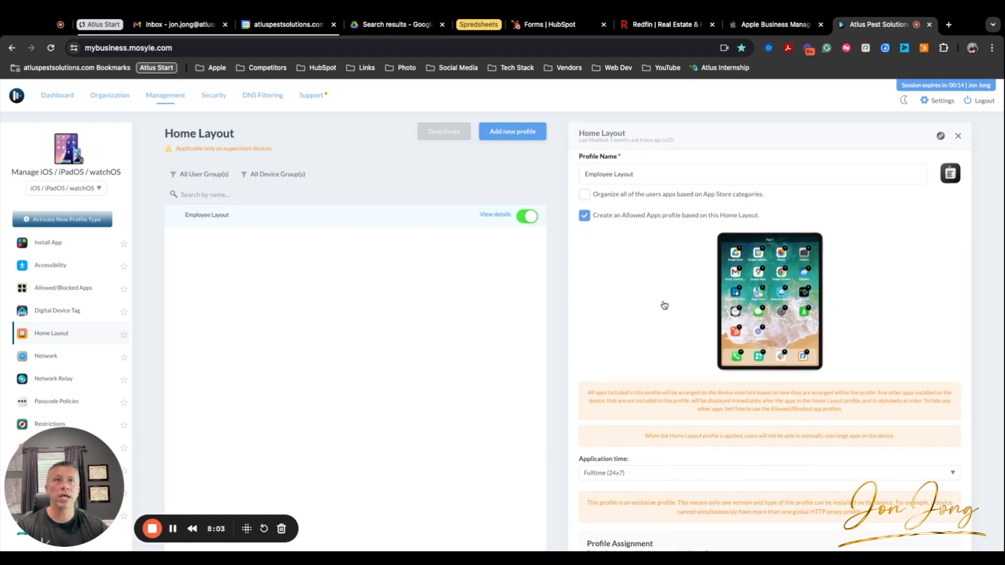
scroll("down", 3)
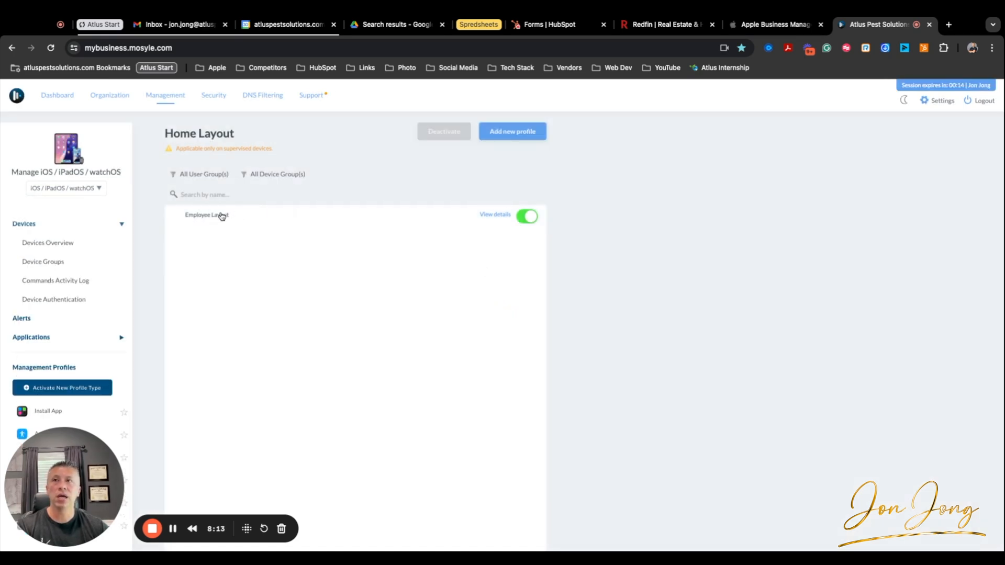
Reopen Employee Layout in iPadOS view and verify Redfin appears on page 2
left_click(494, 215)
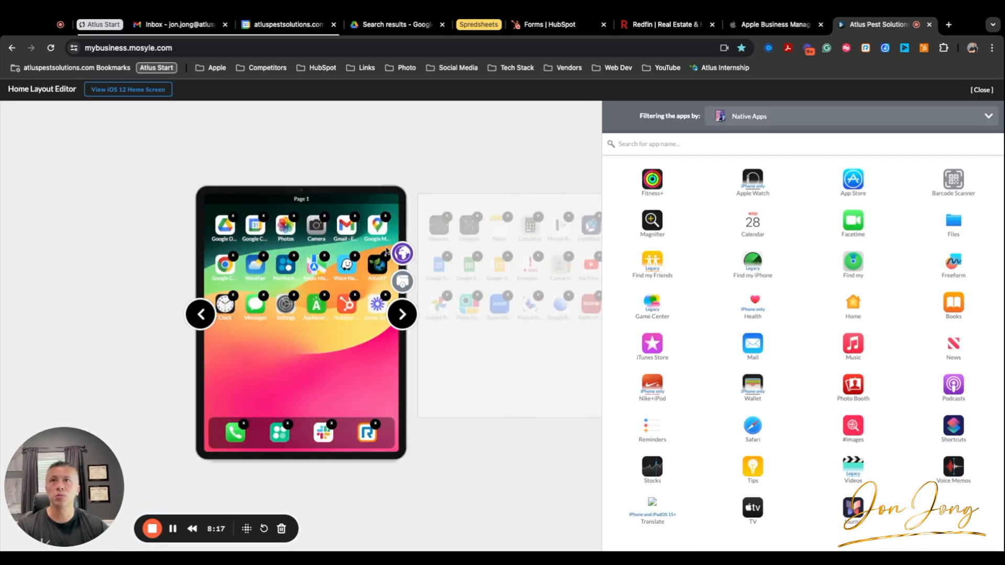
left_click(127, 89)
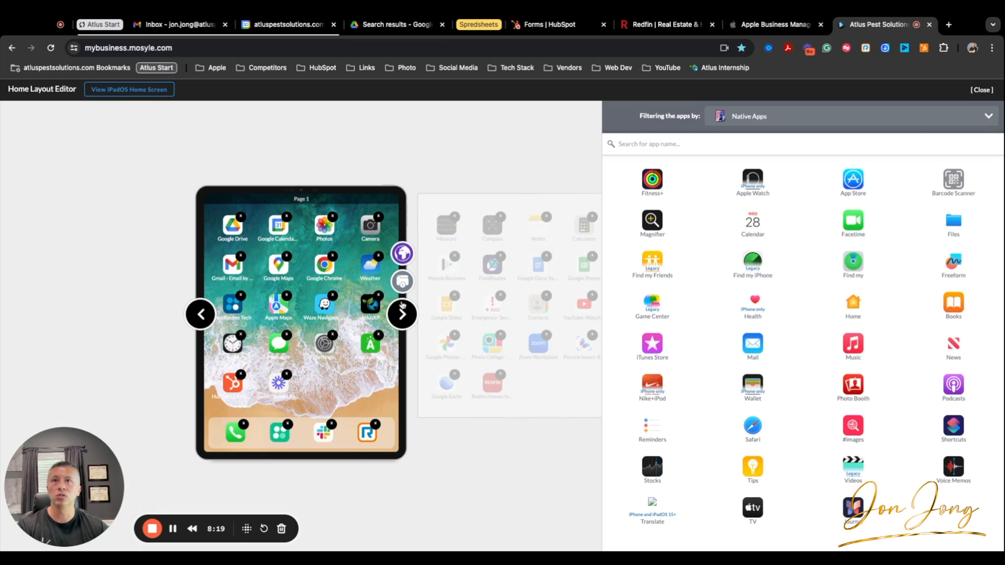
left_click(402, 314)
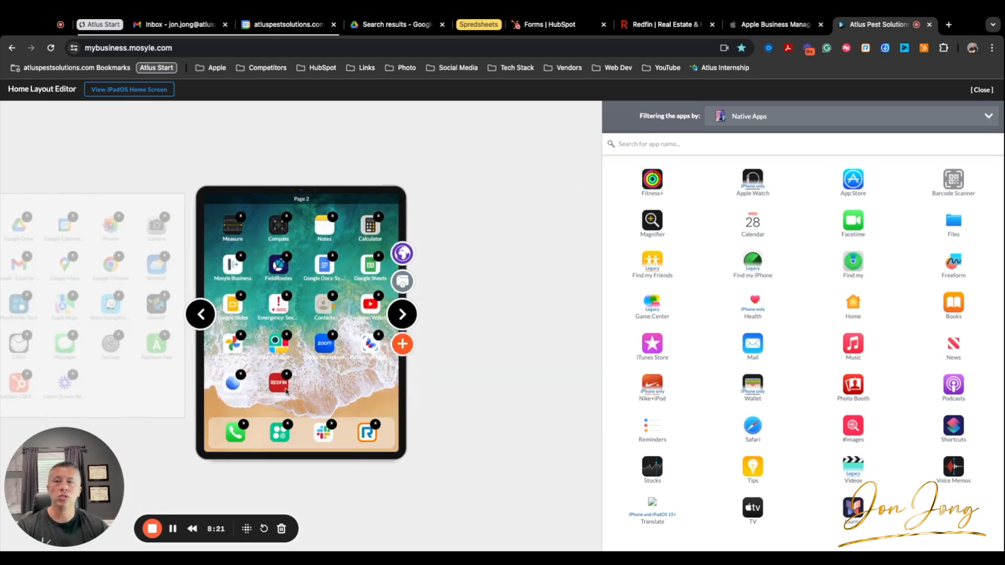
mouse_move(280, 389)
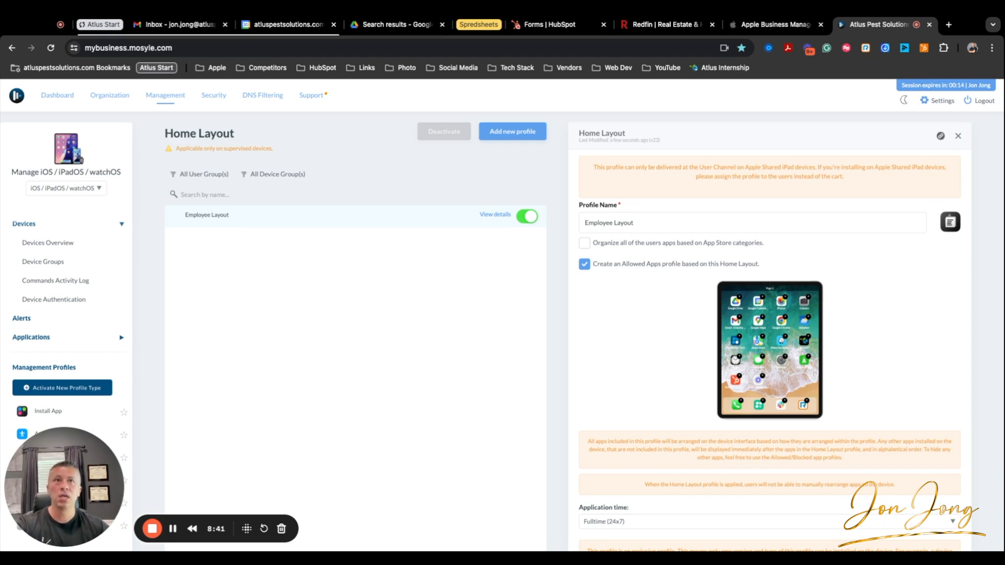
mouse_move(237, 269)
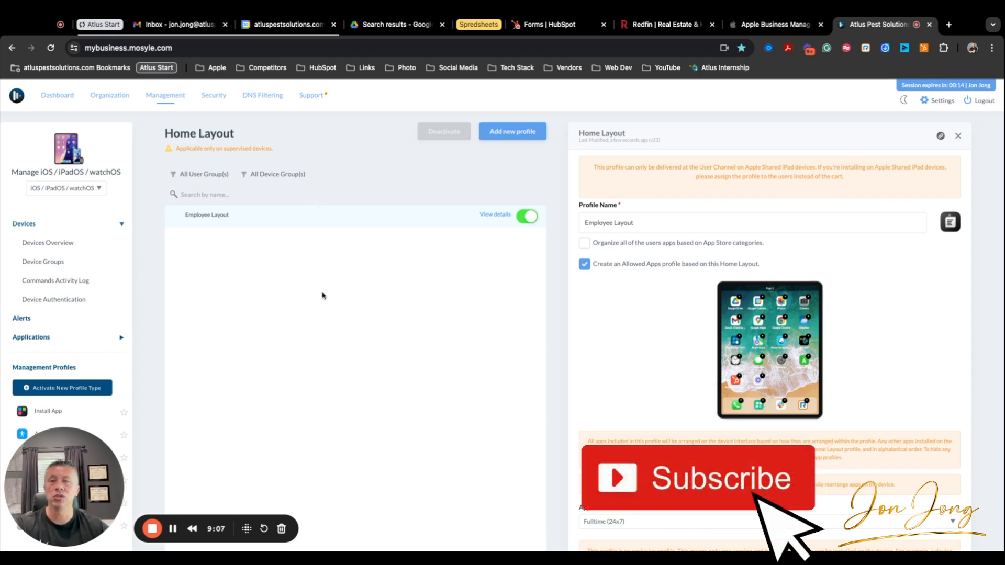
mouse_move(229, 371)
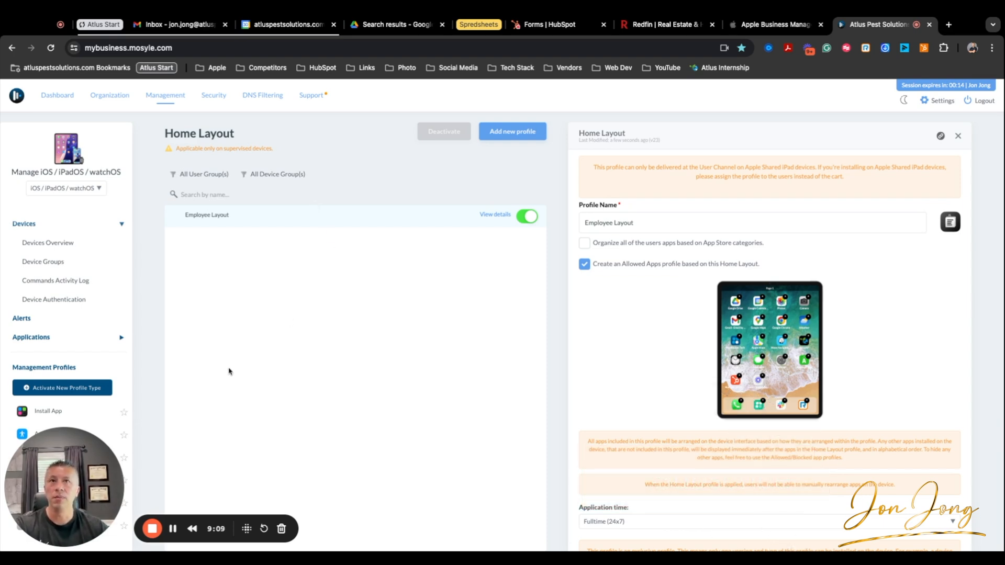
mouse_move(196, 426)
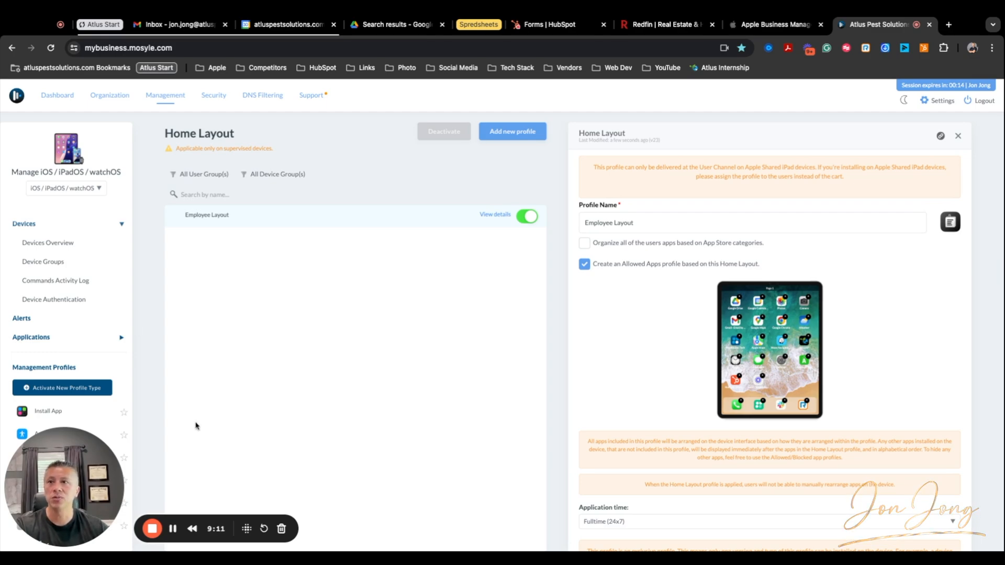